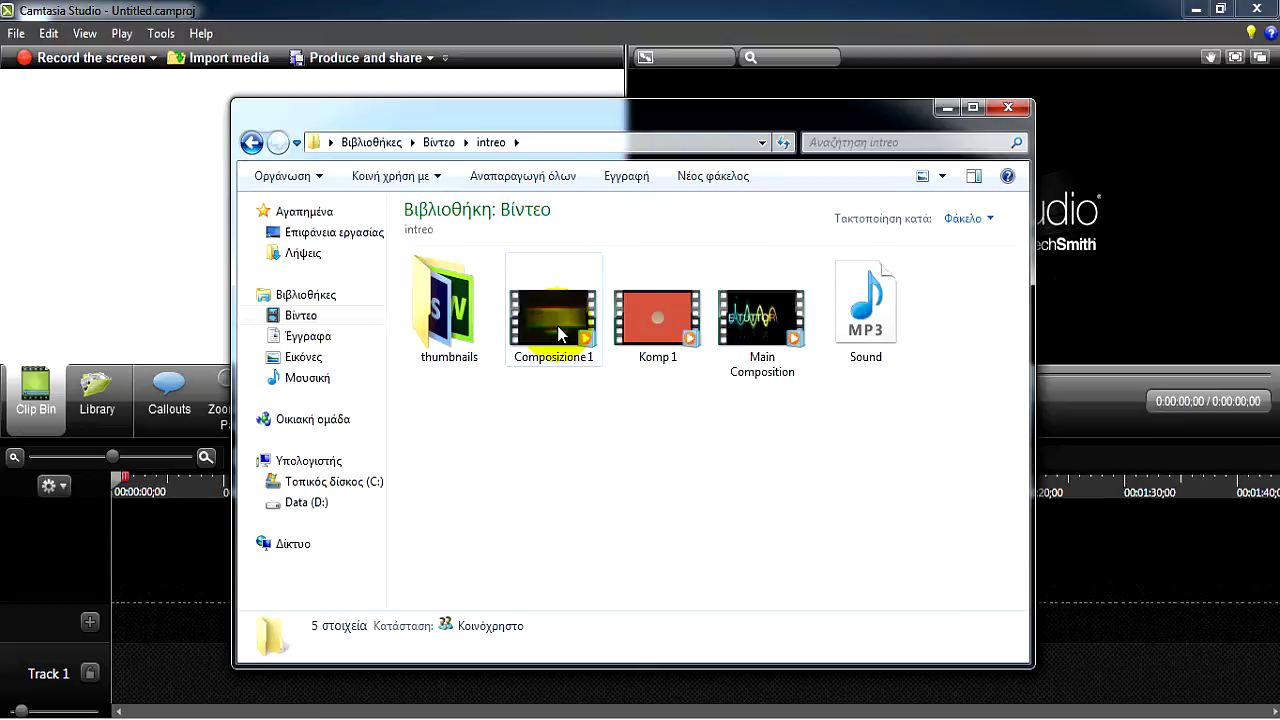
# Step: Add Composizione 1.mp4 to the Clip Bin and close the intreo folder
pyautogui.click(553, 310)
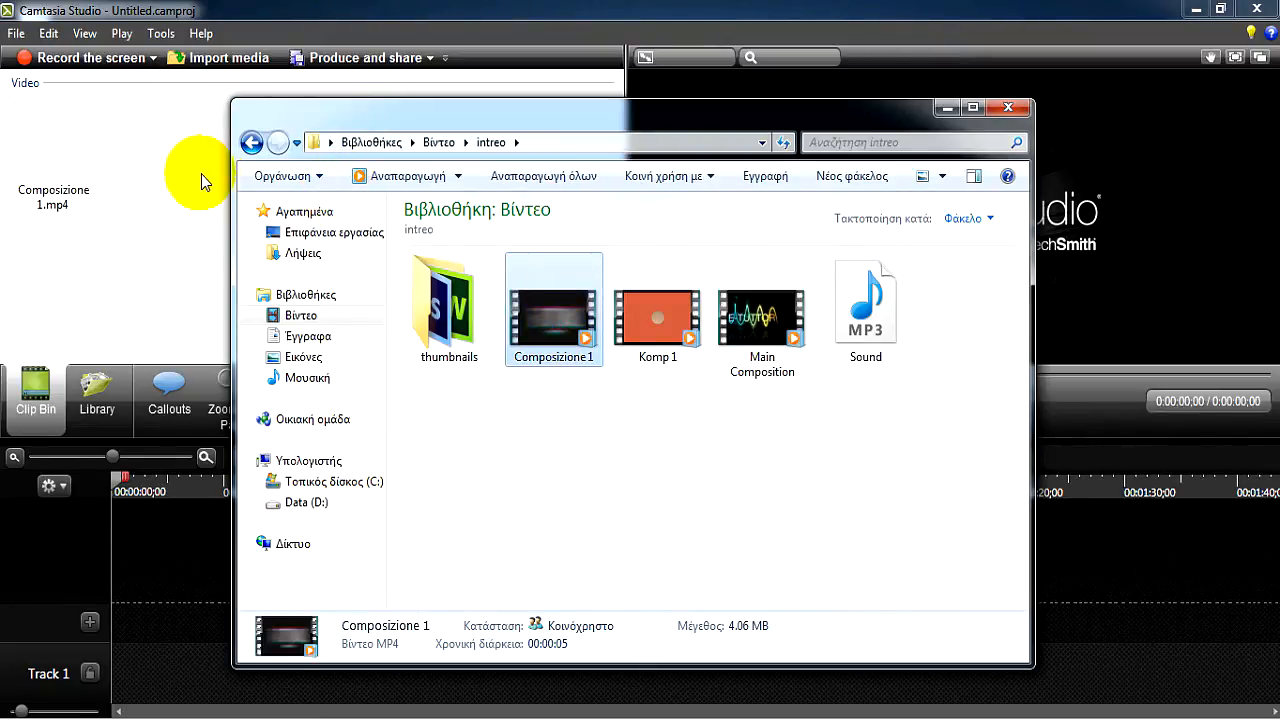
pyautogui.click(1013, 107)
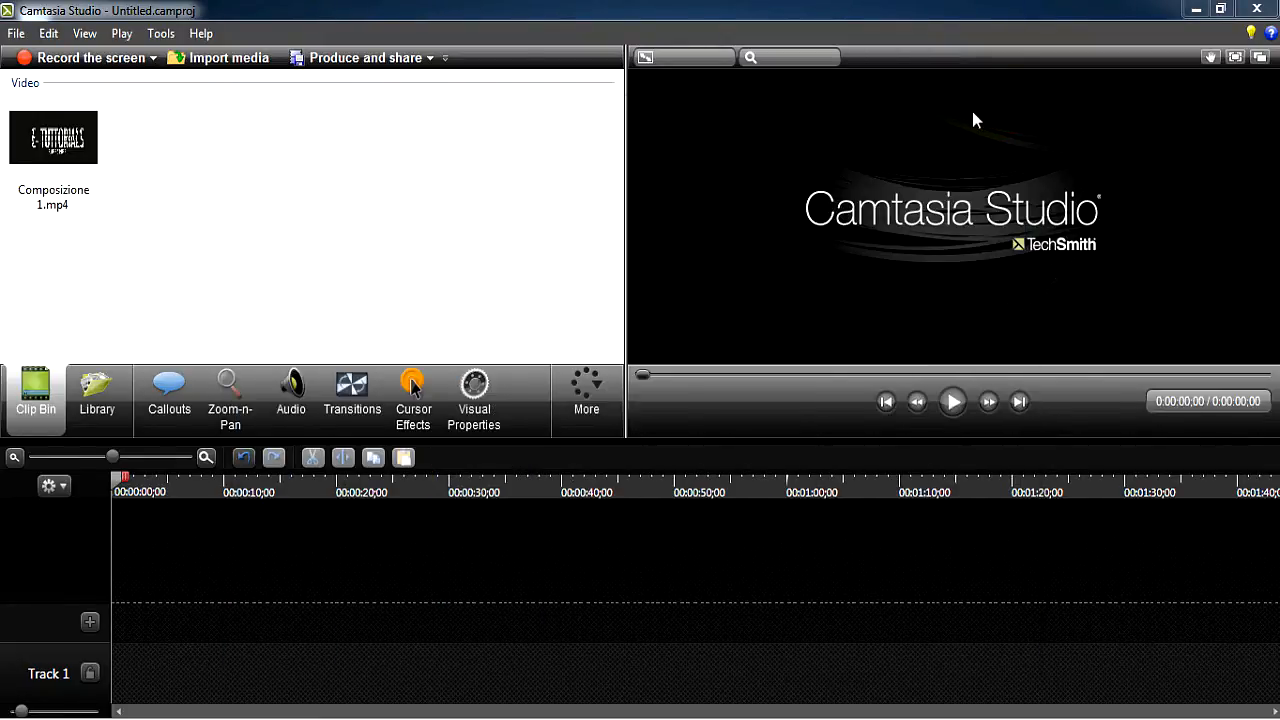
pyautogui.moveTo(711, 440)
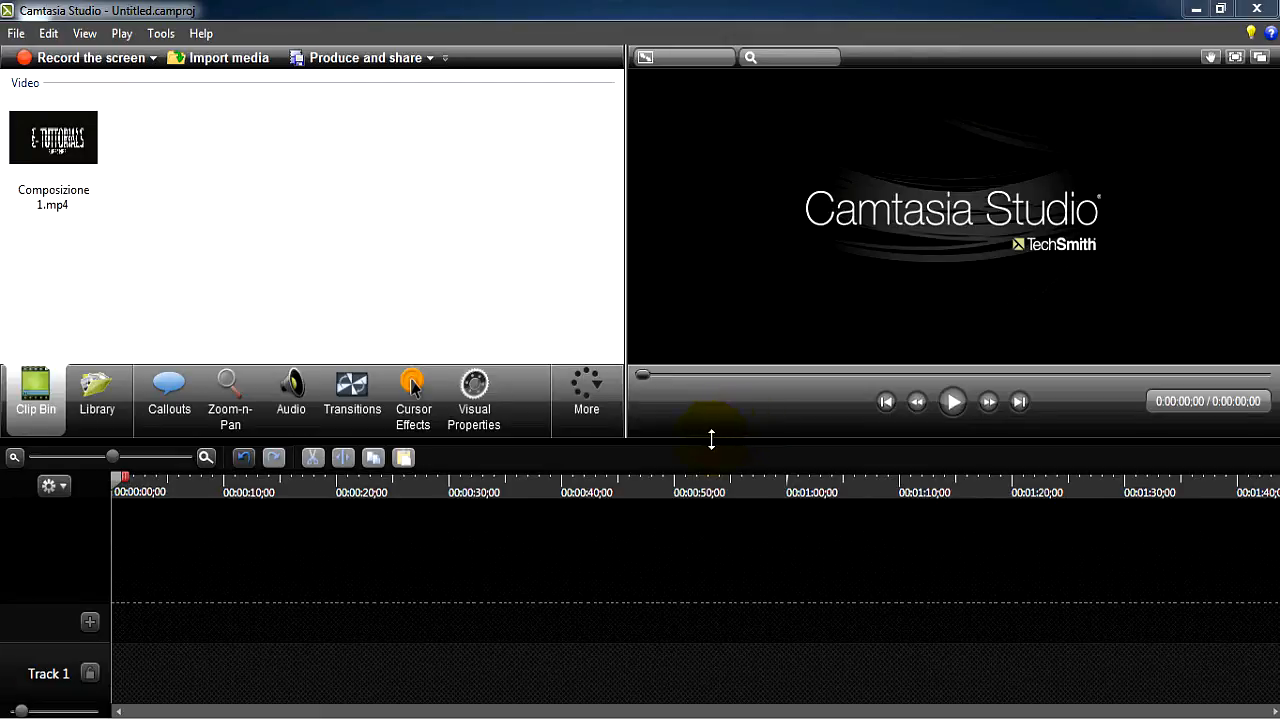
pyautogui.moveTo(115, 222)
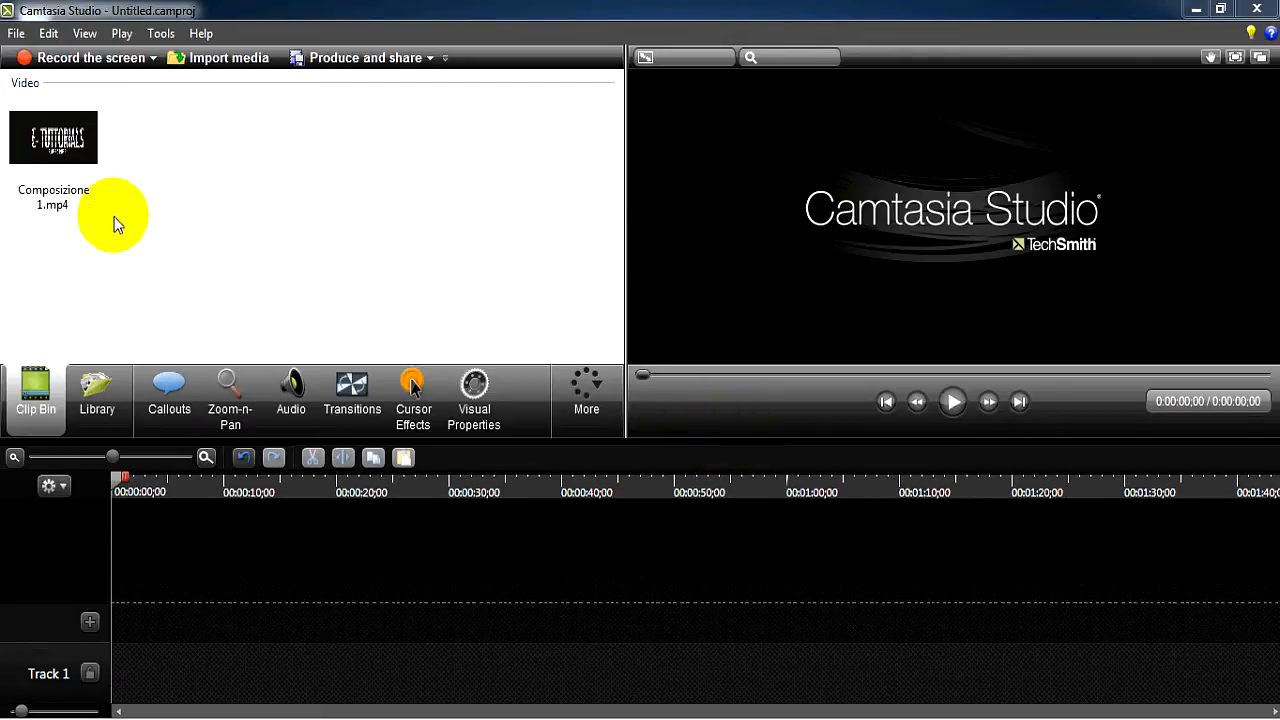
# Step: Place Composizione 1 on Track 1 and set editing dimensions to 1280 x 720
pyautogui.click(53, 138)
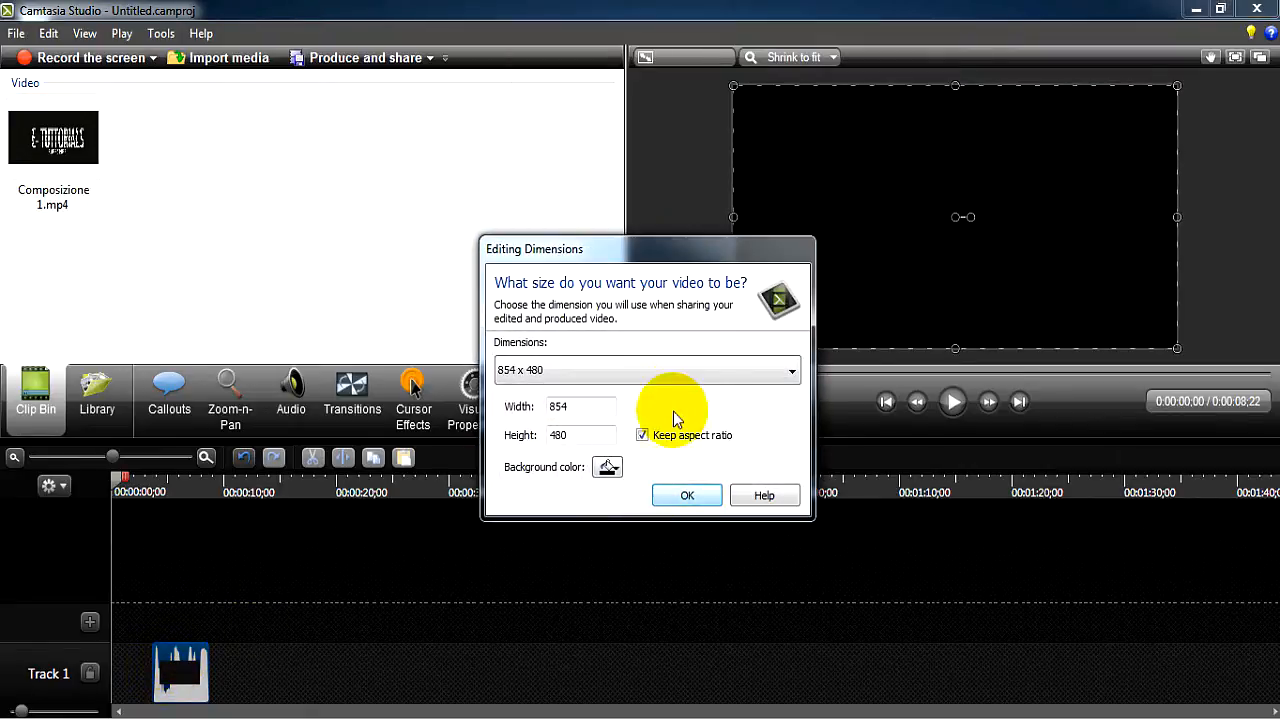
pyautogui.click(647, 370)
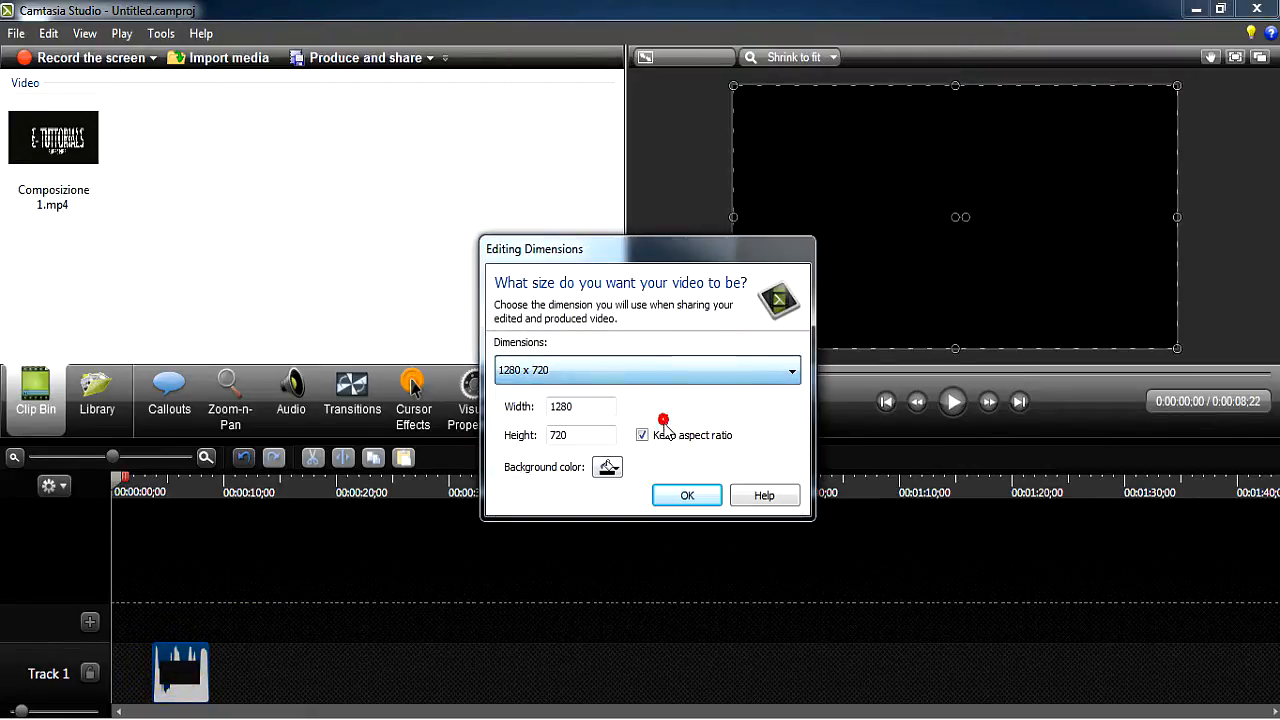
pyautogui.click(686, 495)
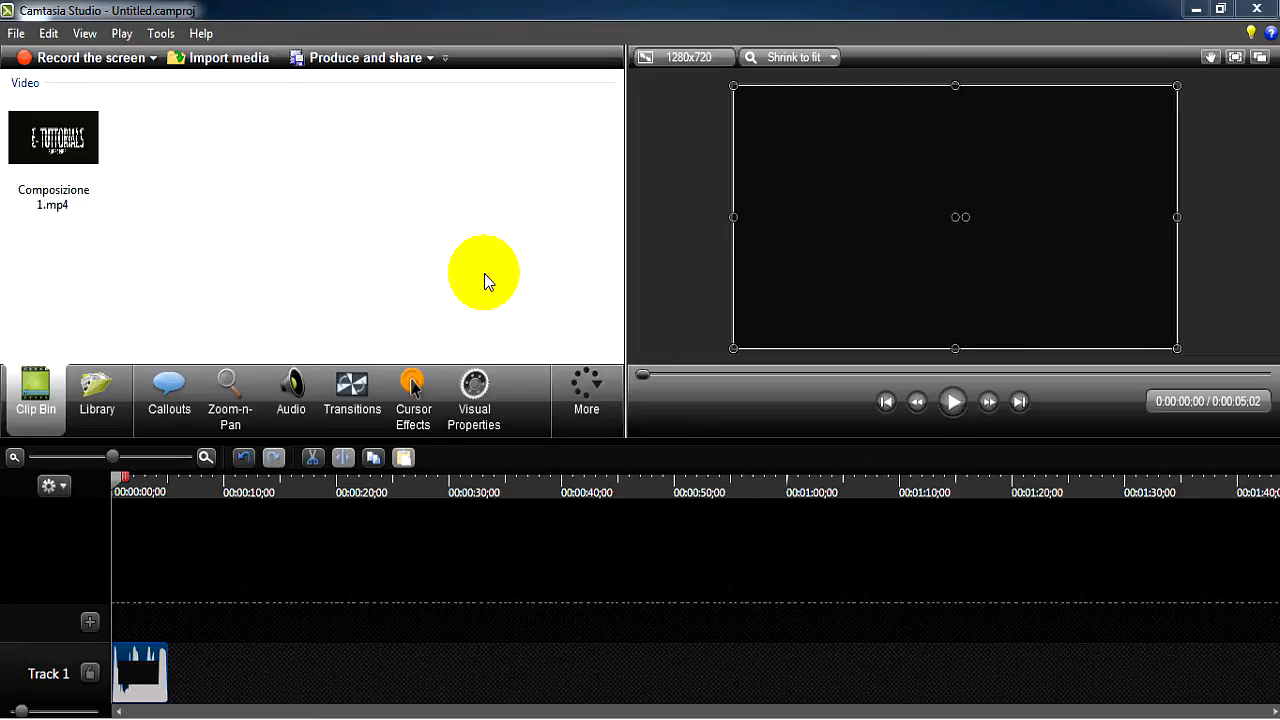
# Step: Launch Produce and share and expand the Production Wizard's preset list
pyautogui.click(375, 57)
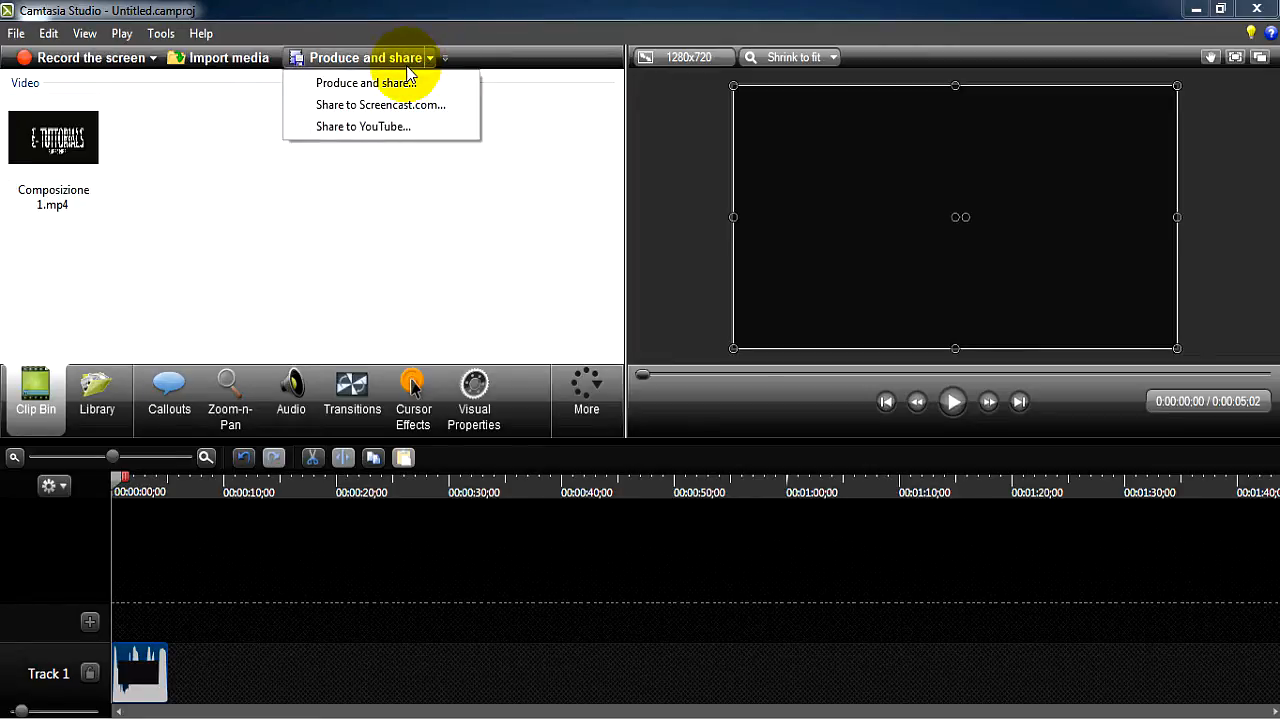
pyautogui.click(518, 14)
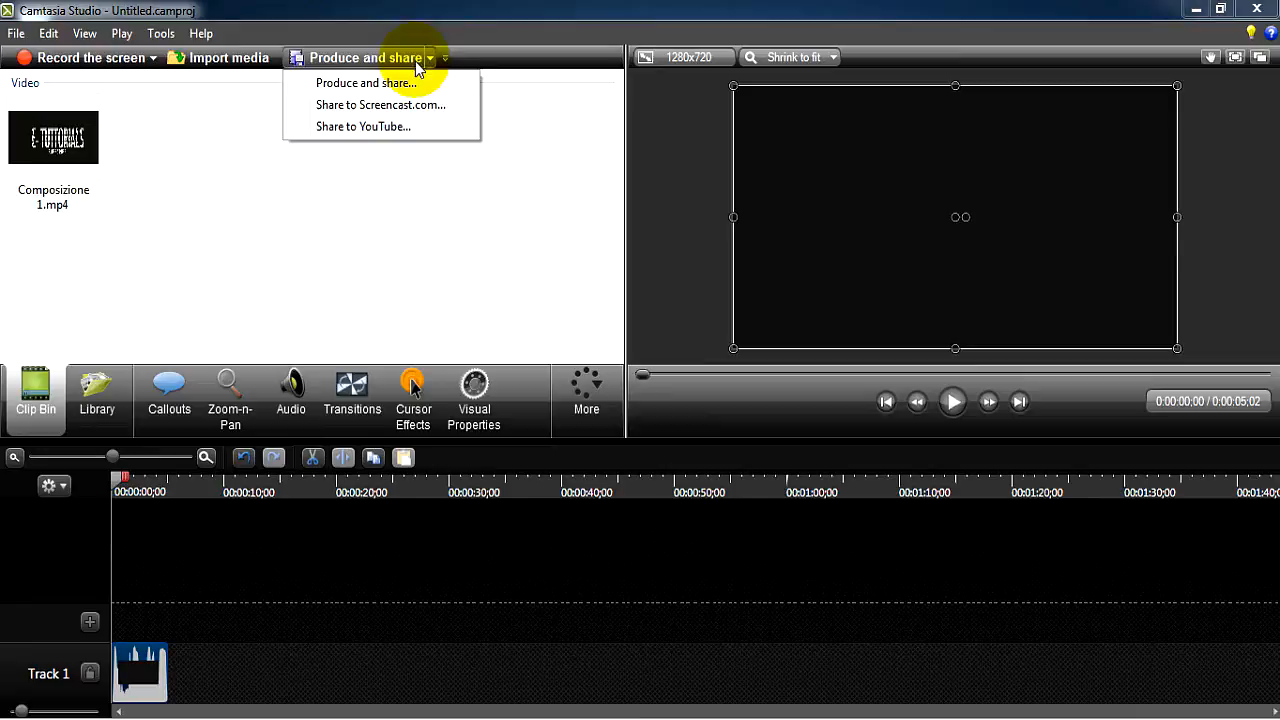
pyautogui.moveTo(372, 86)
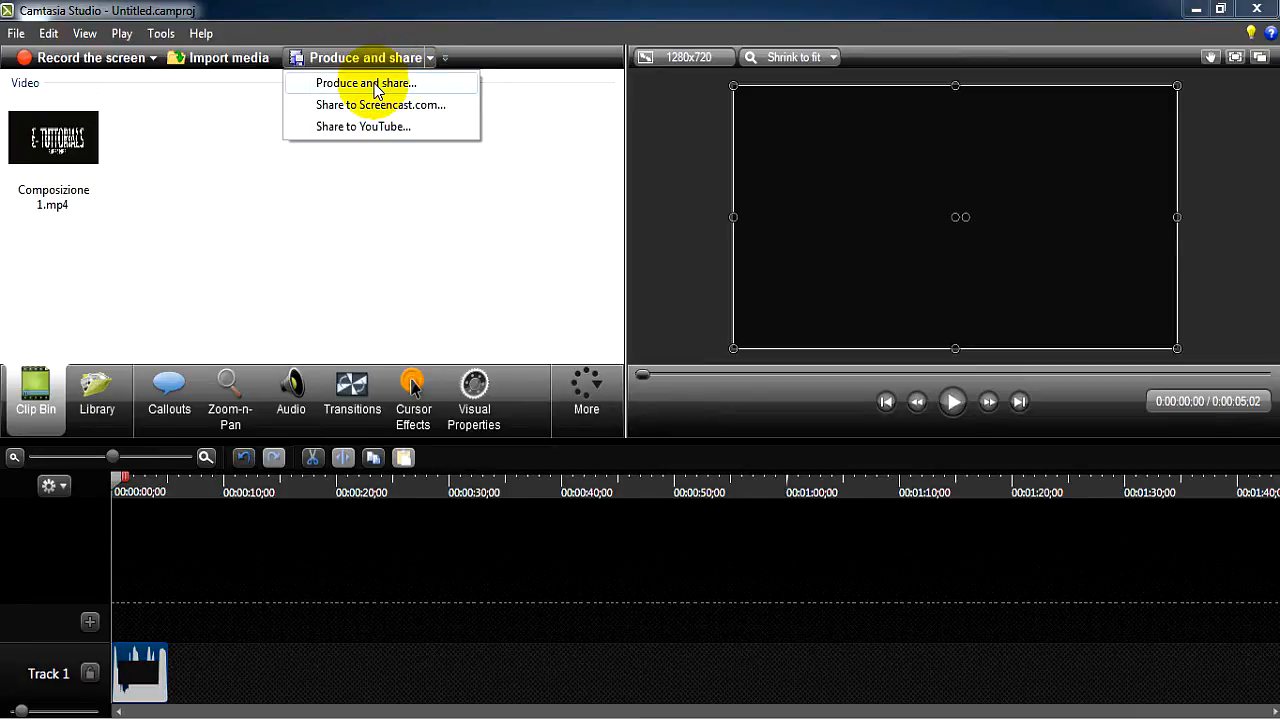
pyautogui.click(360, 83)
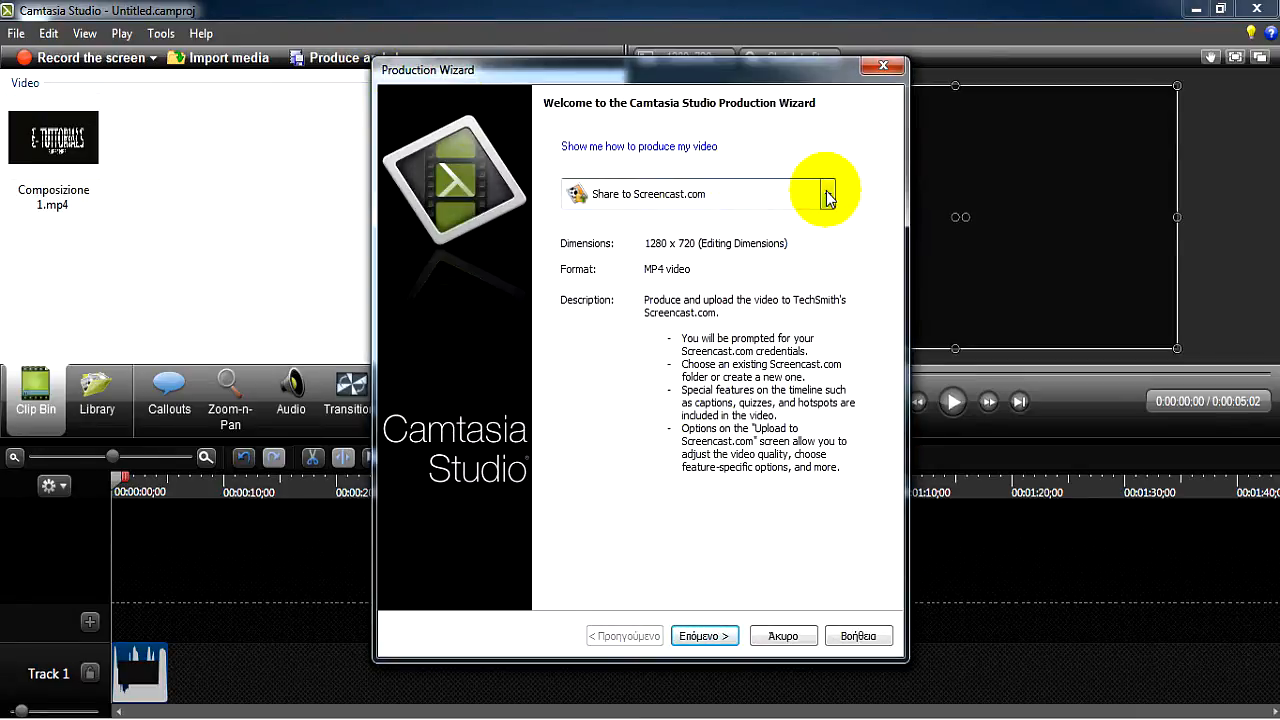
pyautogui.click(827, 194)
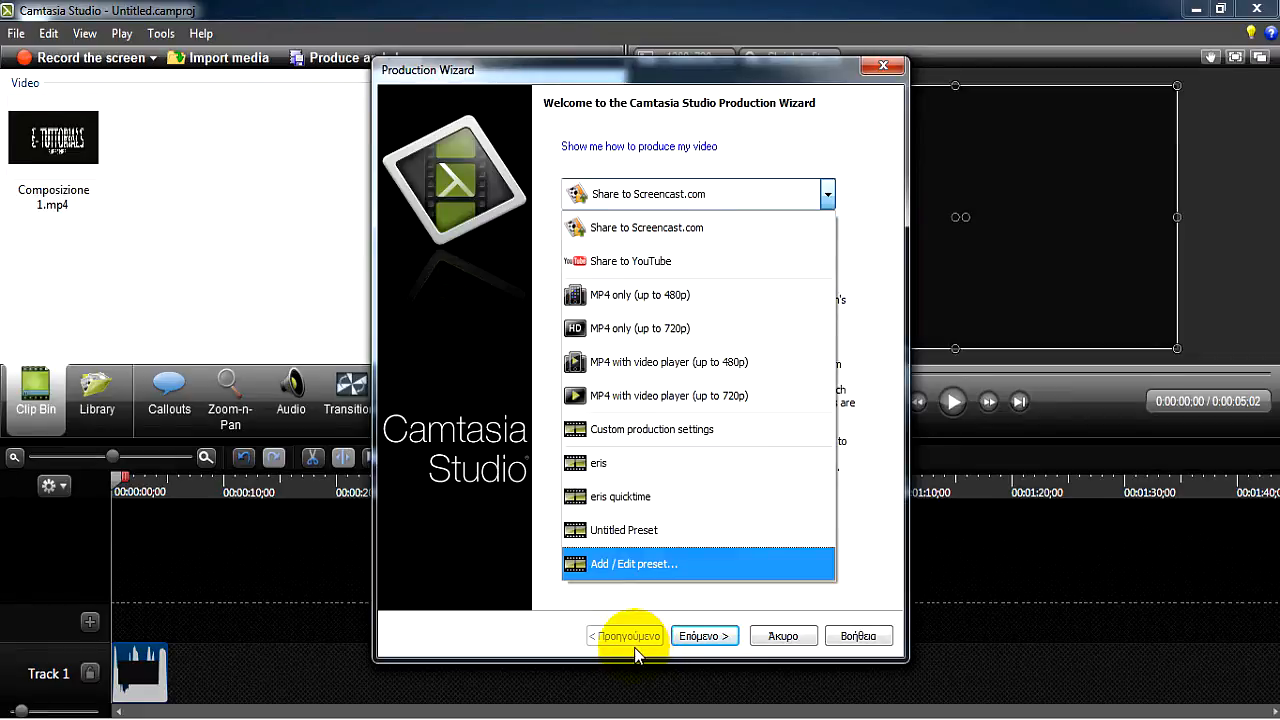
pyautogui.moveTo(623, 509)
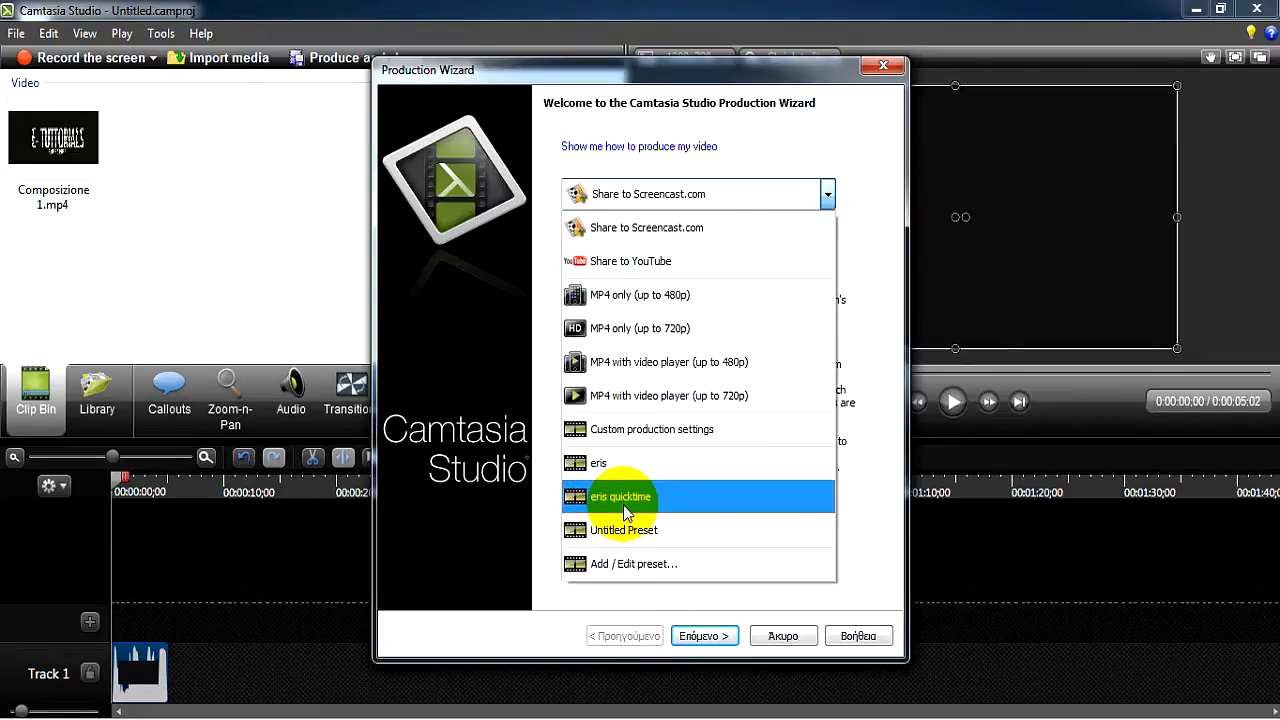
pyautogui.moveTo(632, 576)
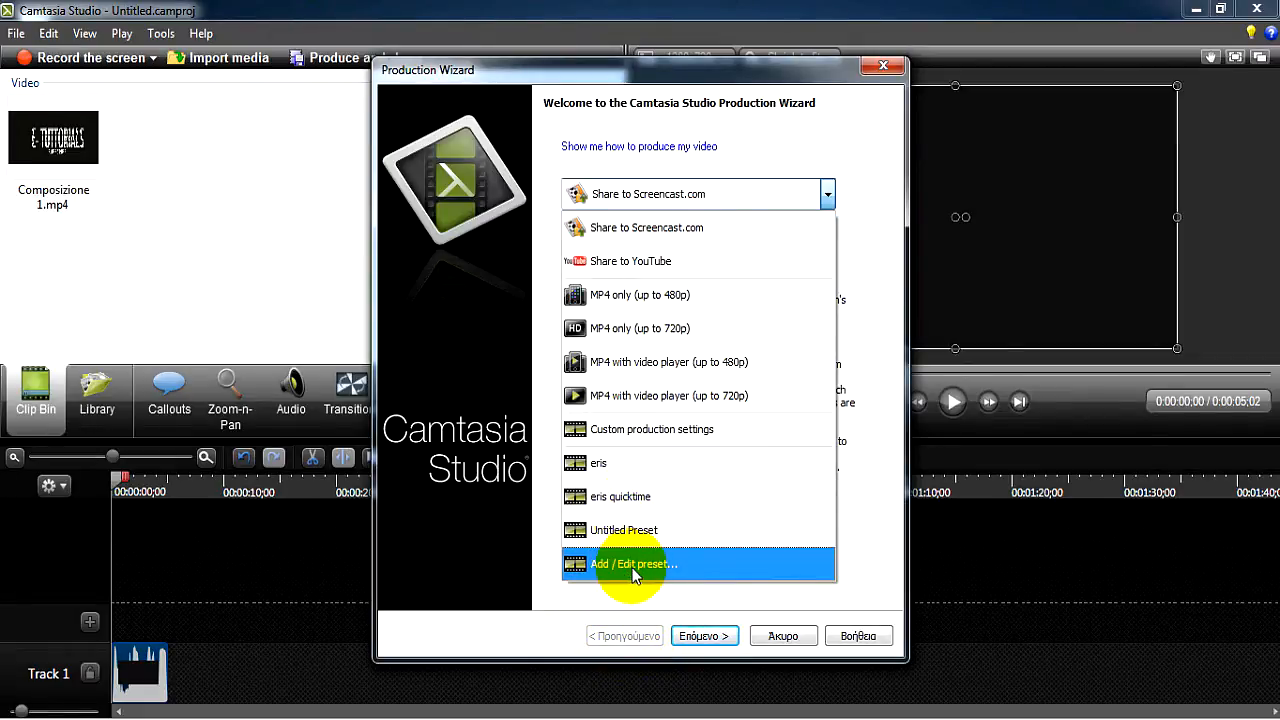
# Step: Open Manage Production Presets and edit the eris quicktime preset
pyautogui.click(628, 563)
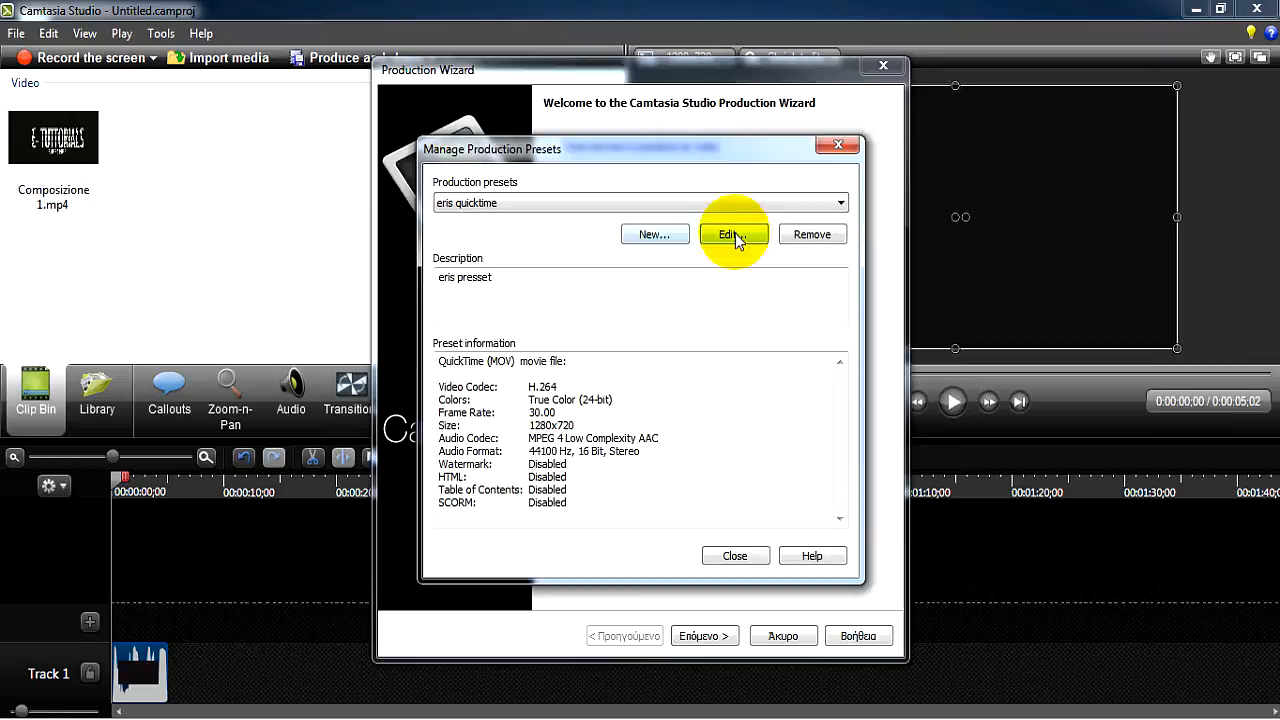
pyautogui.click(733, 234)
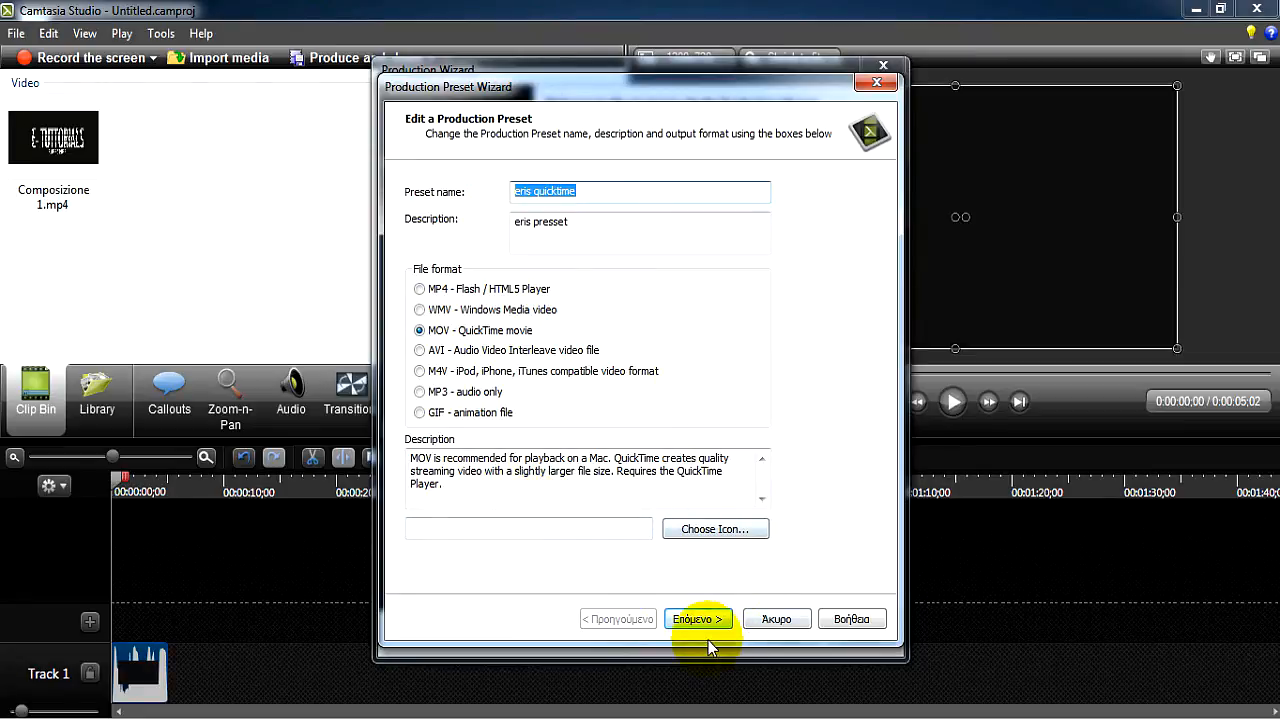
pyautogui.moveTo(690, 619)
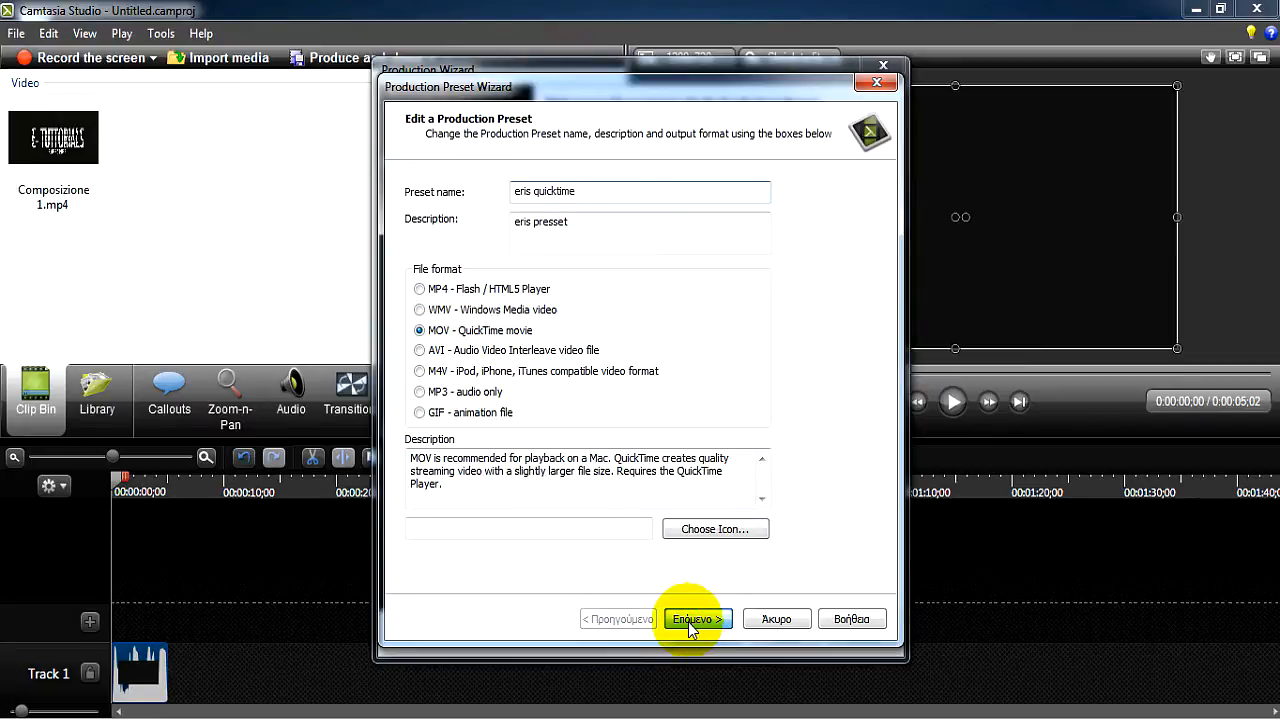
pyautogui.click(695, 619)
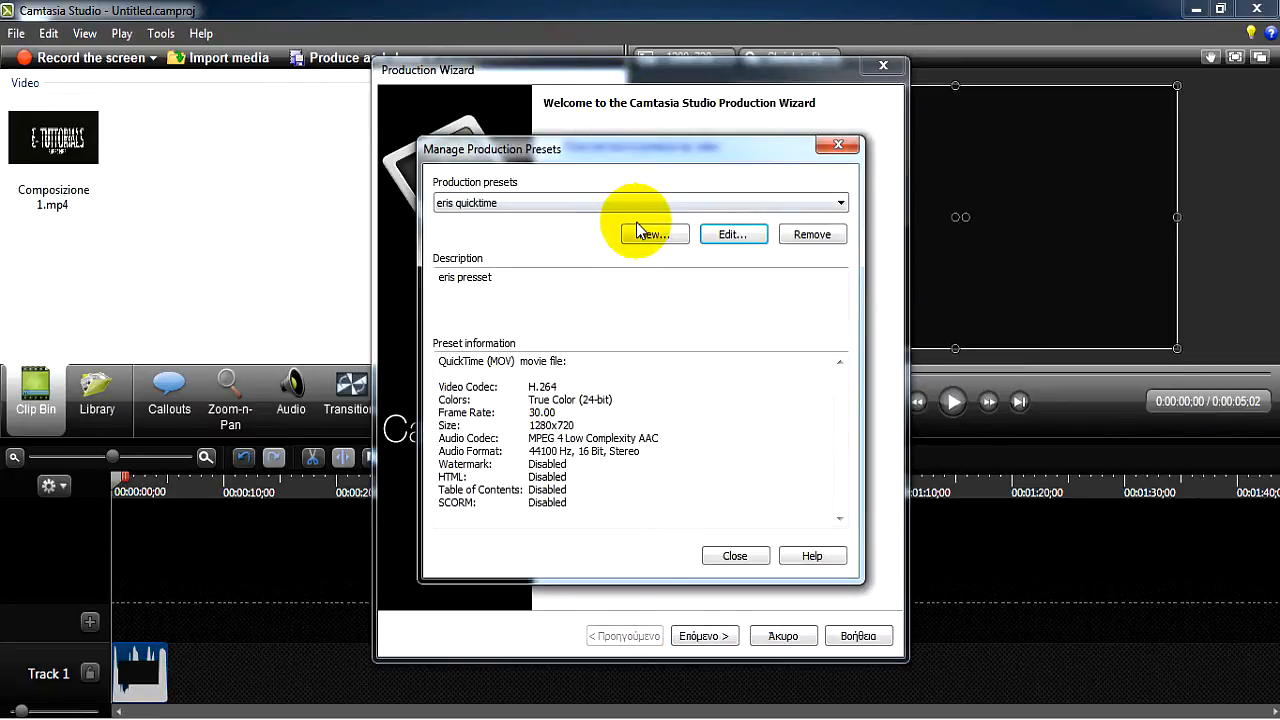
pyautogui.moveTo(733, 234)
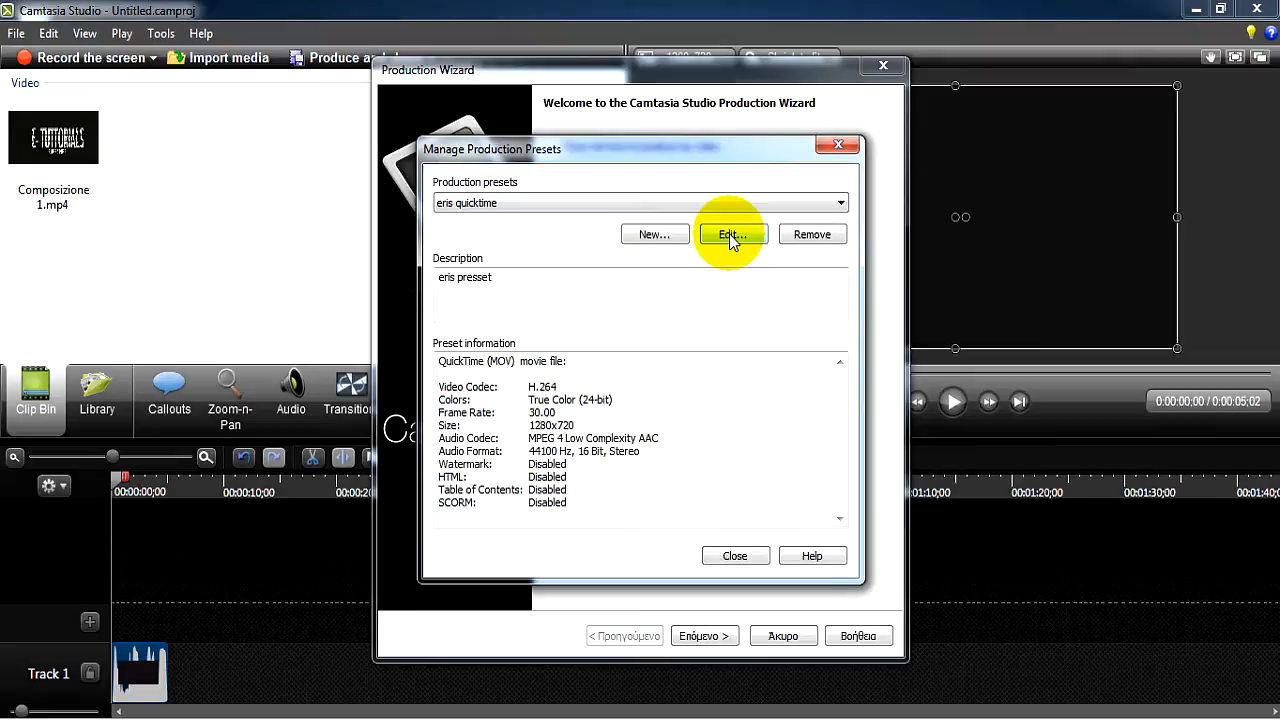
pyautogui.click(731, 234)
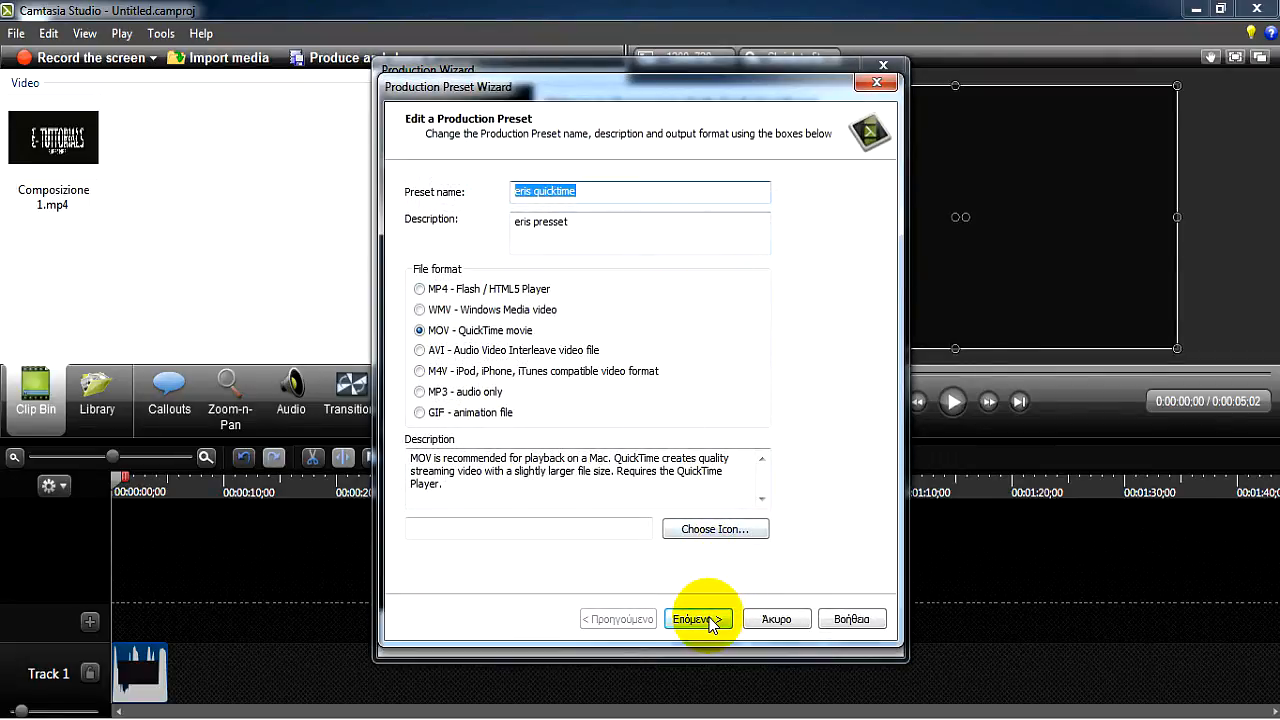
# Step: Confirm H.264 compression at 30 fps with Best quality in QuickTime movie settings
pyautogui.click(698, 618)
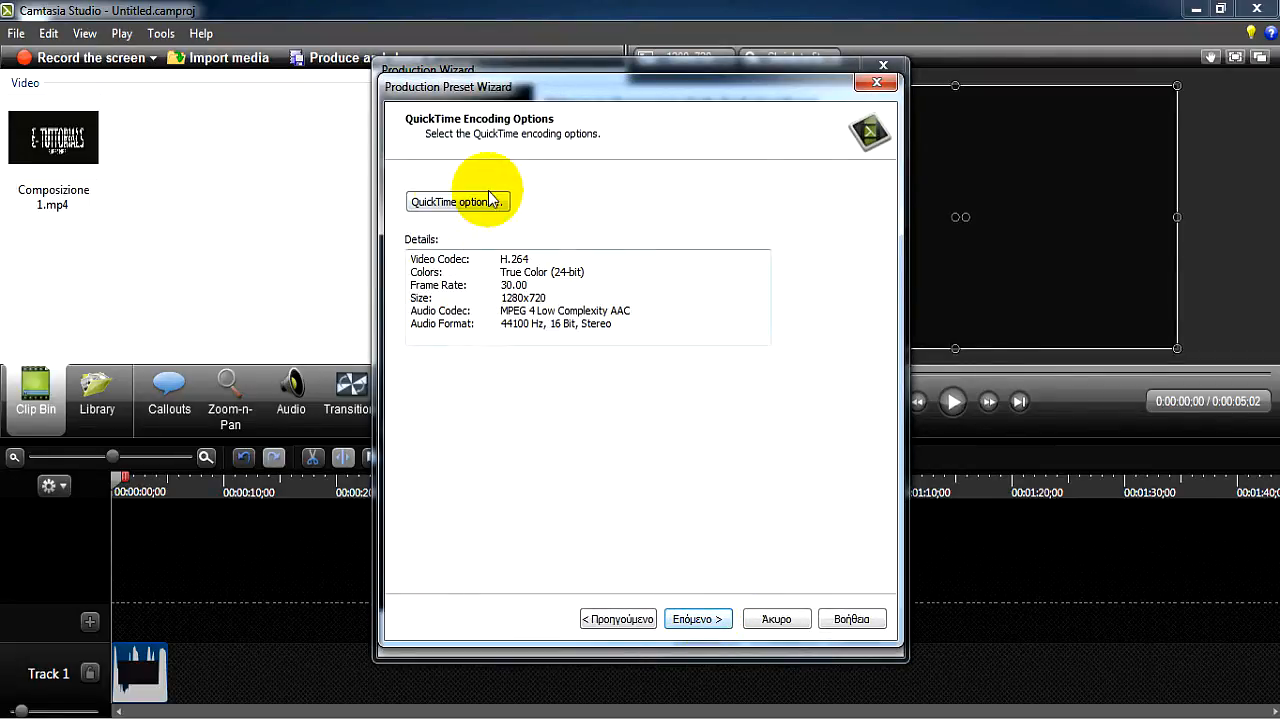
pyautogui.click(455, 201)
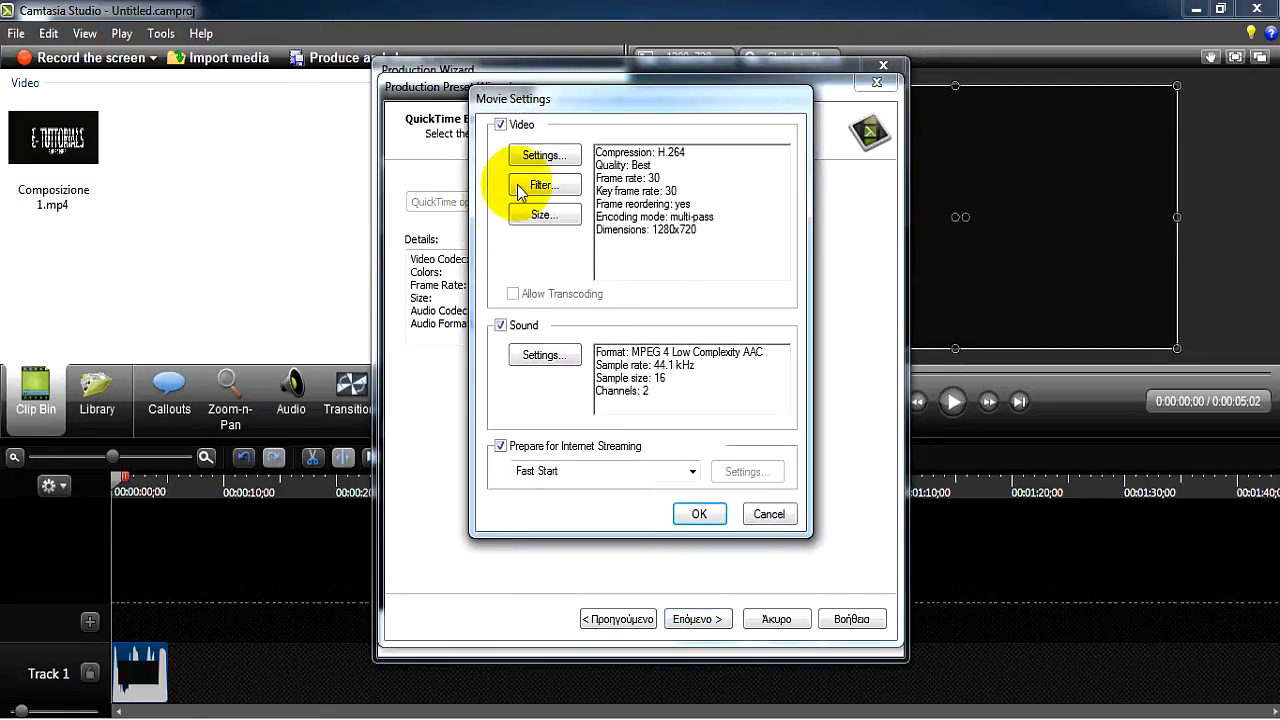
pyautogui.click(543, 155)
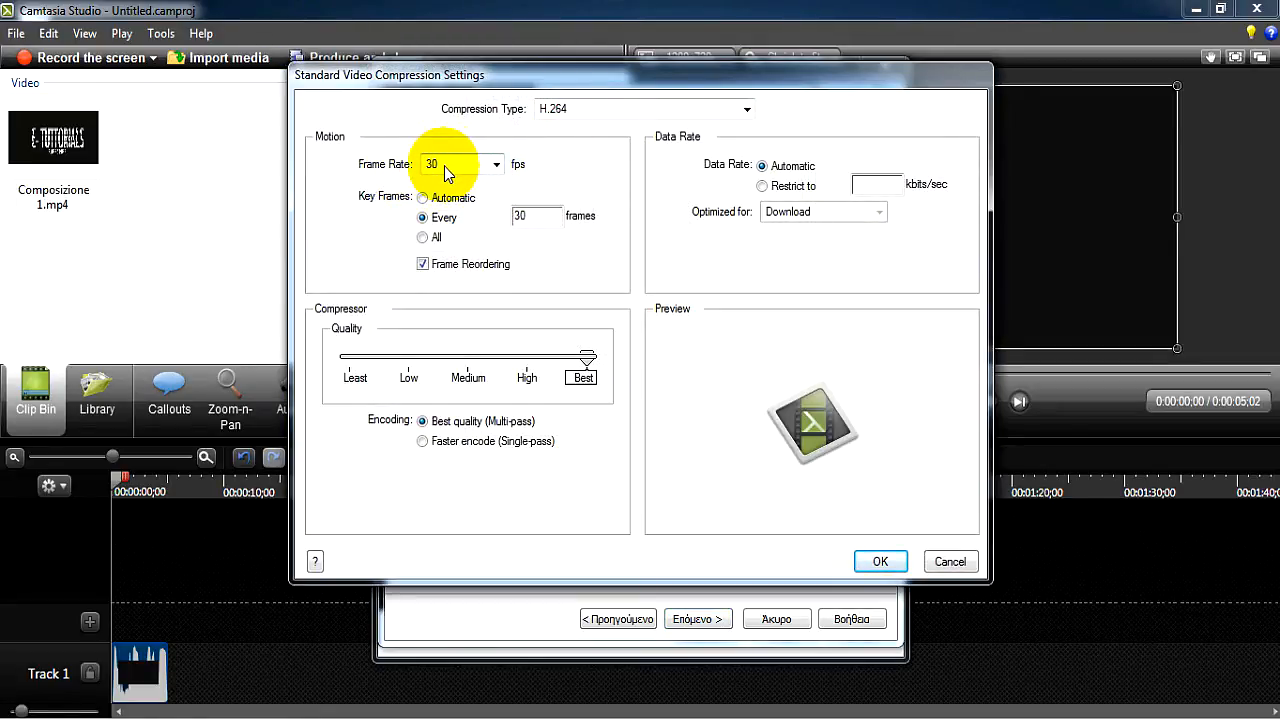
pyautogui.moveTo(461, 231)
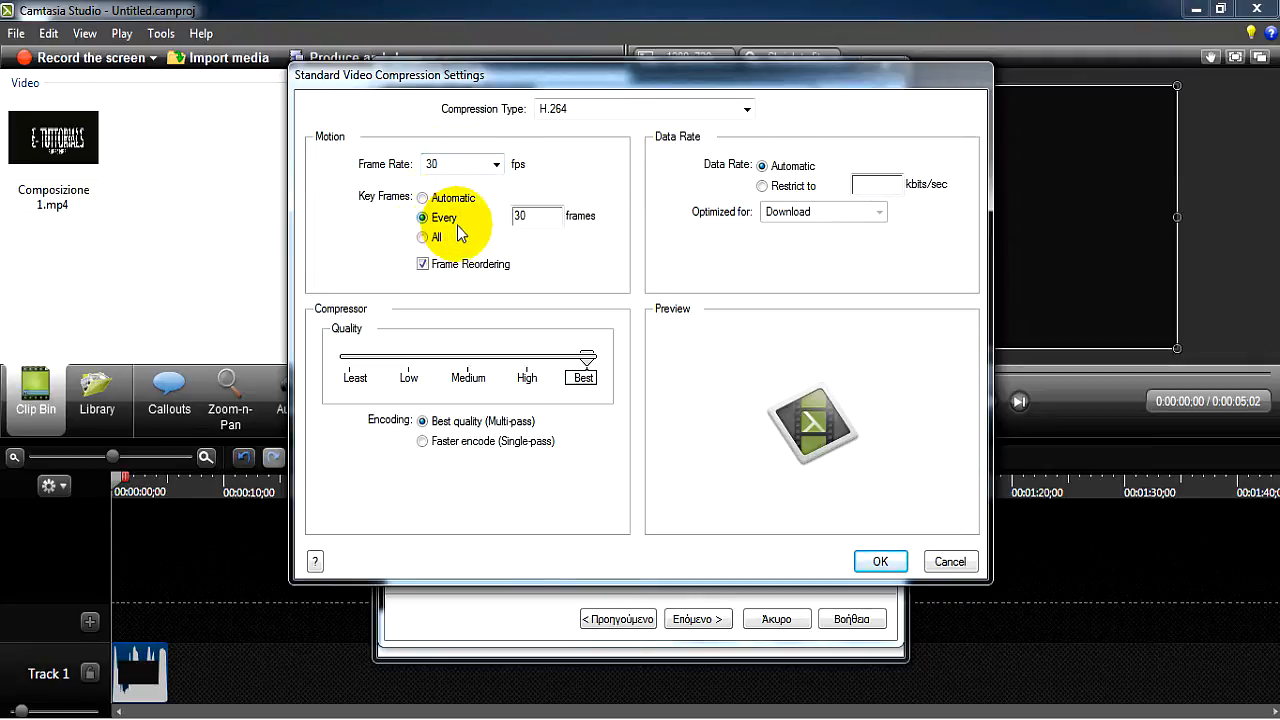
pyautogui.moveTo(788, 213)
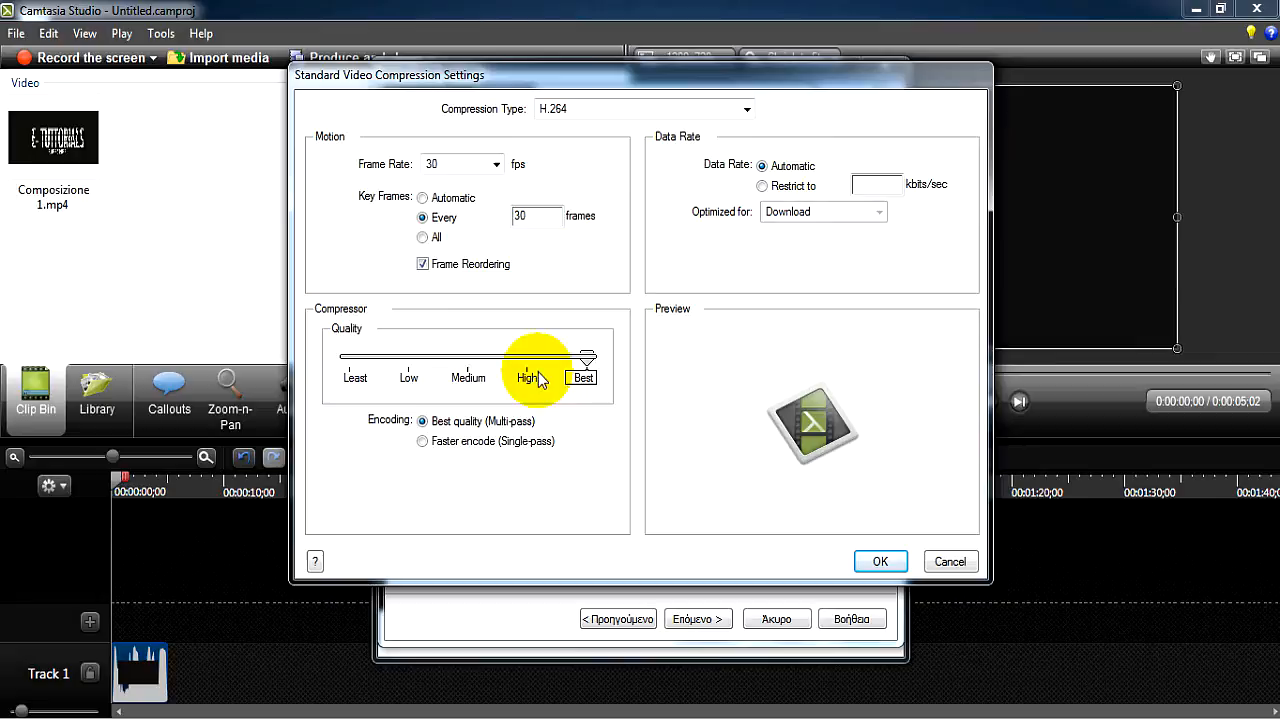
pyautogui.moveTo(538, 357); pyautogui.dragTo(588, 357)
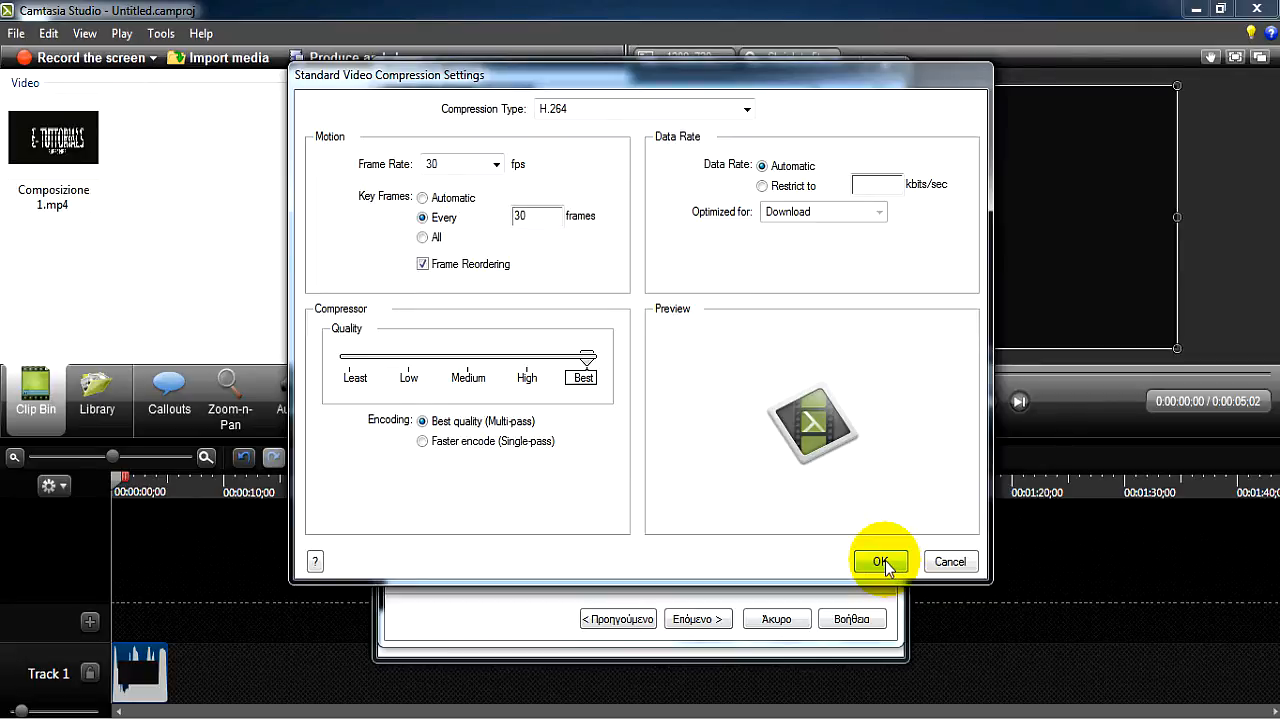
pyautogui.click(881, 562)
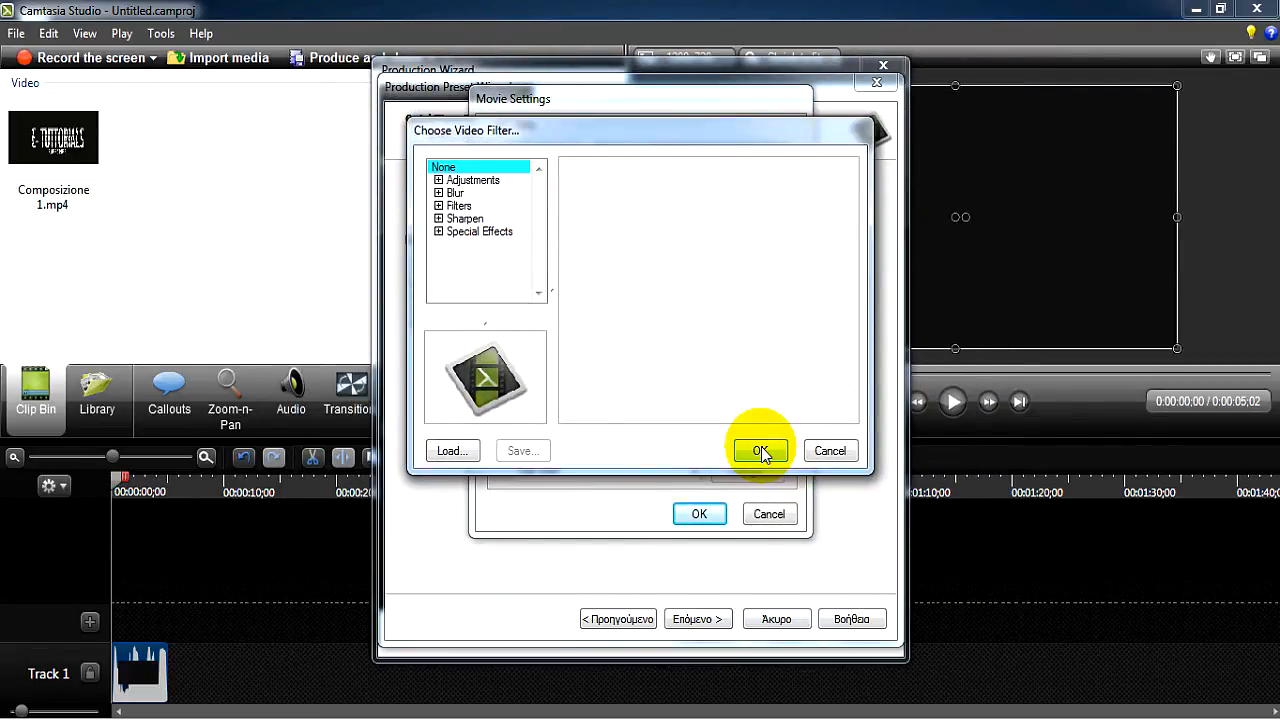
# Step: Apply no video filter and set export size to 1280 x 720 HD
pyautogui.click(761, 451)
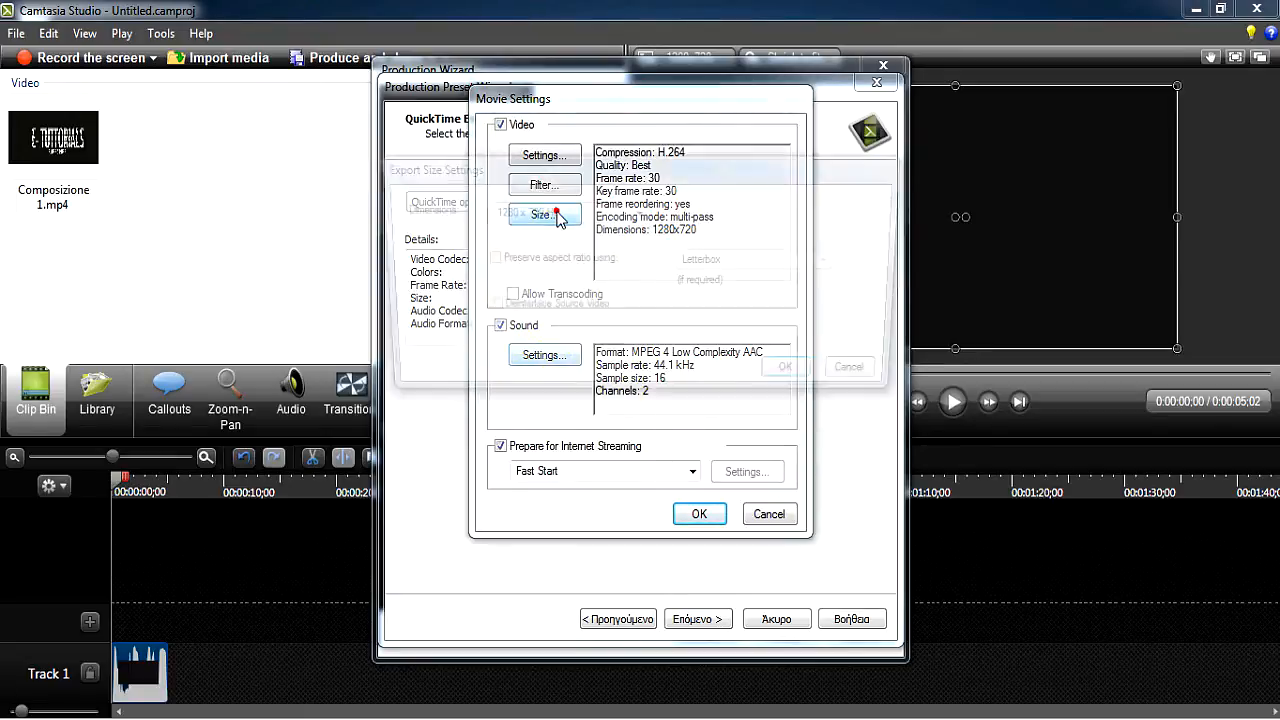
pyautogui.click(544, 214)
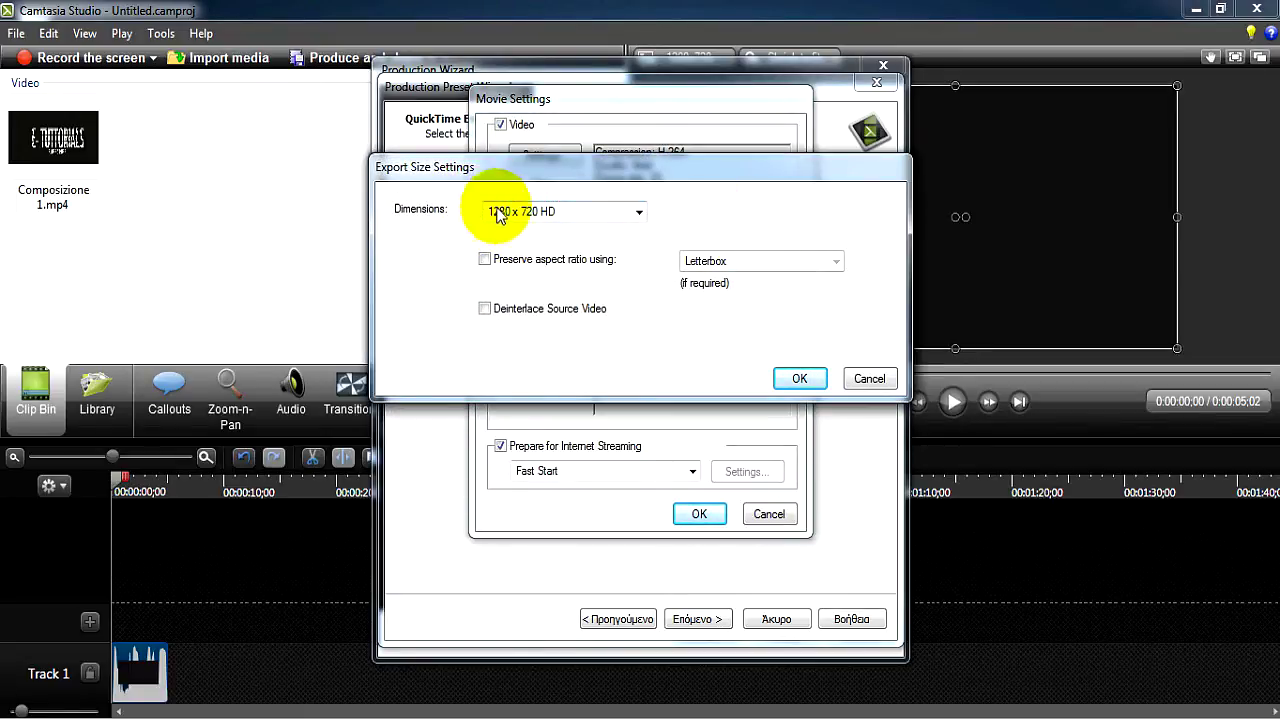
pyautogui.moveTo(637, 211)
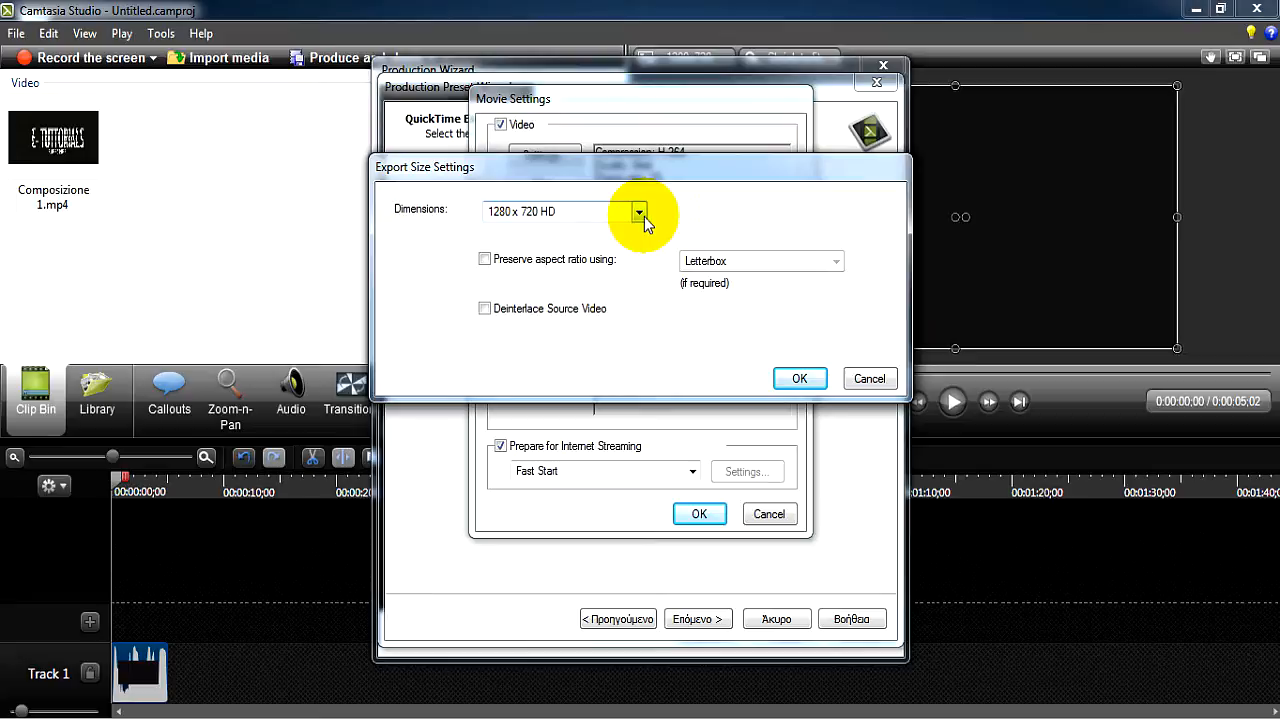
pyautogui.click(638, 211)
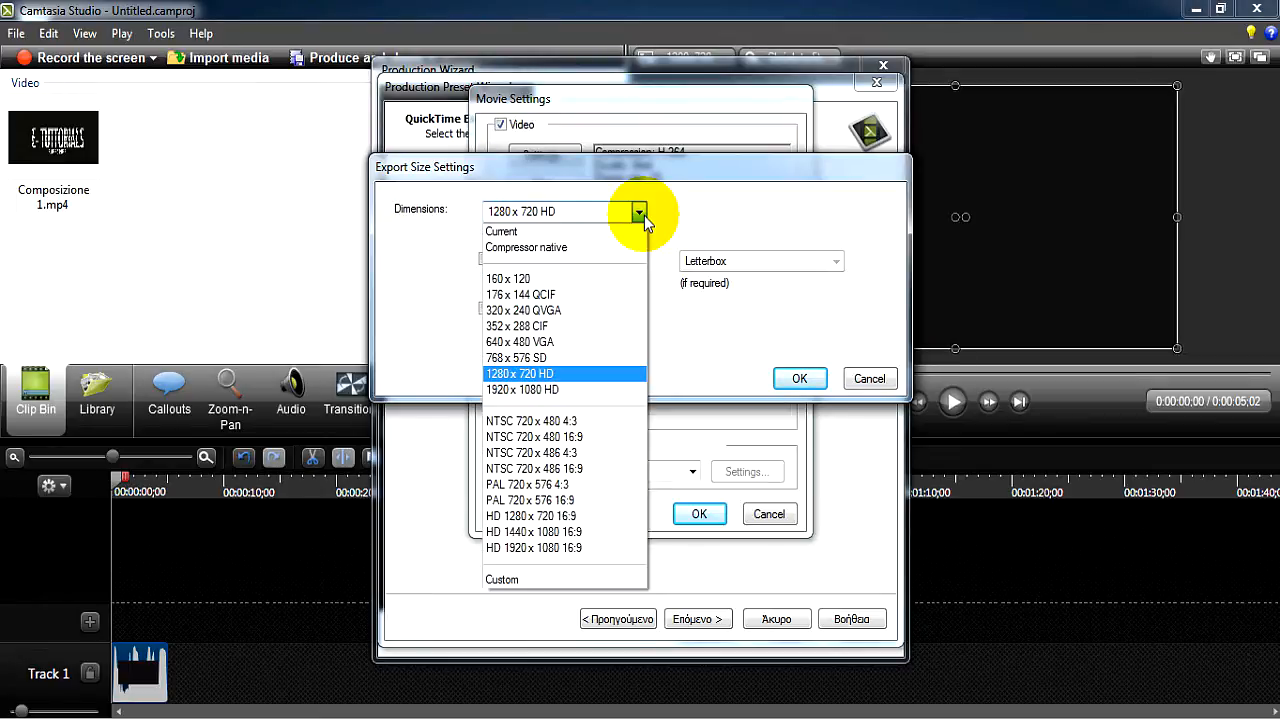
pyautogui.click(521, 373)
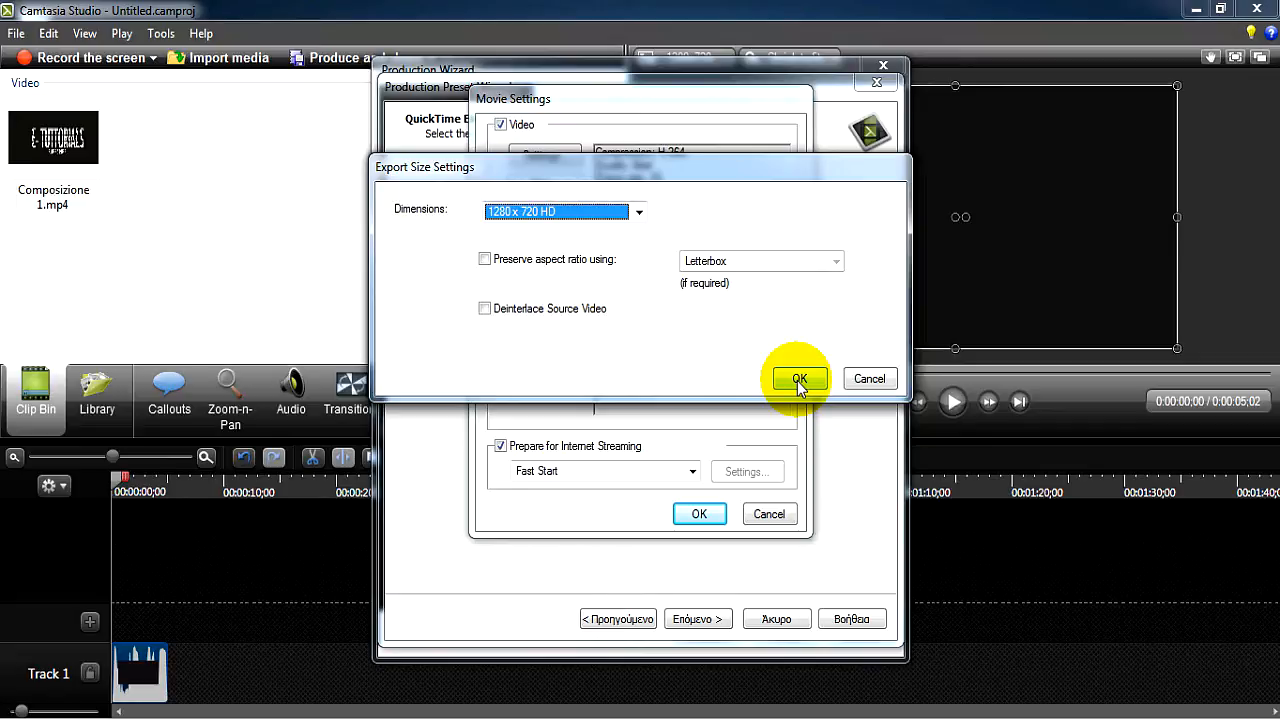
pyautogui.click(798, 379)
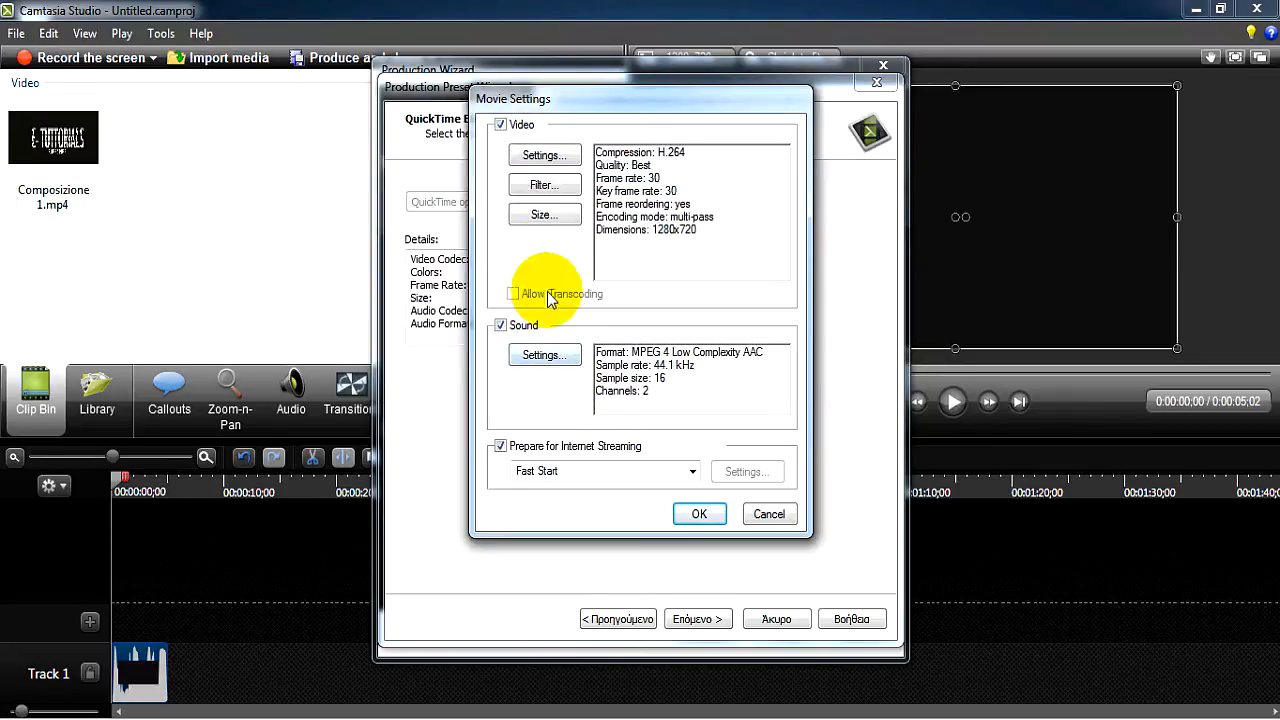
# Step: Keep sound as MPEG 4 AAC, 16-bit stereo and accept the movie settings
pyautogui.click(544, 355)
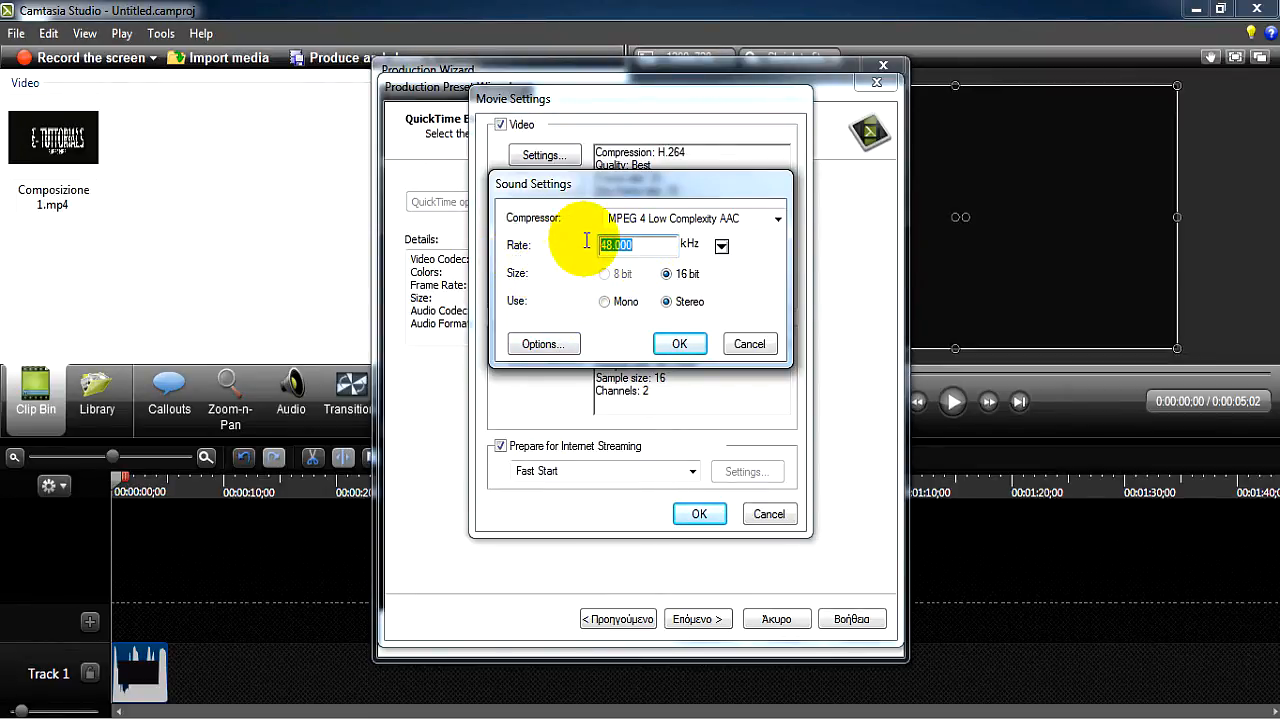
pyautogui.moveTo(575, 240)
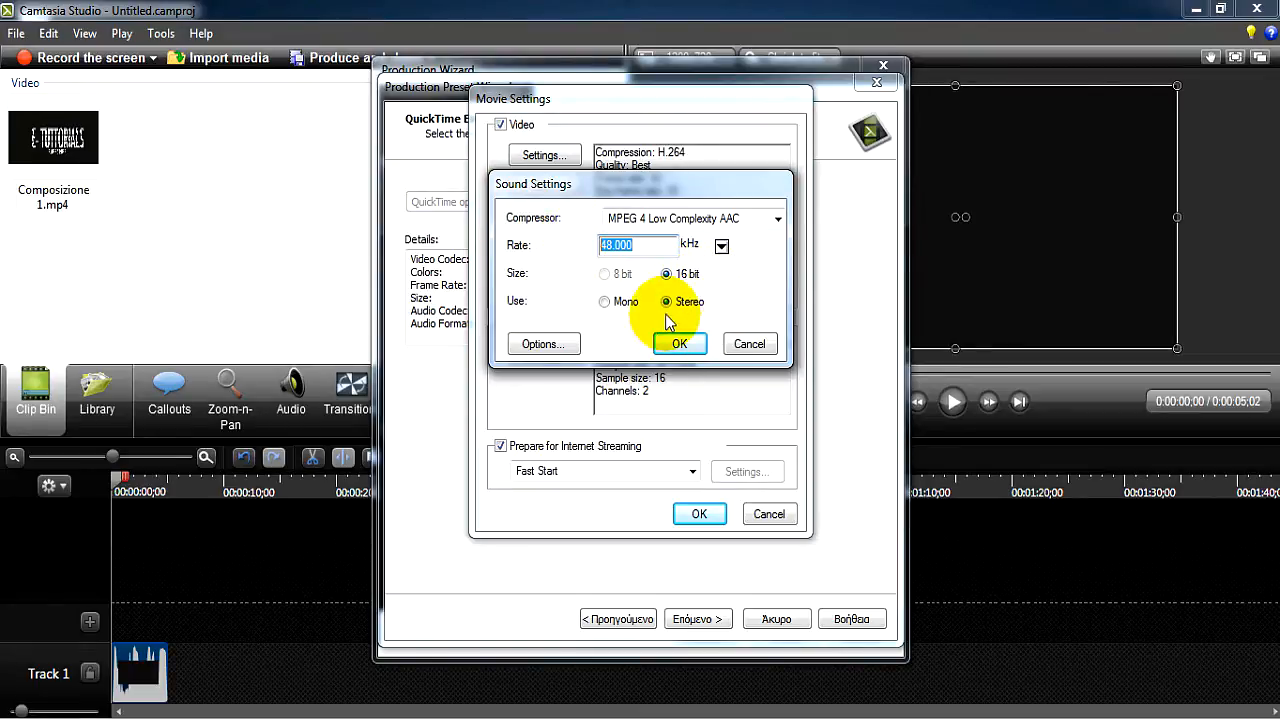
pyautogui.click(680, 343)
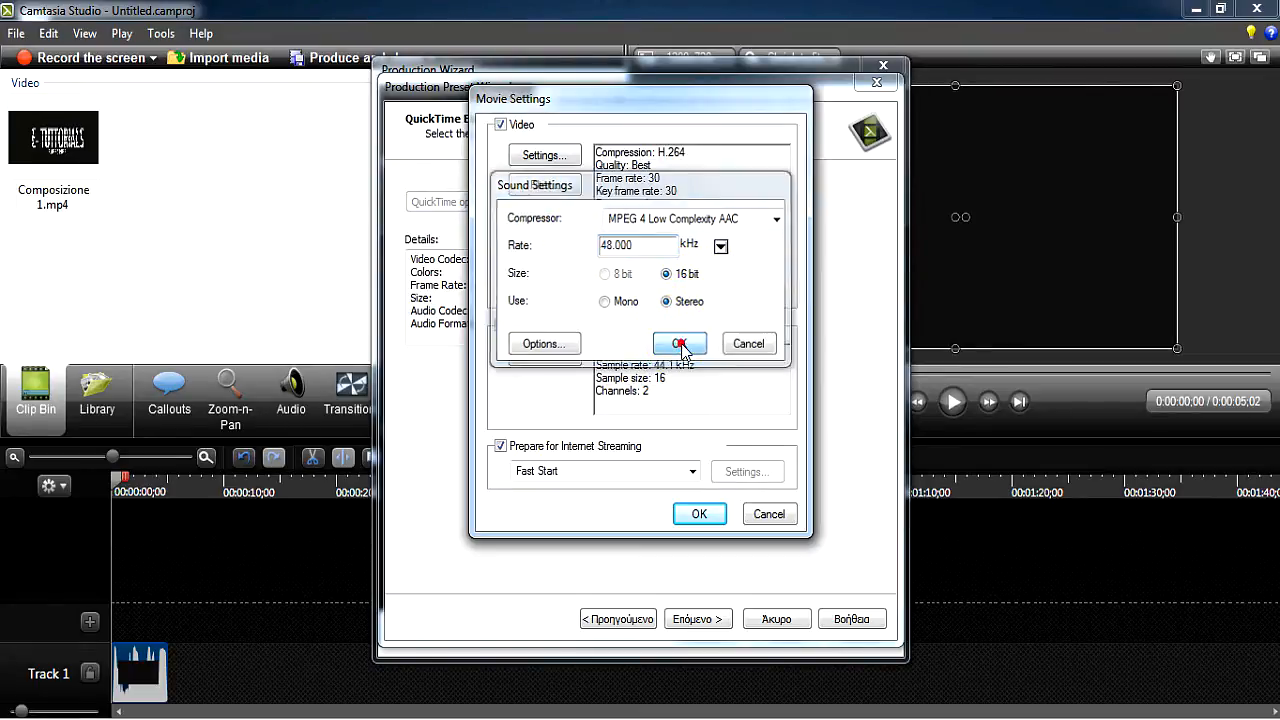
pyautogui.click(680, 343)
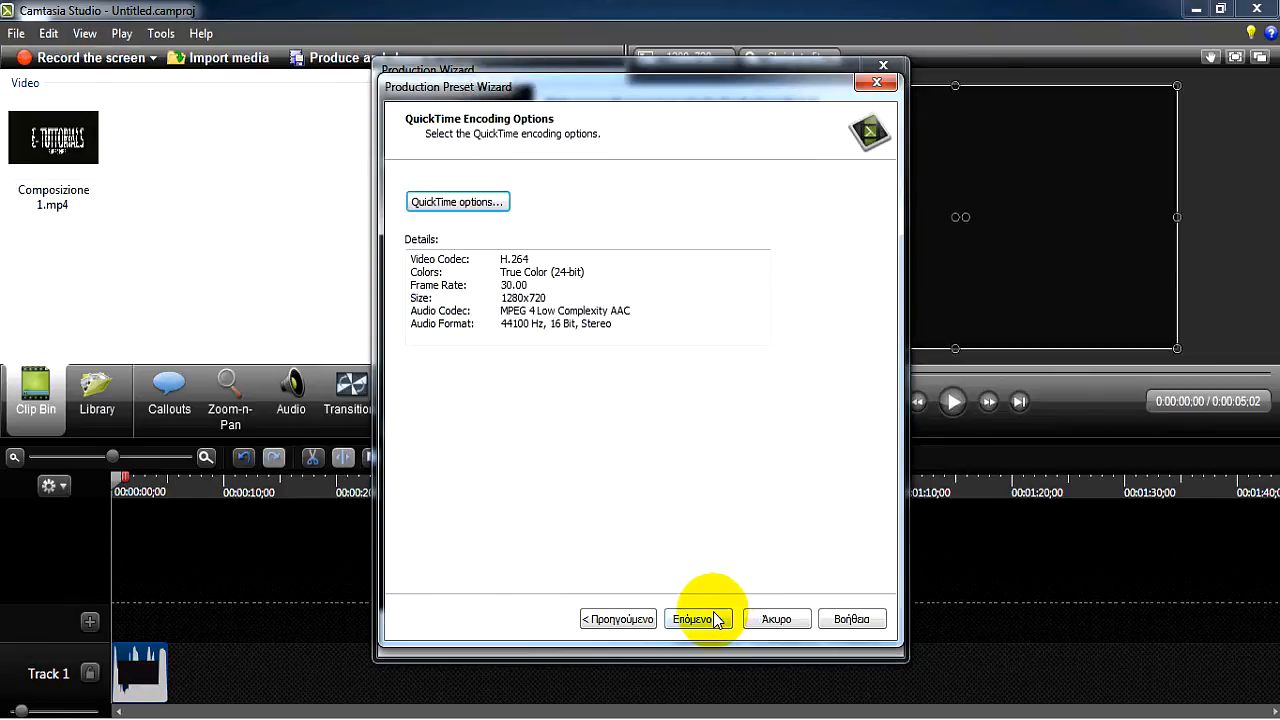
pyautogui.moveTo(761, 550)
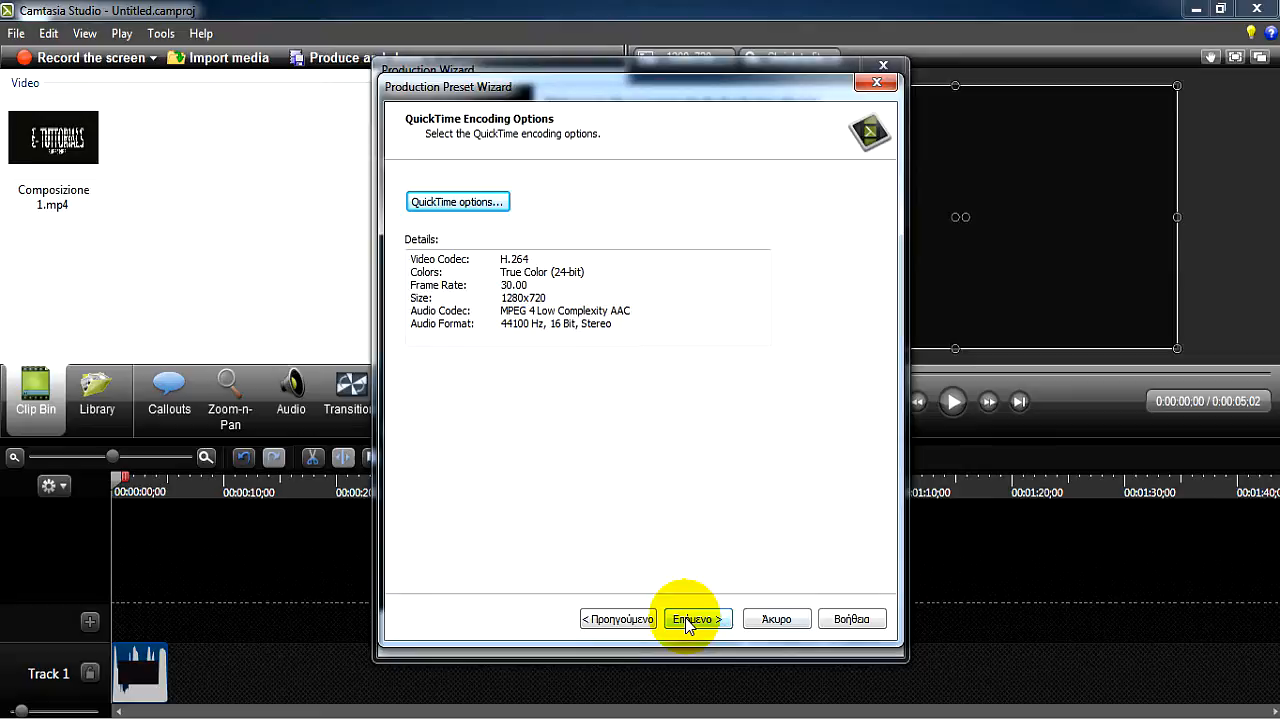
# Step: Advance past the custom 1280x720 video size to Video Options
pyautogui.click(697, 618)
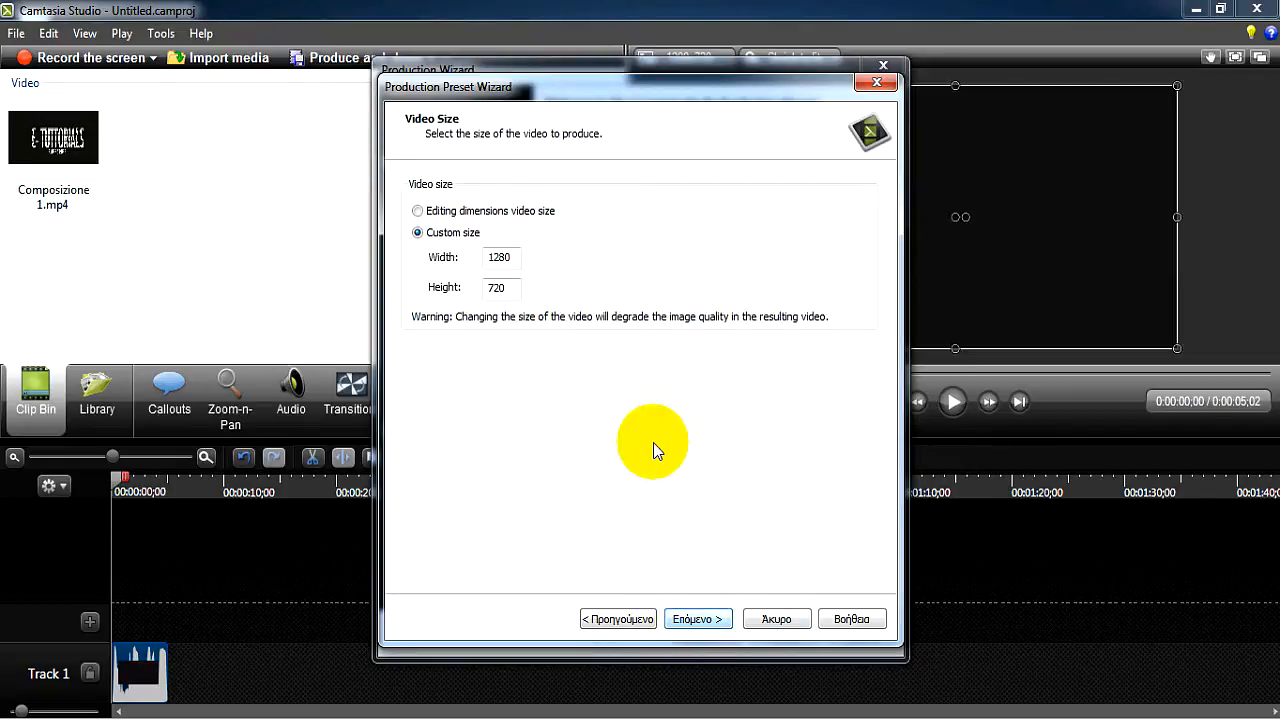
pyautogui.moveTo(777, 619)
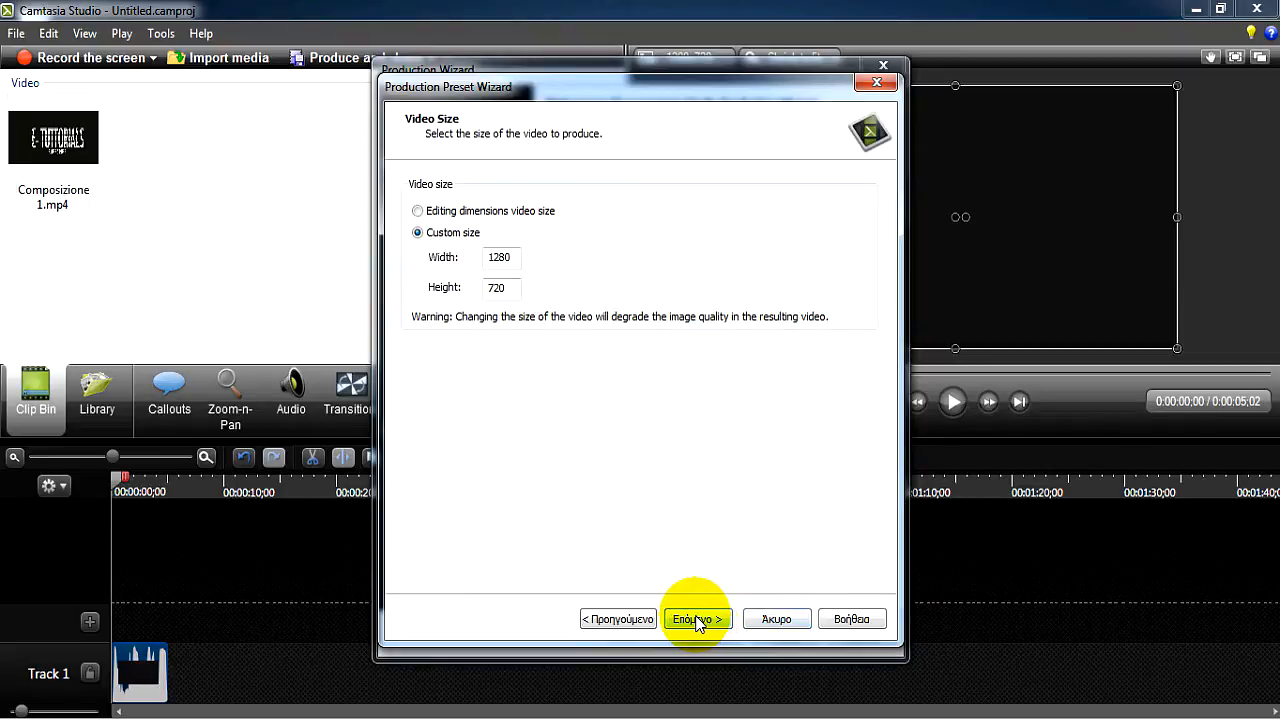
pyautogui.click(696, 619)
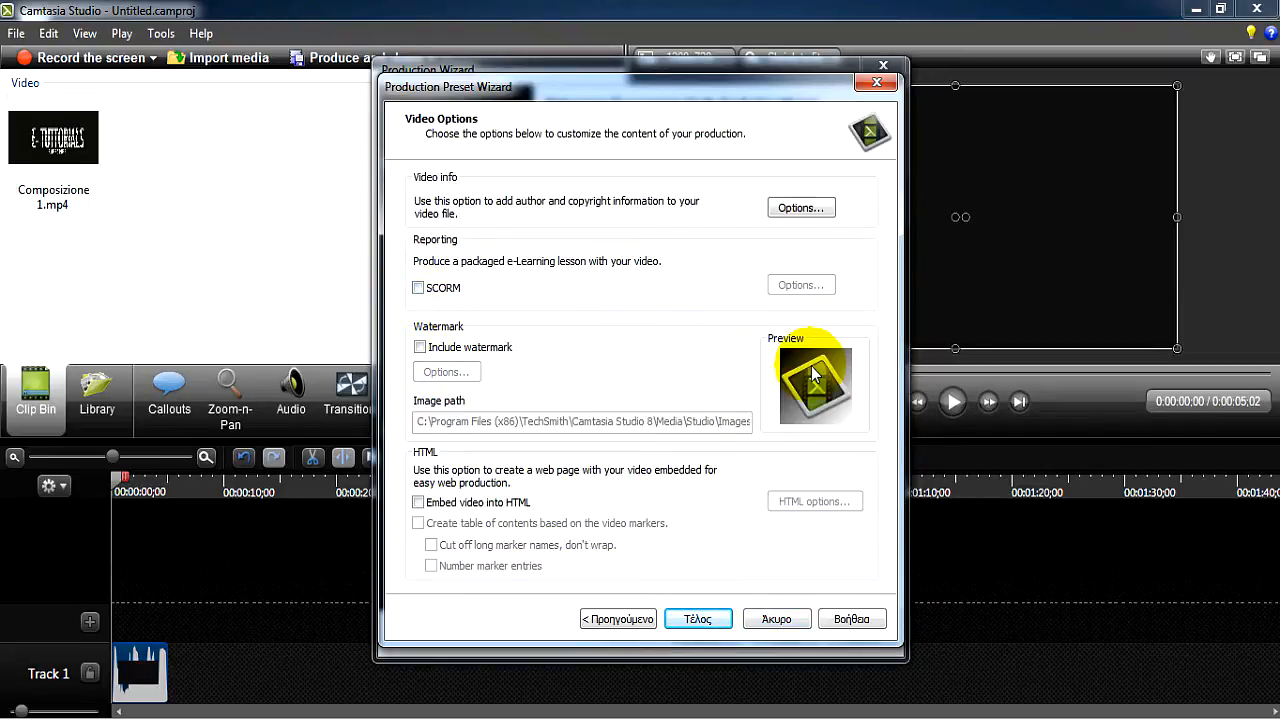
pyautogui.moveTo(698, 618)
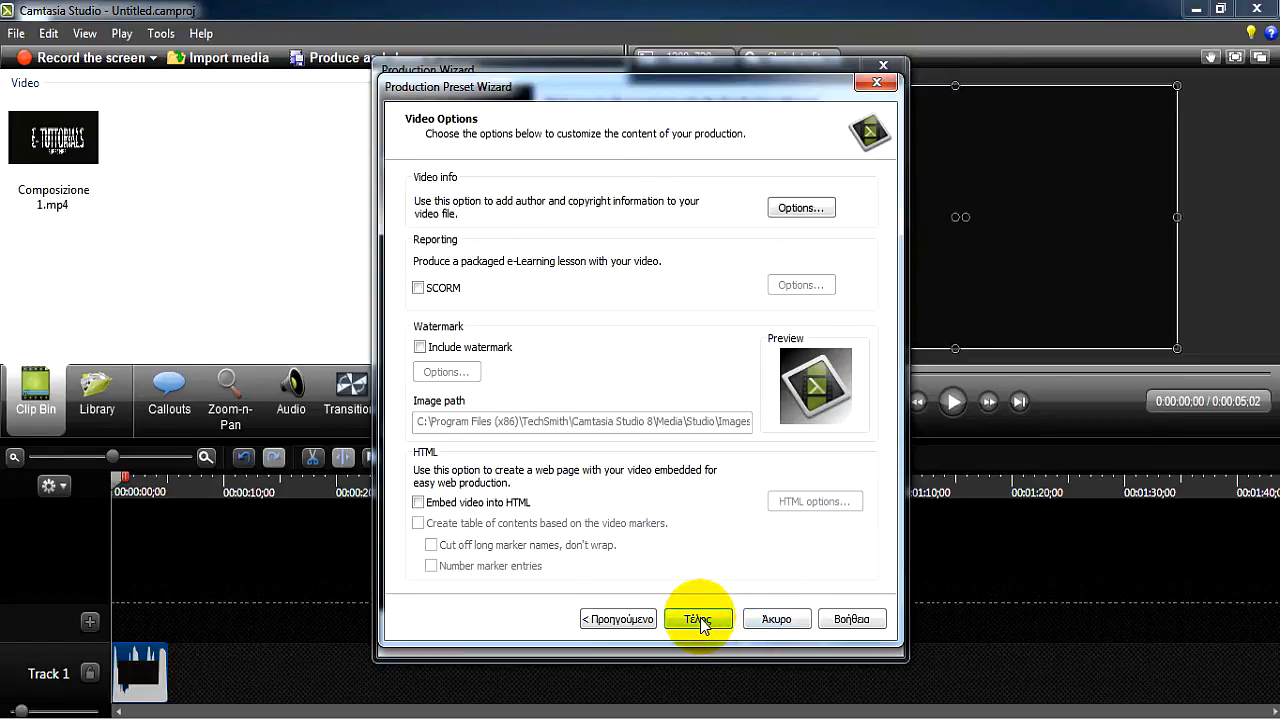
pyautogui.moveTo(709, 625)
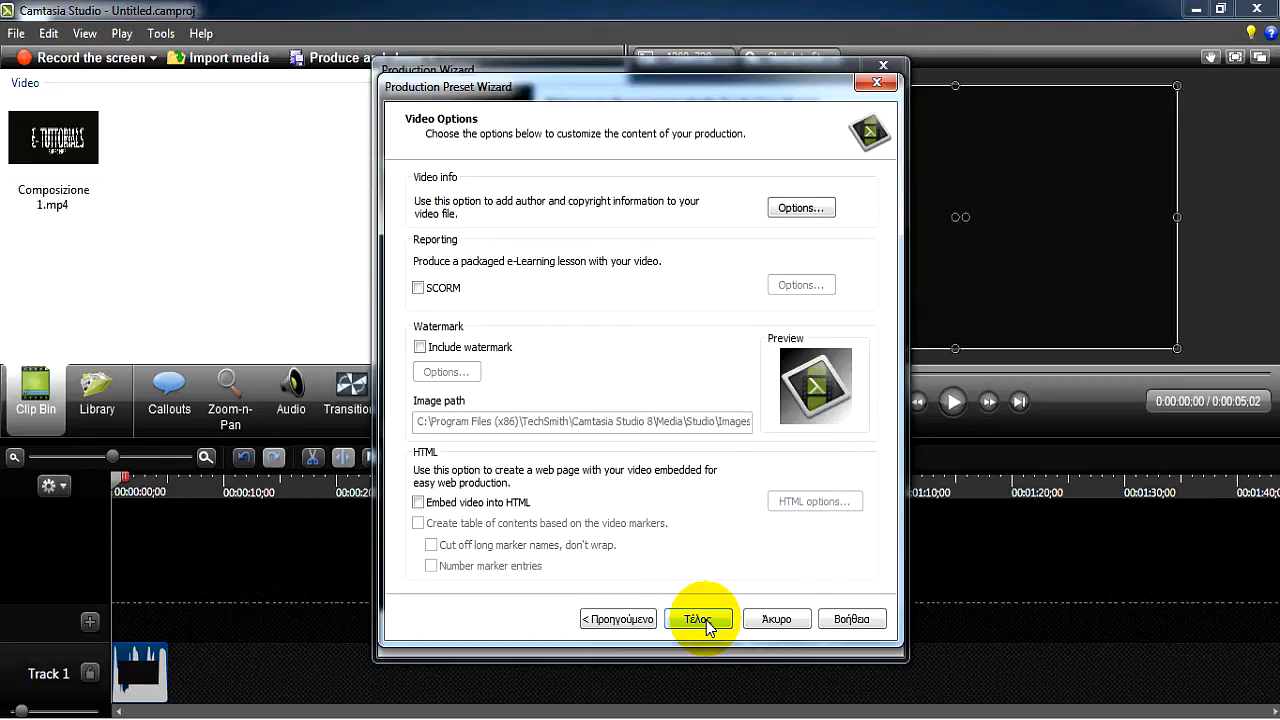
# Step: Finish the eris quicktime preset, close the preset manager, and exit Camtasia
pyautogui.click(699, 618)
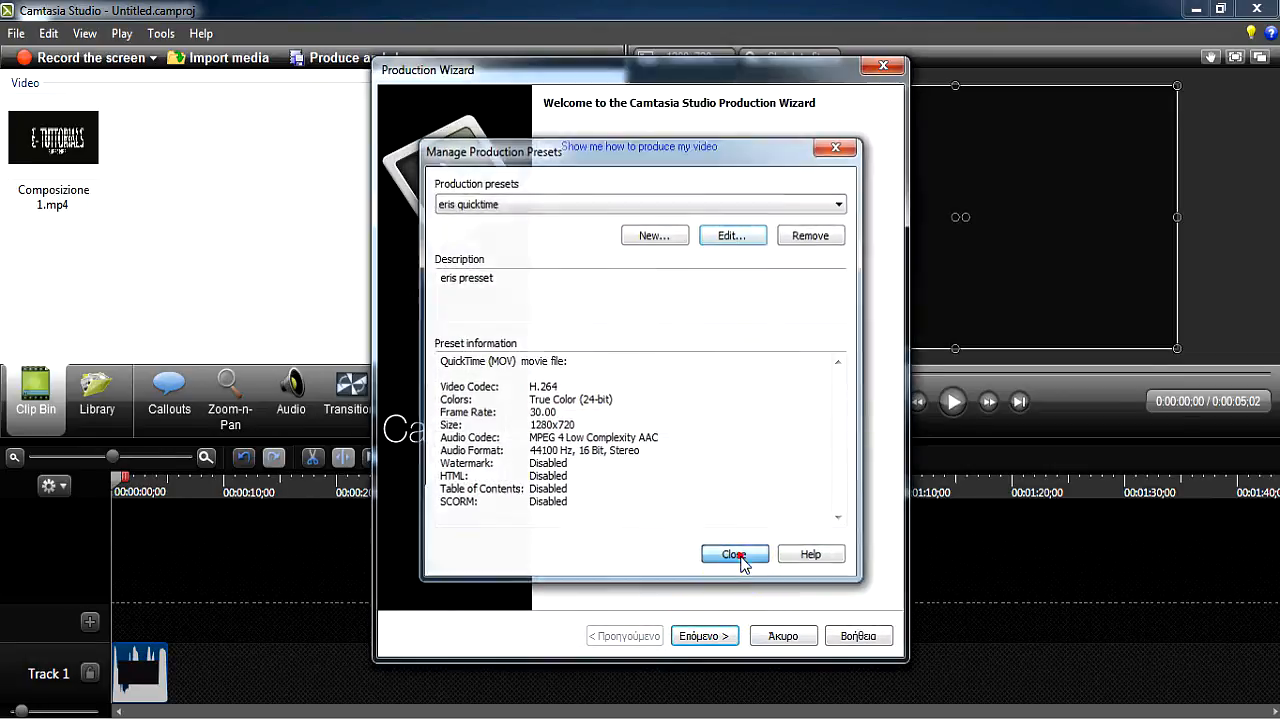
pyautogui.click(734, 554)
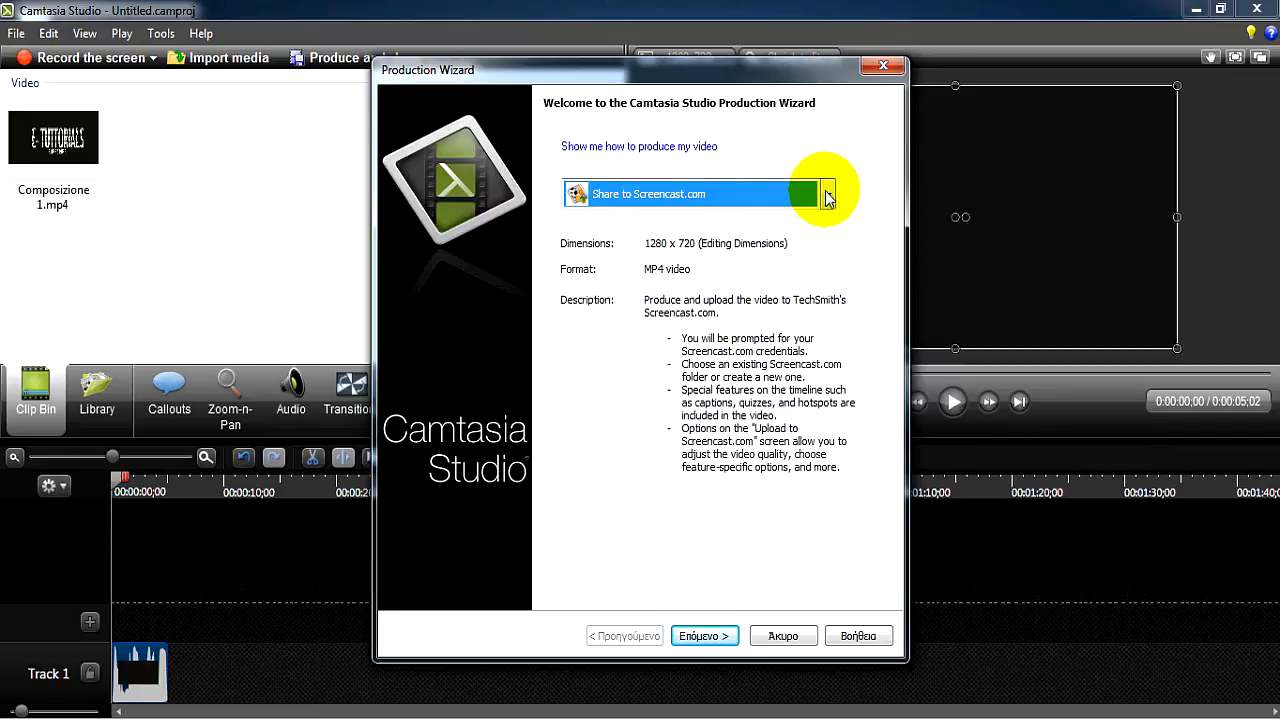
pyautogui.moveTo(781, 635)
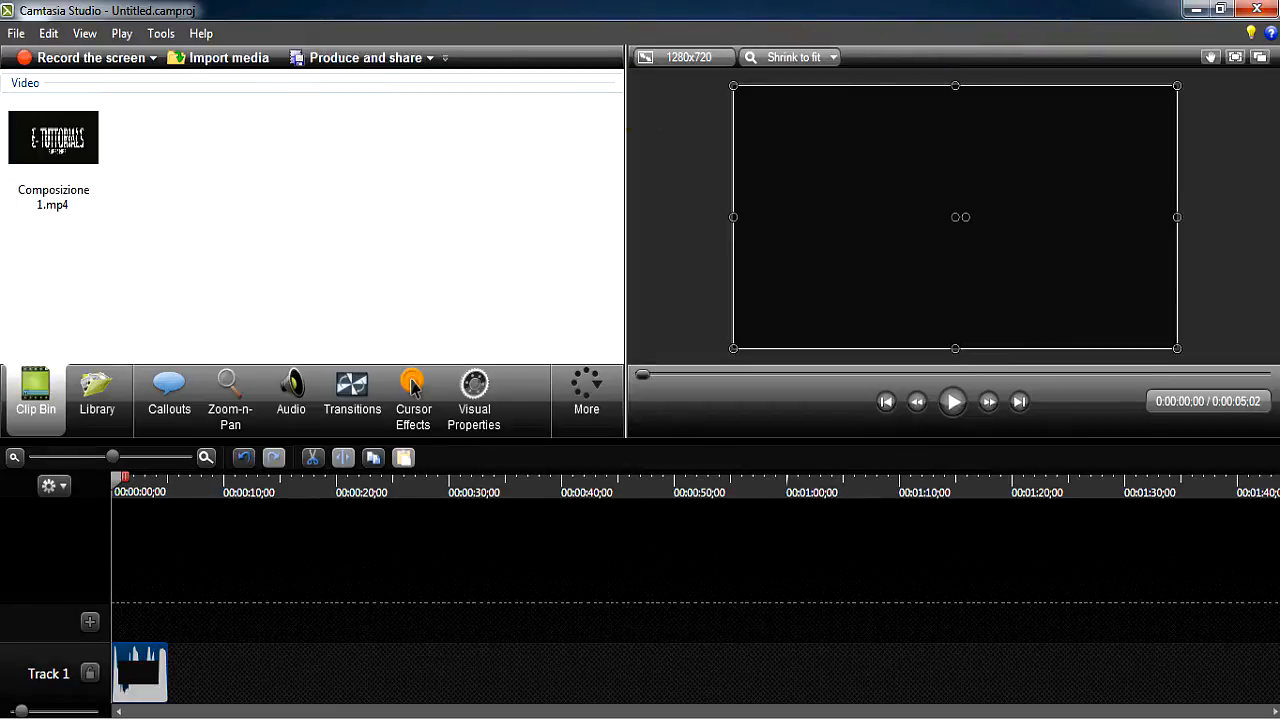
pyautogui.click(1257, 10)
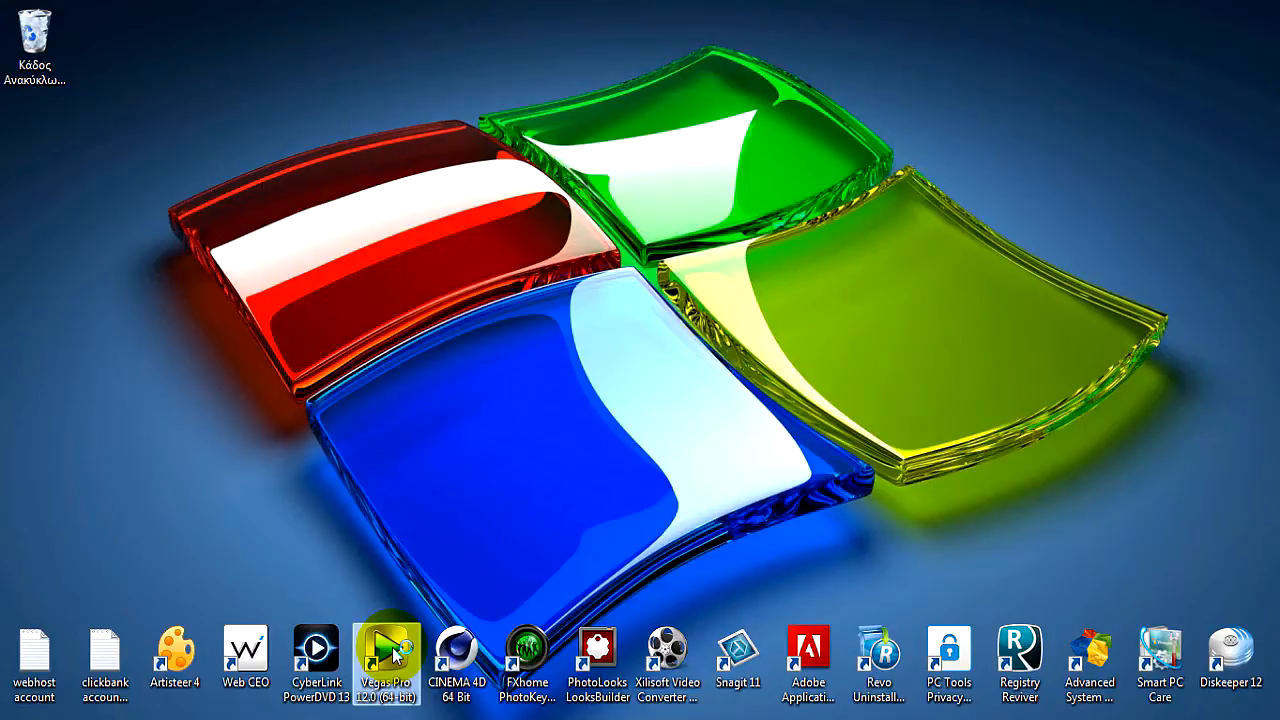
# Step: Start Vegas Pro 12.0 (64-bit) from its desktop shortcut
pyautogui.doubleClick(386, 650)
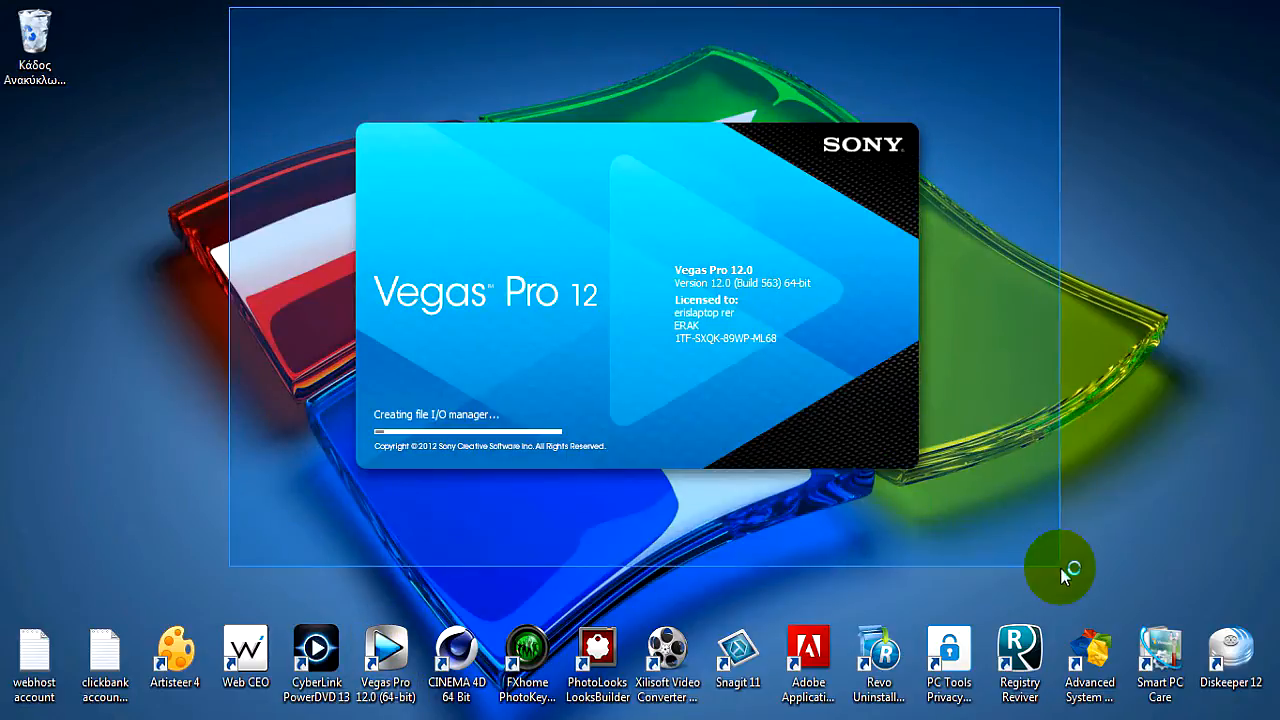
pyautogui.moveTo(323, 335)
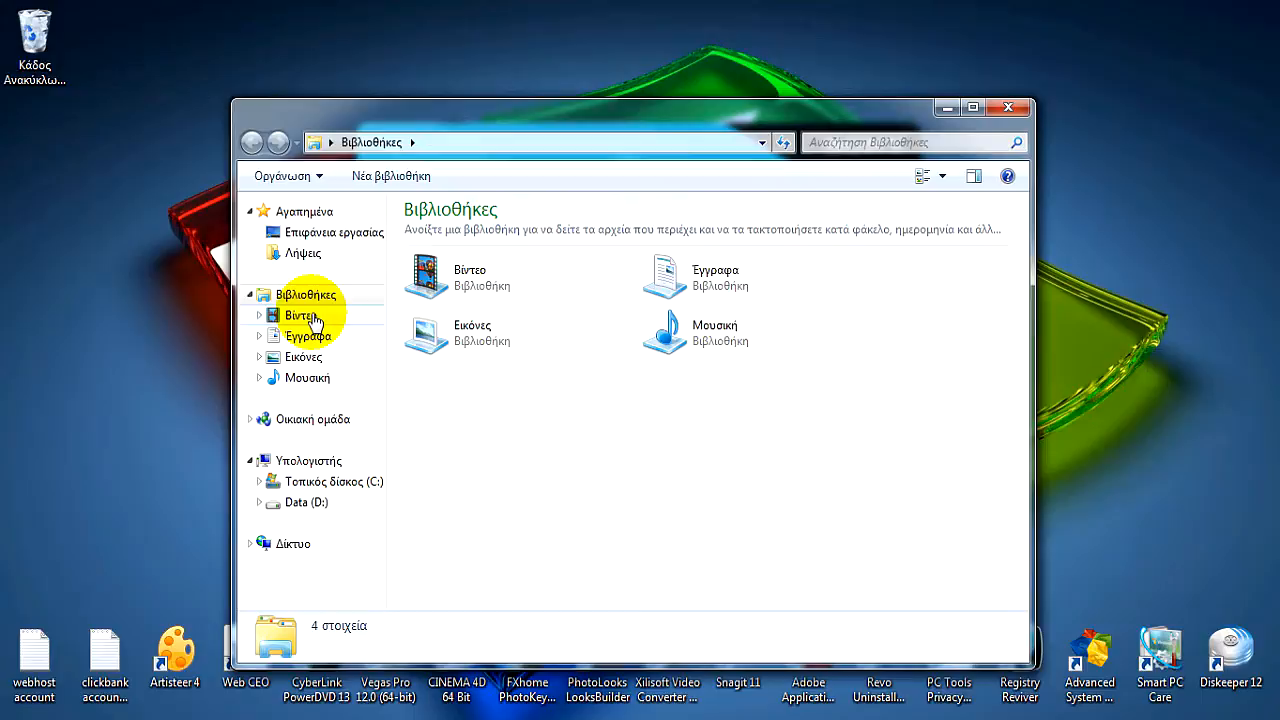
# Step: Open the Δείγματα βίντεο folder in the Videos library and select the Άγρια πανίδα clip
pyautogui.click(470, 277)
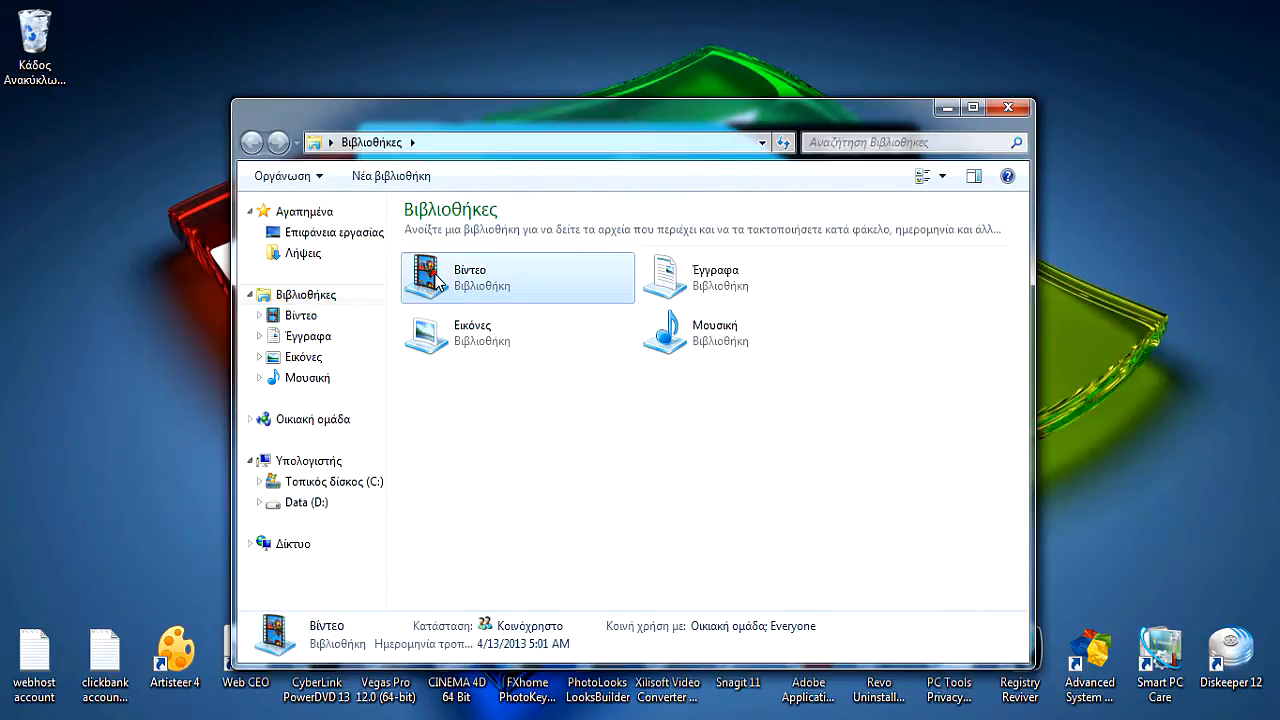
pyautogui.doubleClick(434, 277)
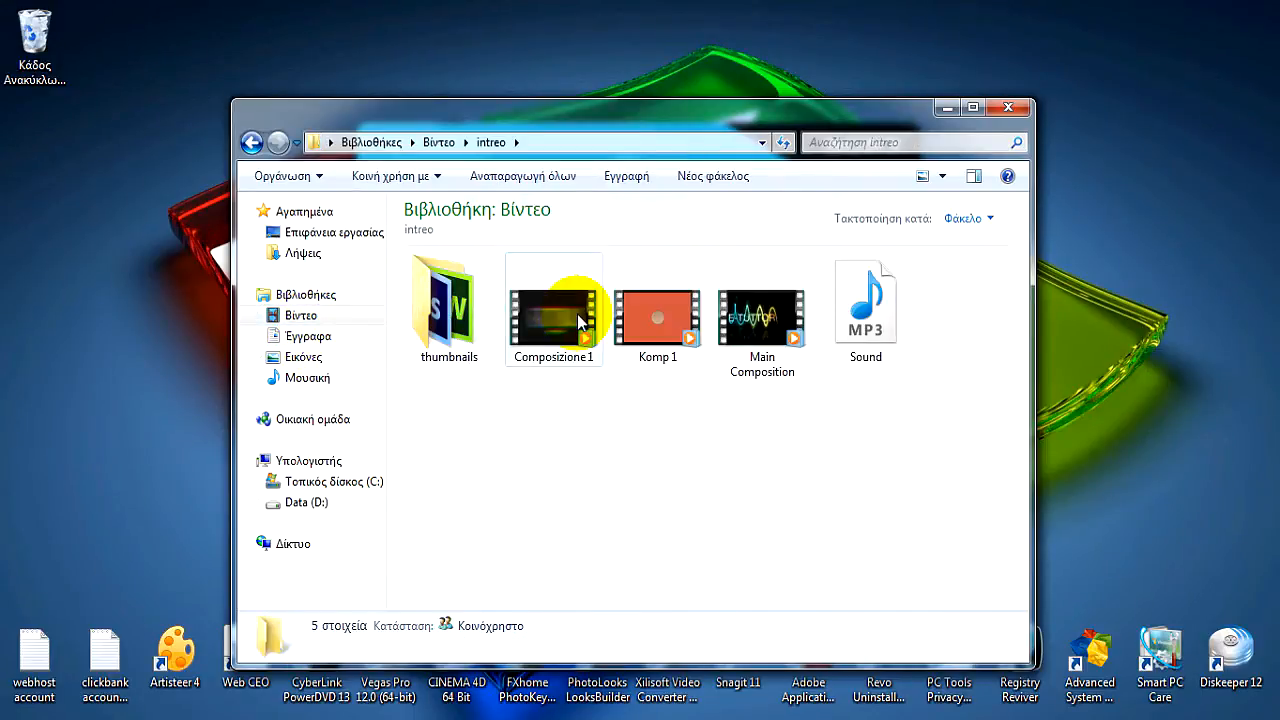
pyautogui.click(253, 142)
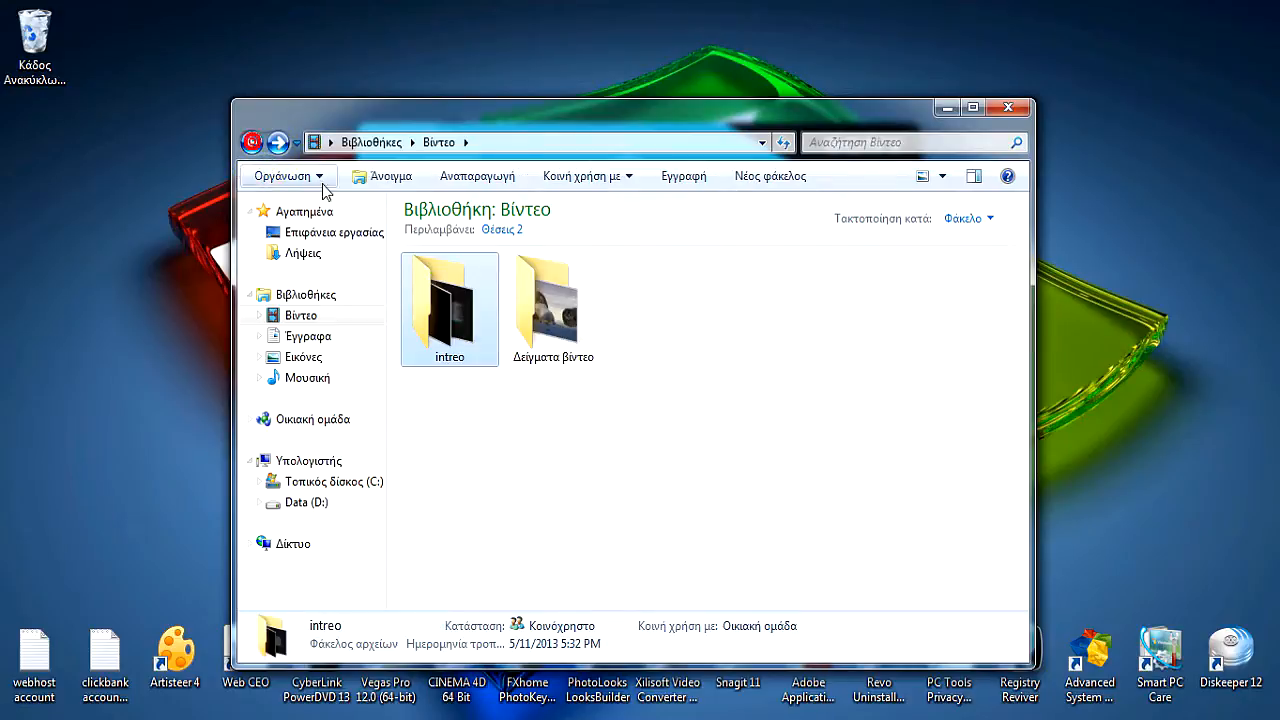
pyautogui.doubleClick(553, 300)
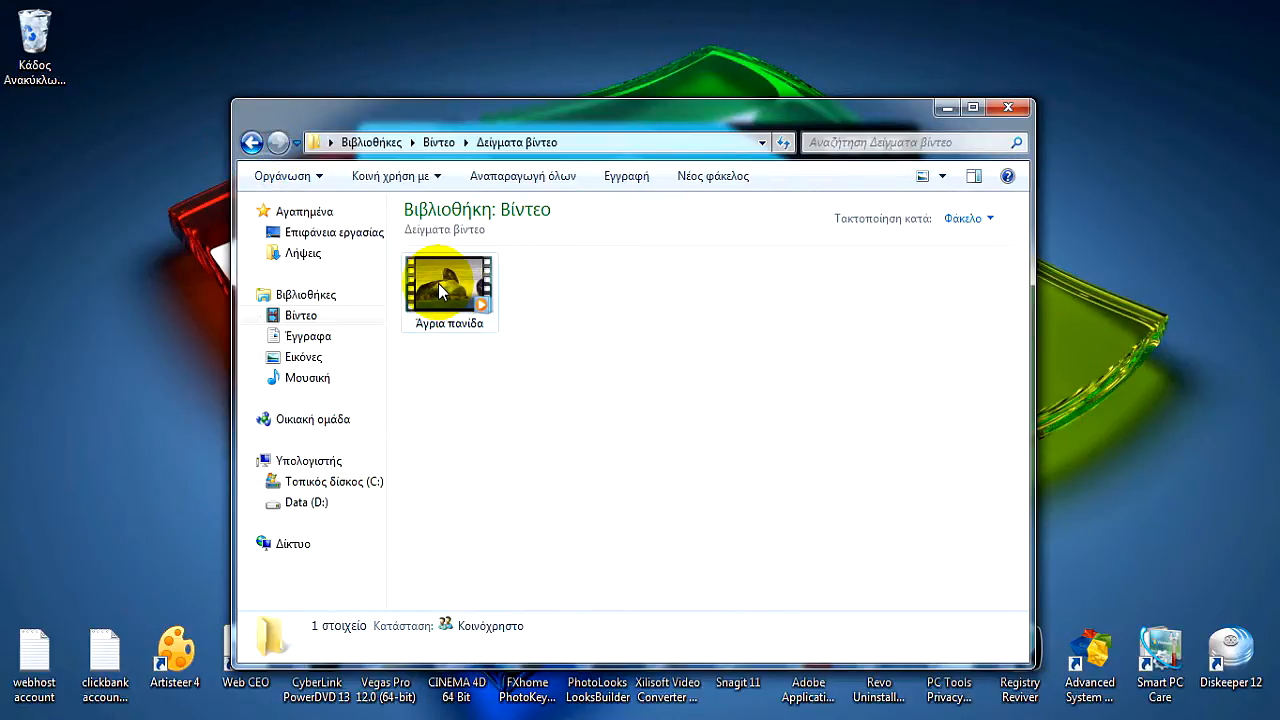
pyautogui.click(443, 290)
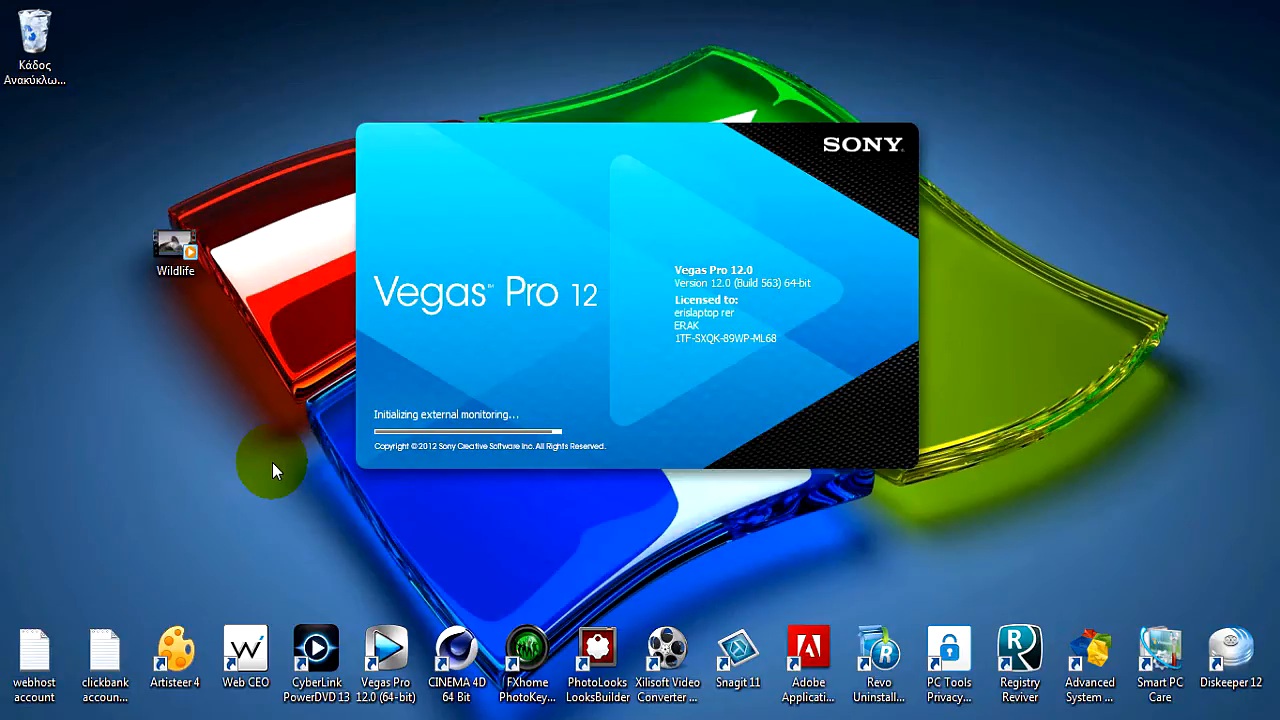
pyautogui.moveTo(224, 407)
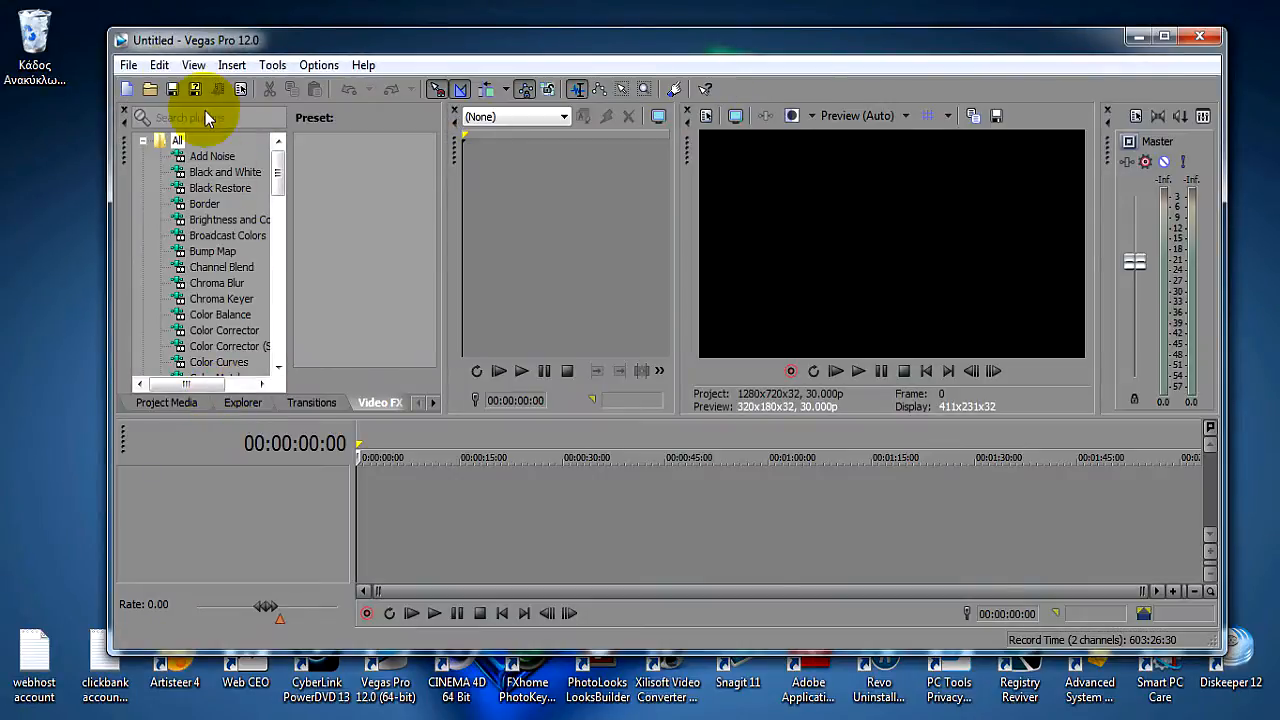
# Step: Maximize Vegas Pro and import Wildlife from the Desktop, dismissing the proxy notice
pyautogui.click(136, 65)
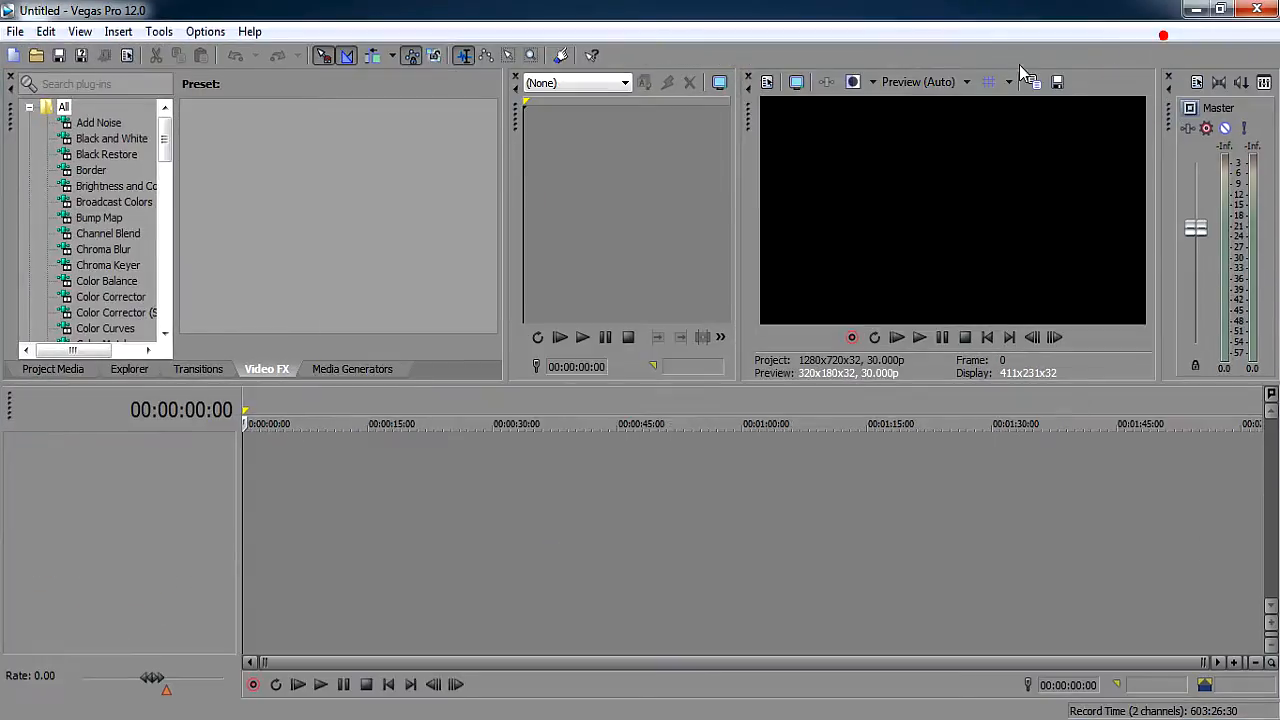
pyautogui.click(16, 33)
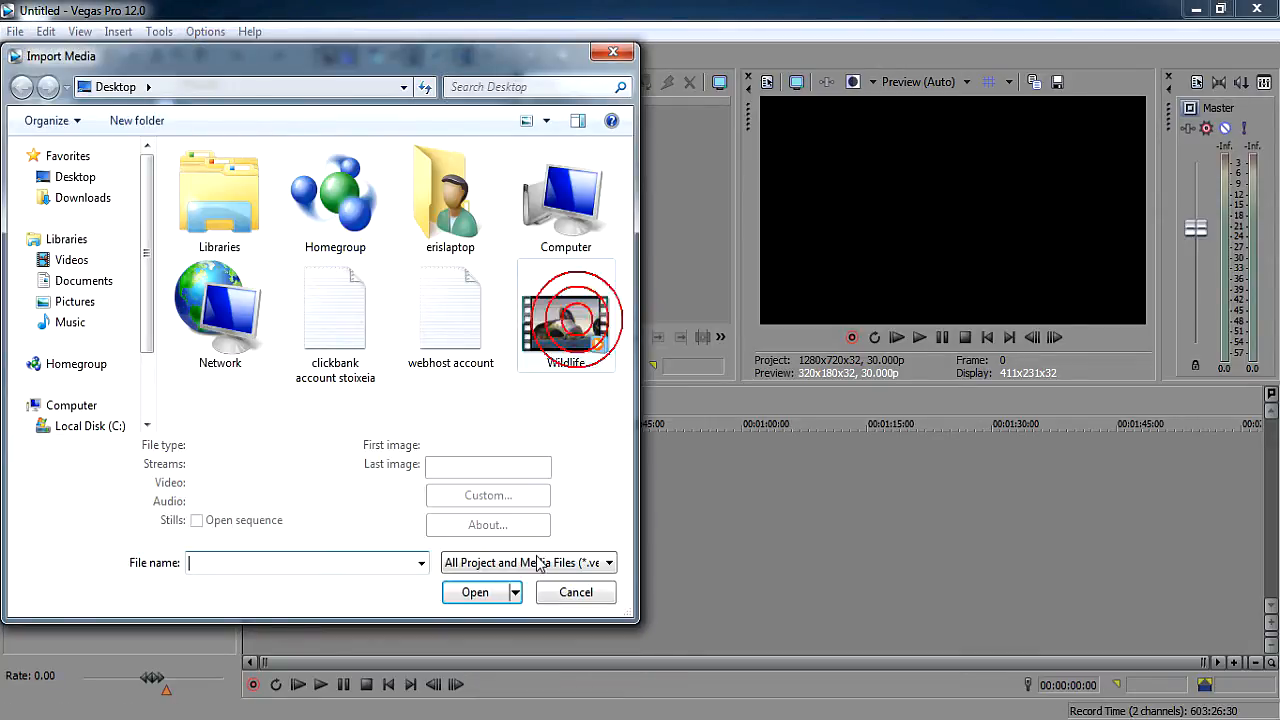
pyautogui.click(565, 315)
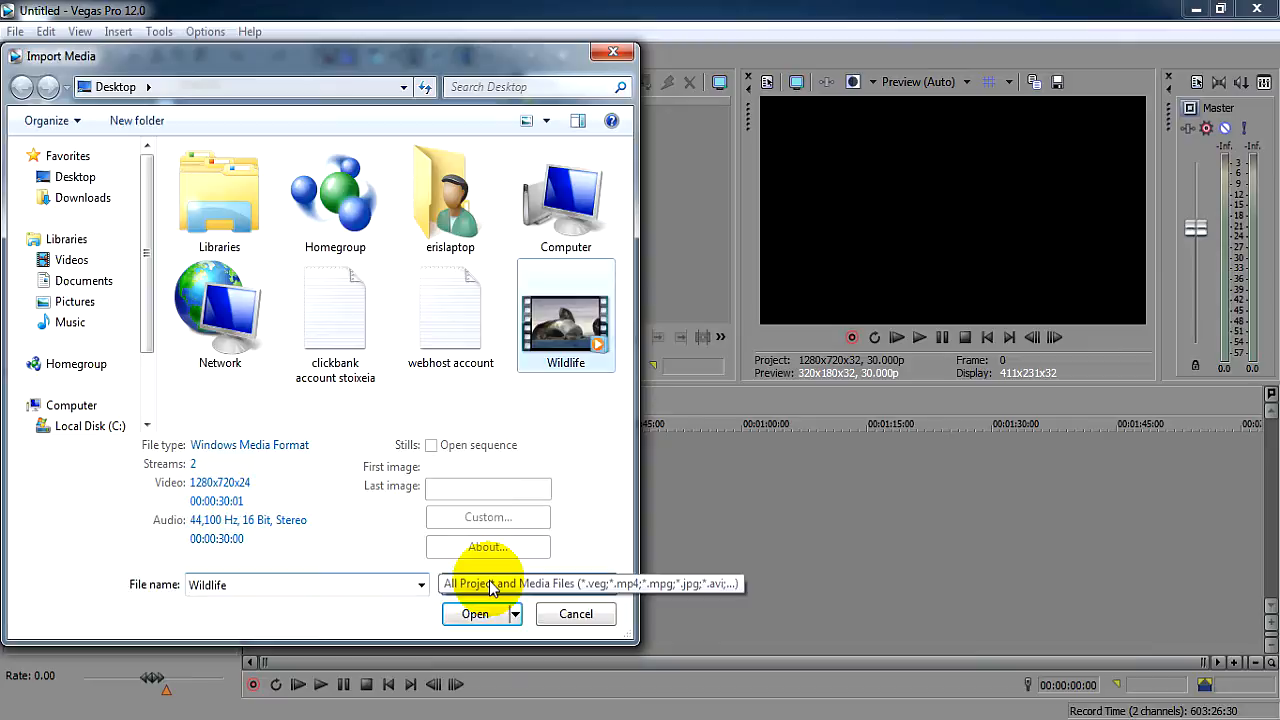
pyautogui.click(473, 614)
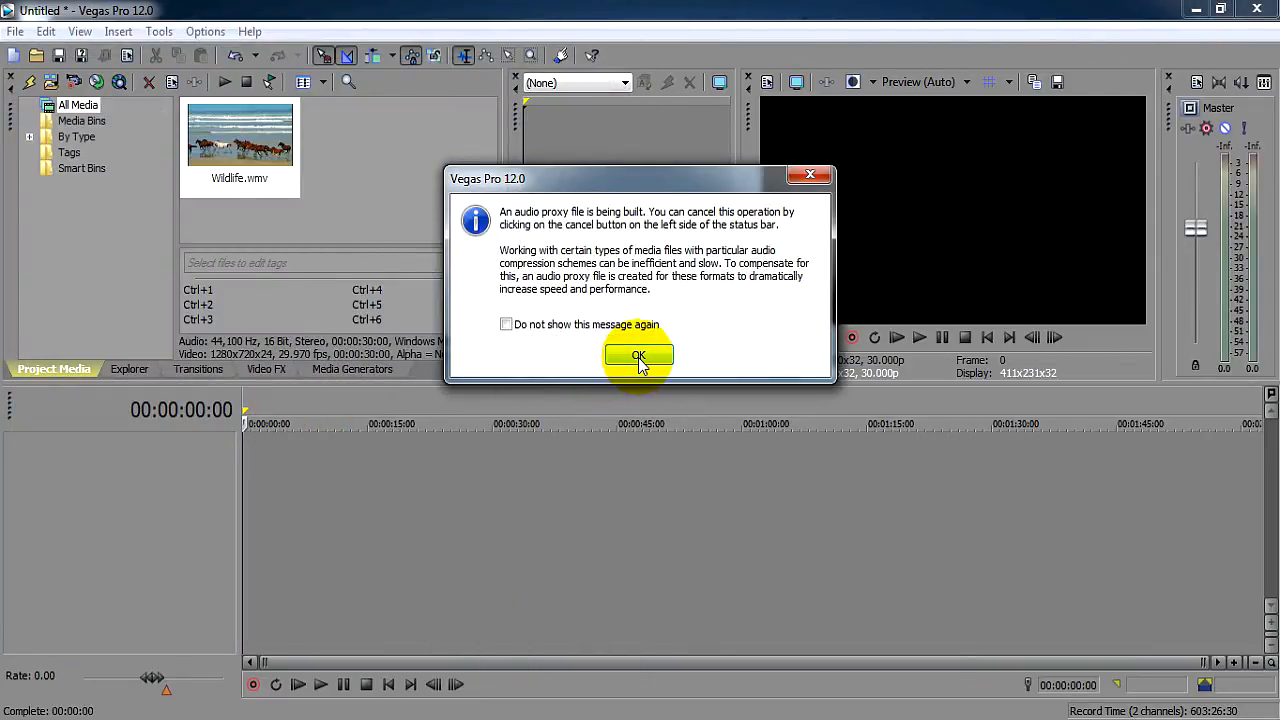
pyautogui.click(638, 357)
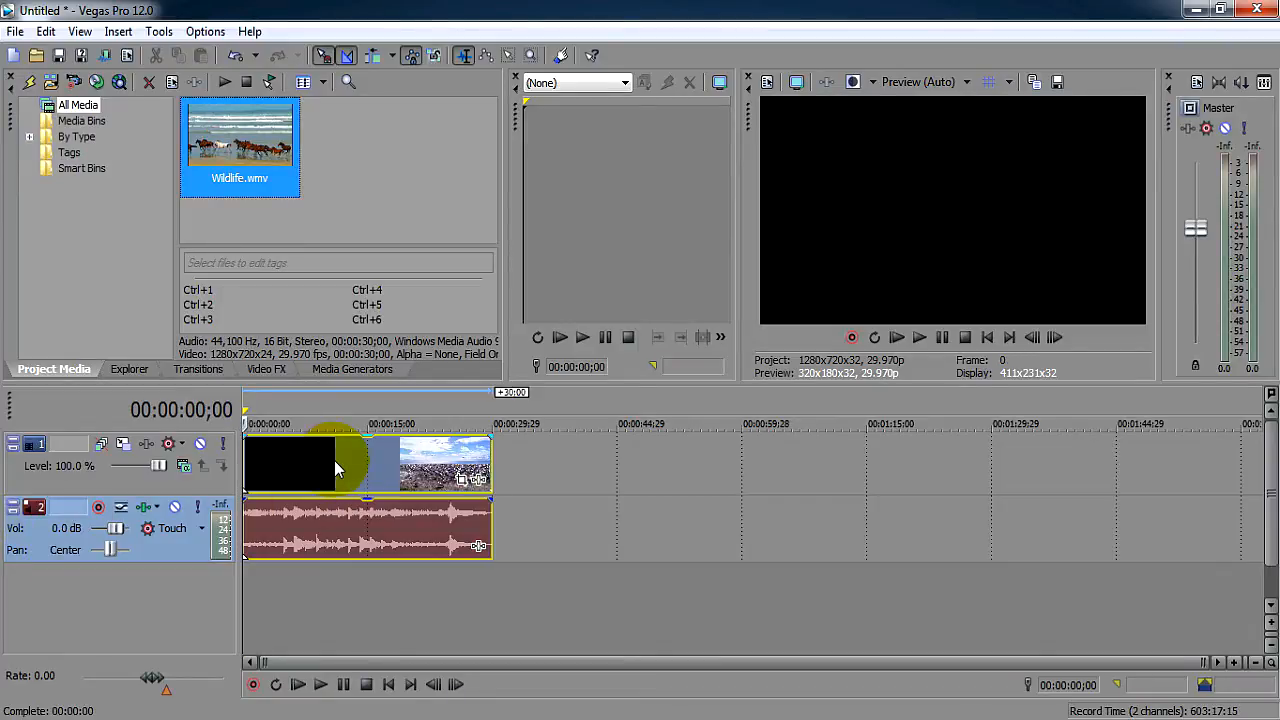
# Step: Apply the Sharpen (Default) effect at Amount 0.500 to the Wildlife event and play it back
pyautogui.rightClick(335, 465)
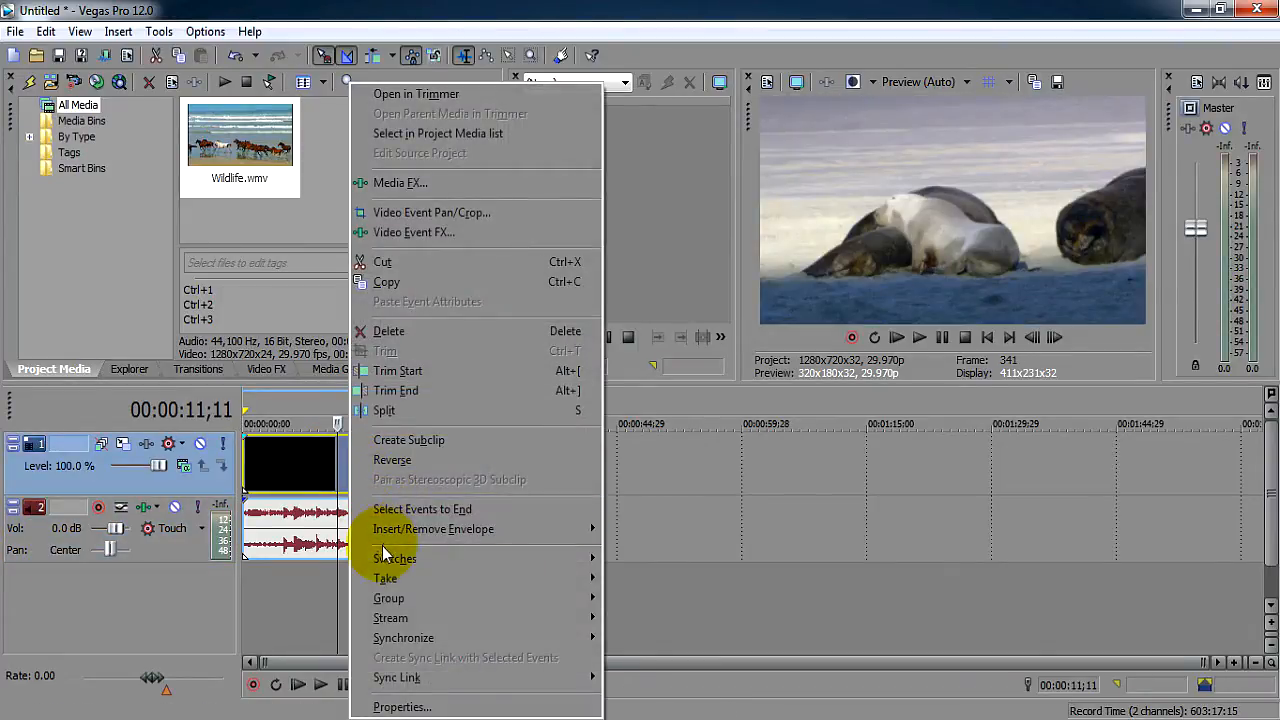
pyautogui.moveTo(450, 529)
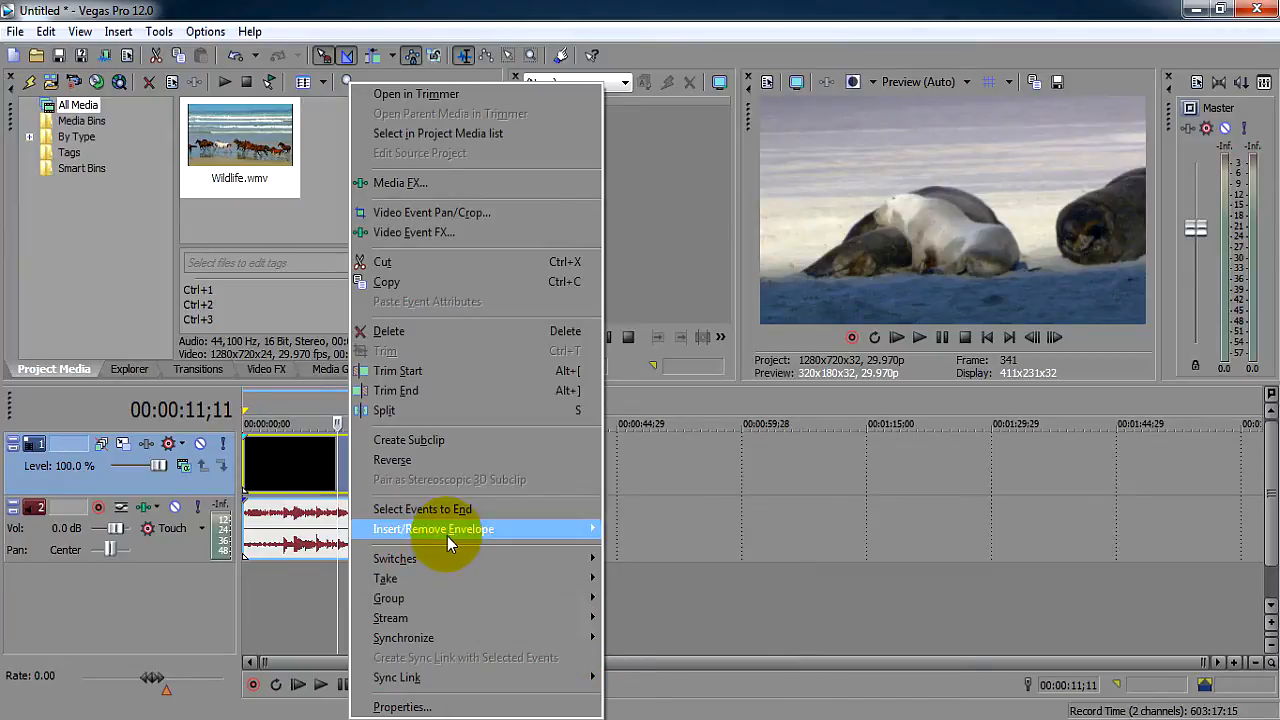
pyautogui.click(395, 558)
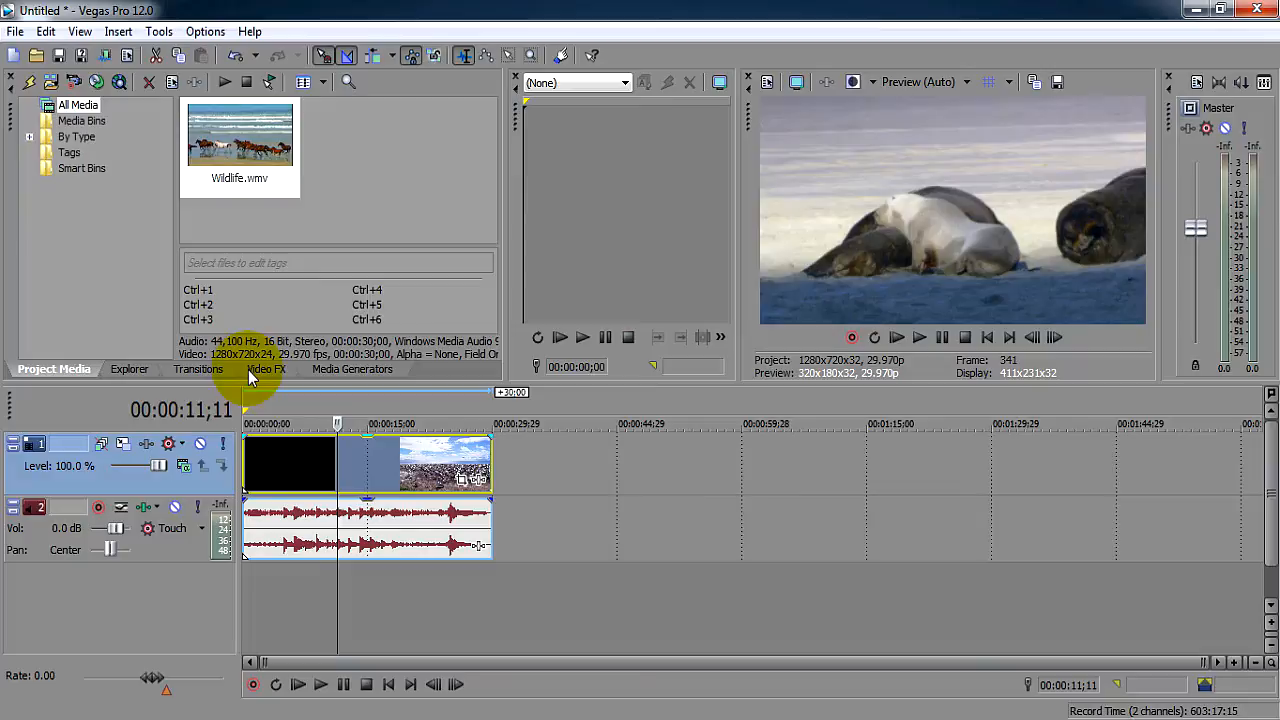
pyautogui.click(266, 369)
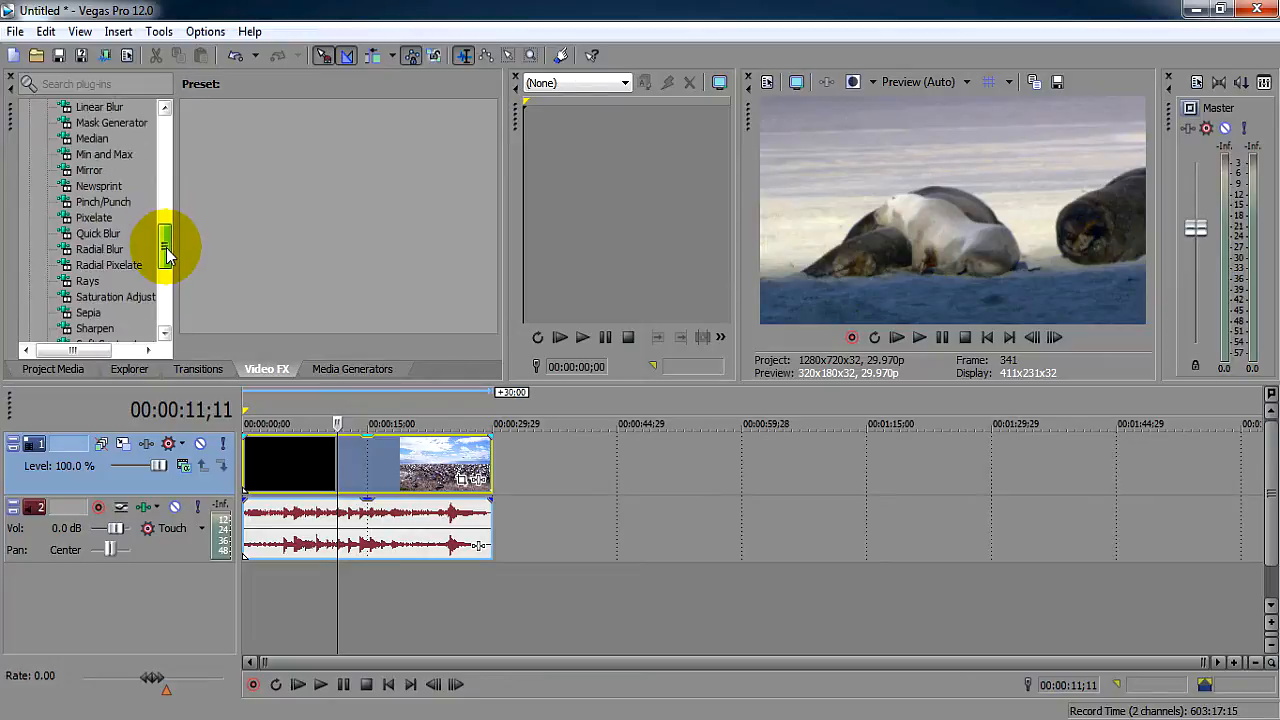
pyautogui.click(95, 312)
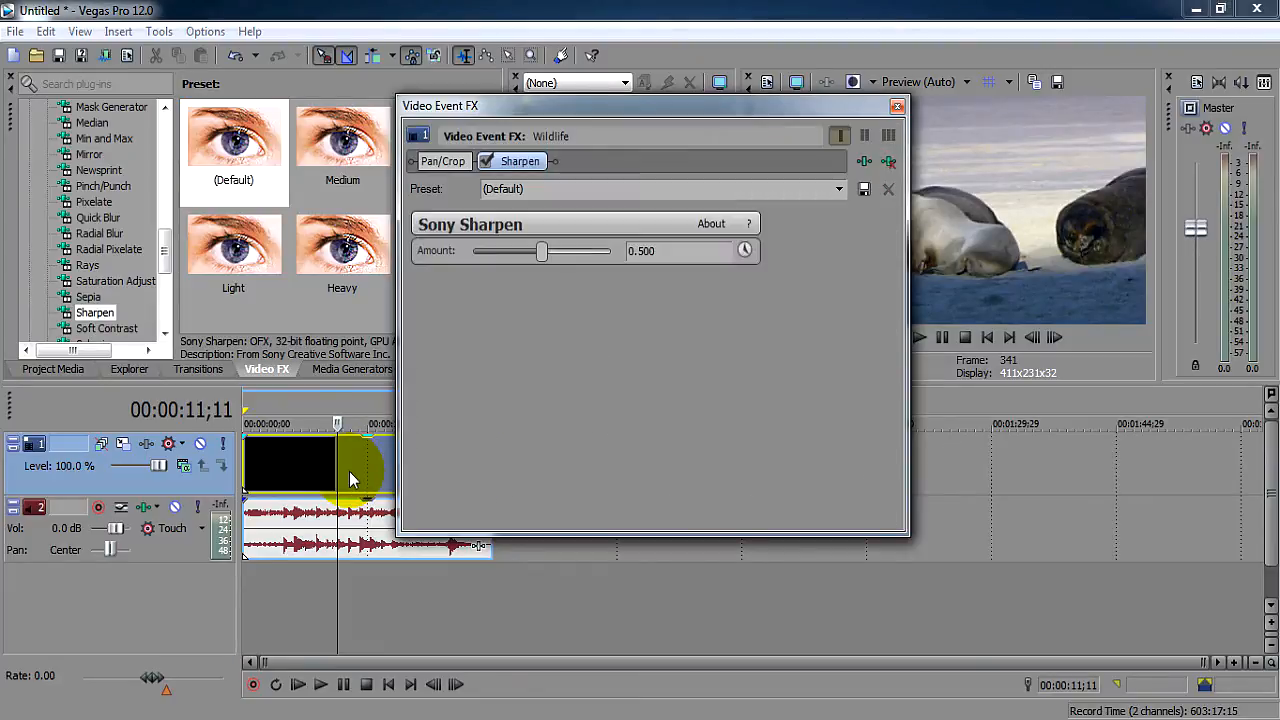
pyautogui.moveTo(543, 251); pyautogui.dragTo(472, 251)
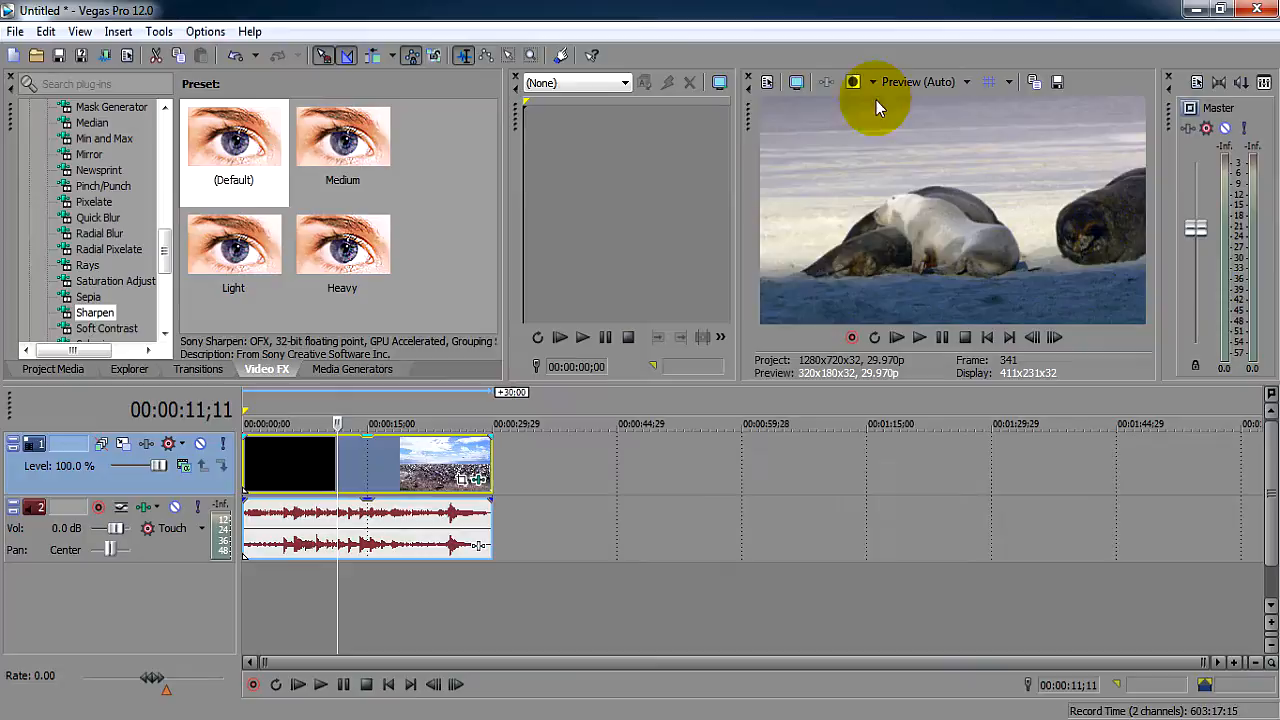
pyautogui.click(13, 31)
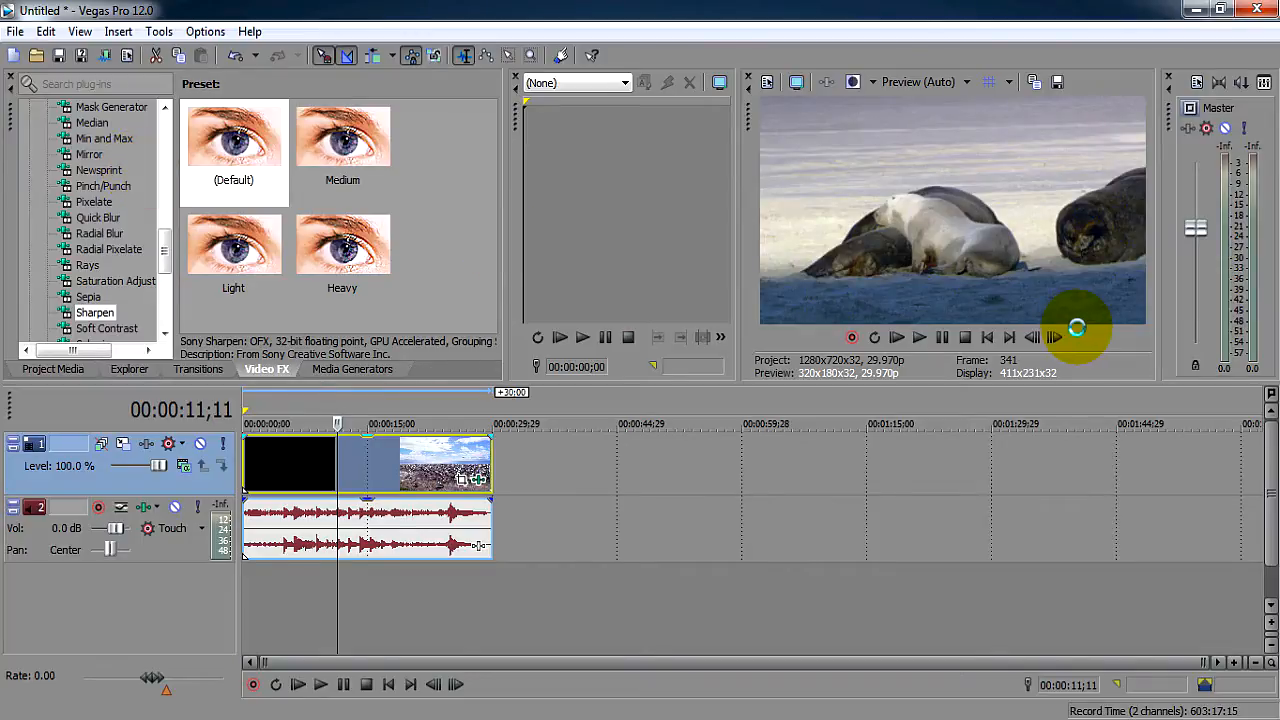
pyautogui.click(15, 32)
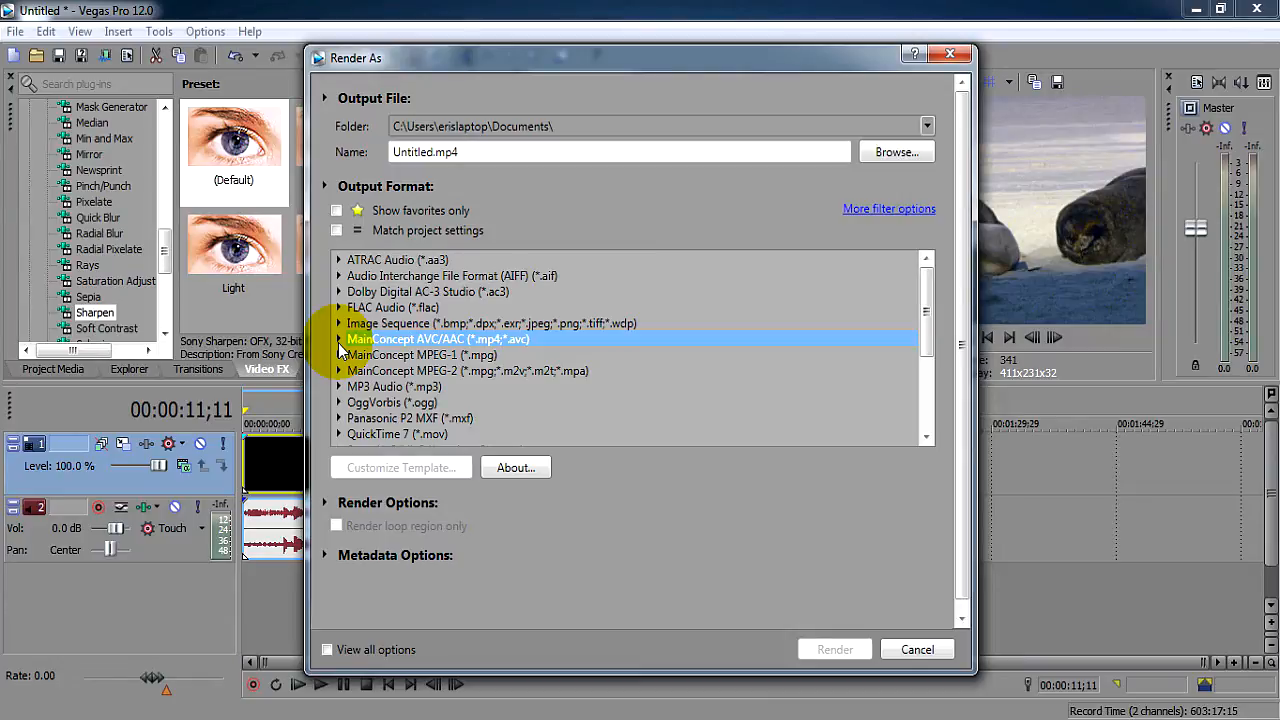
# Step: Pick the MainConcept AVC/AAC (*.mp4) Internet HD 720p template and open Customize Template
pyautogui.click(338, 339)
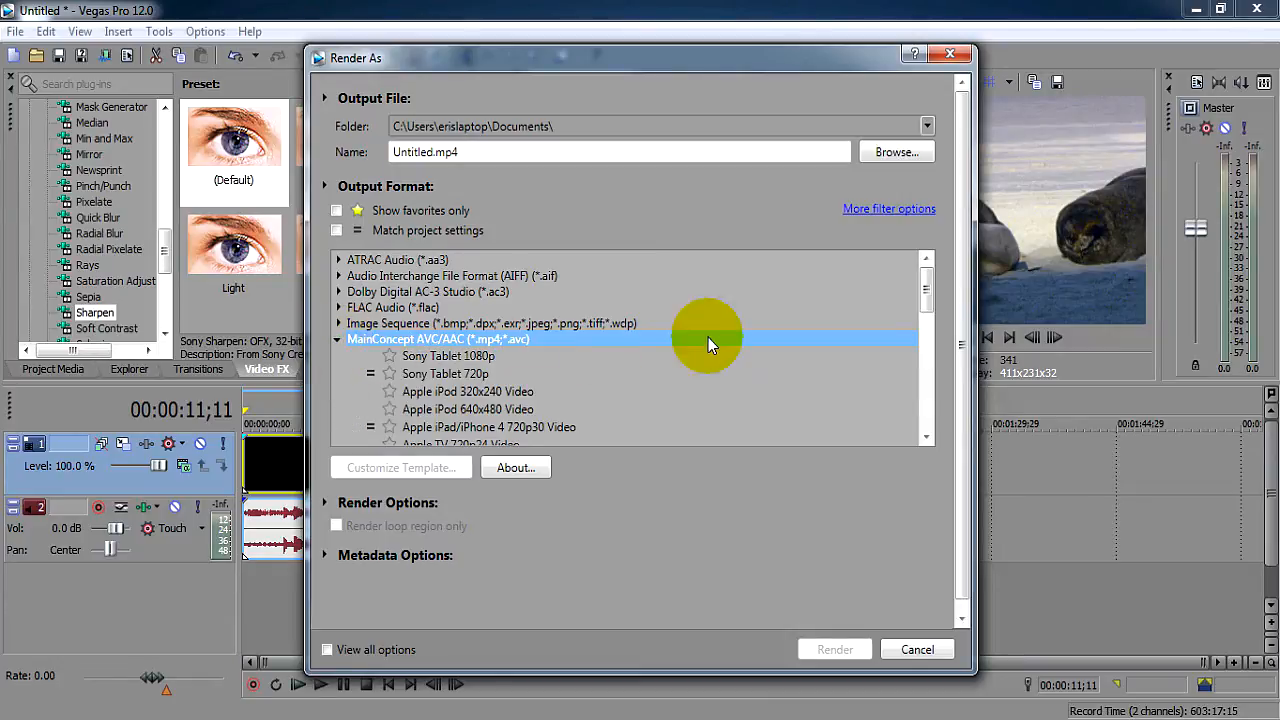
pyautogui.scroll(-3)
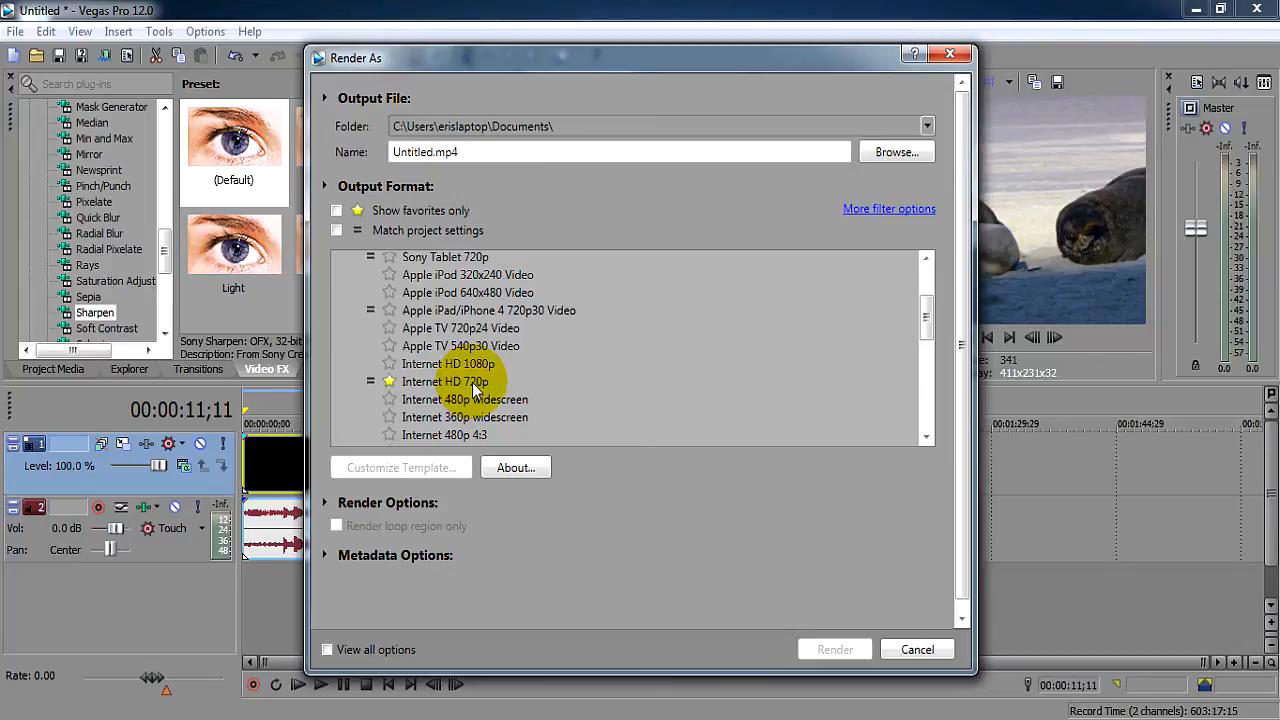
pyautogui.moveTo(495, 399)
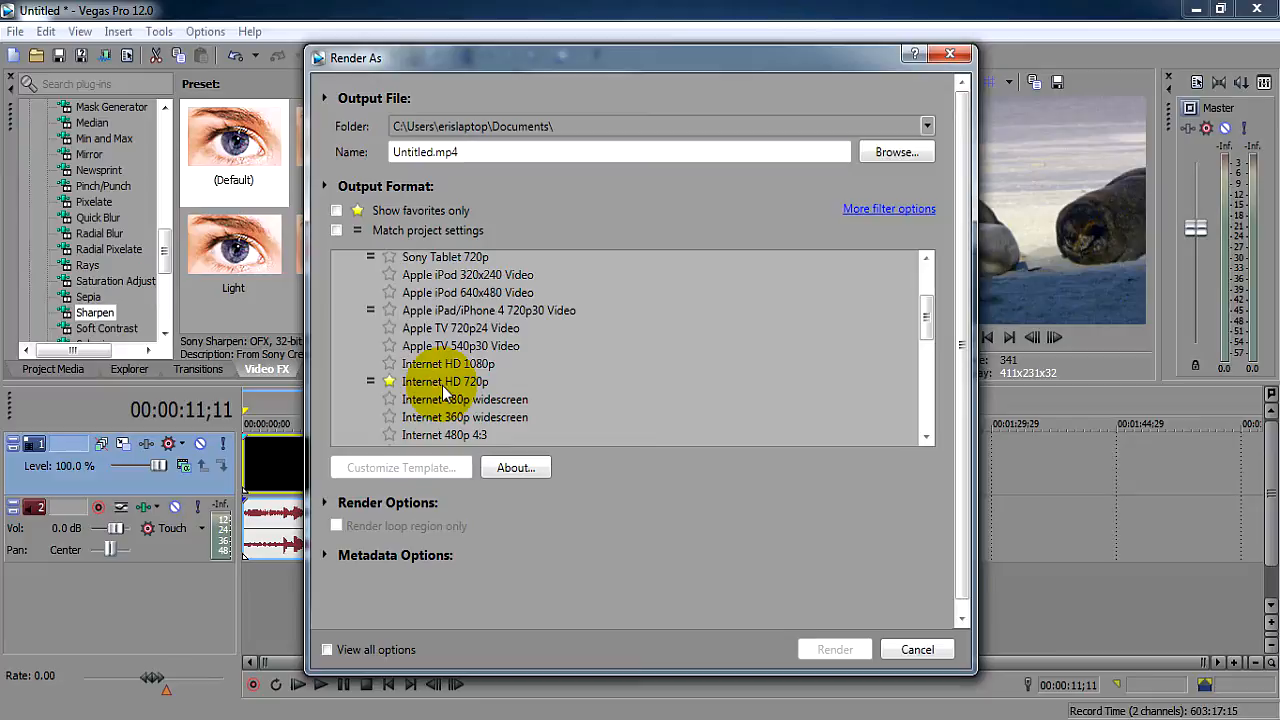
pyautogui.click(445, 381)
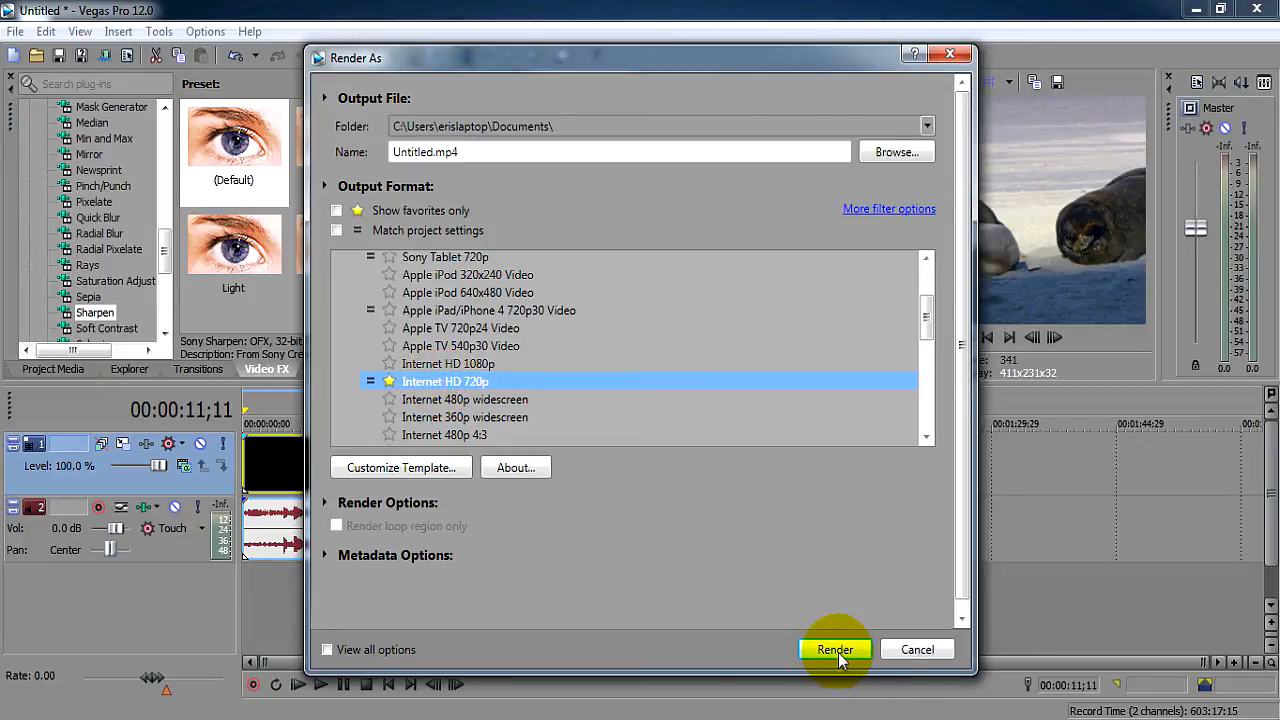
pyautogui.moveTo(250, 18)
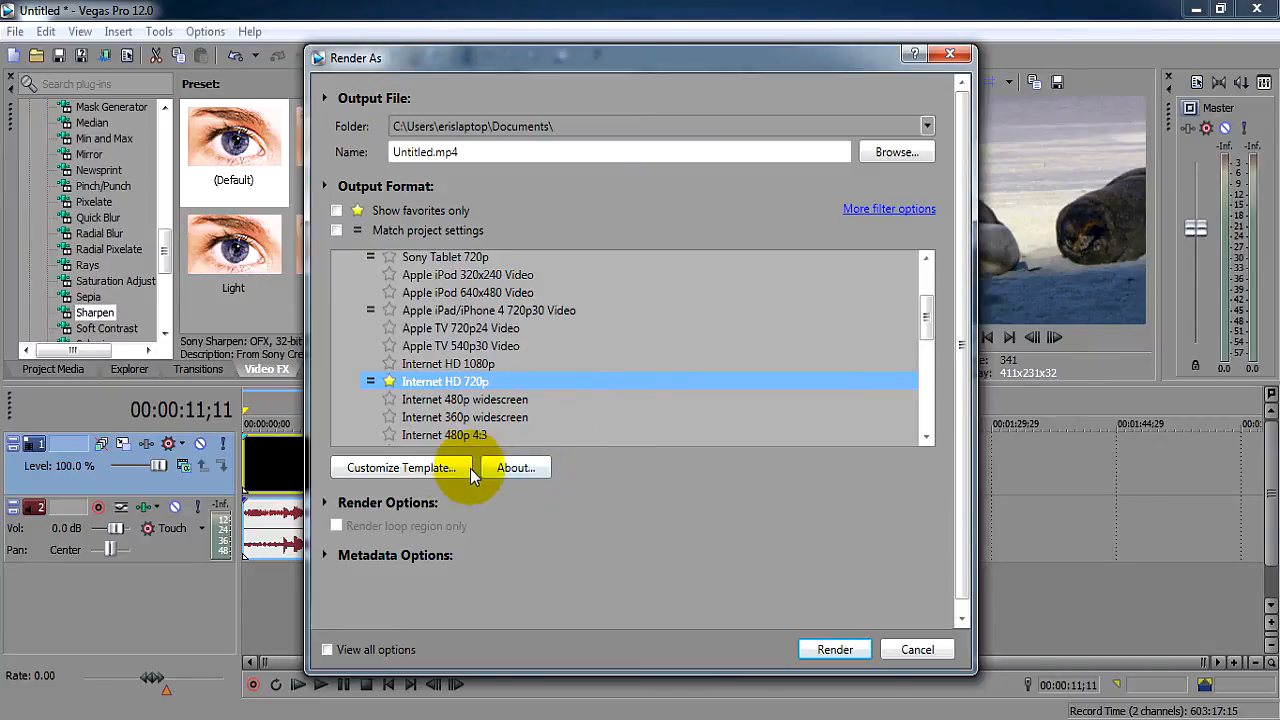
pyautogui.click(400, 467)
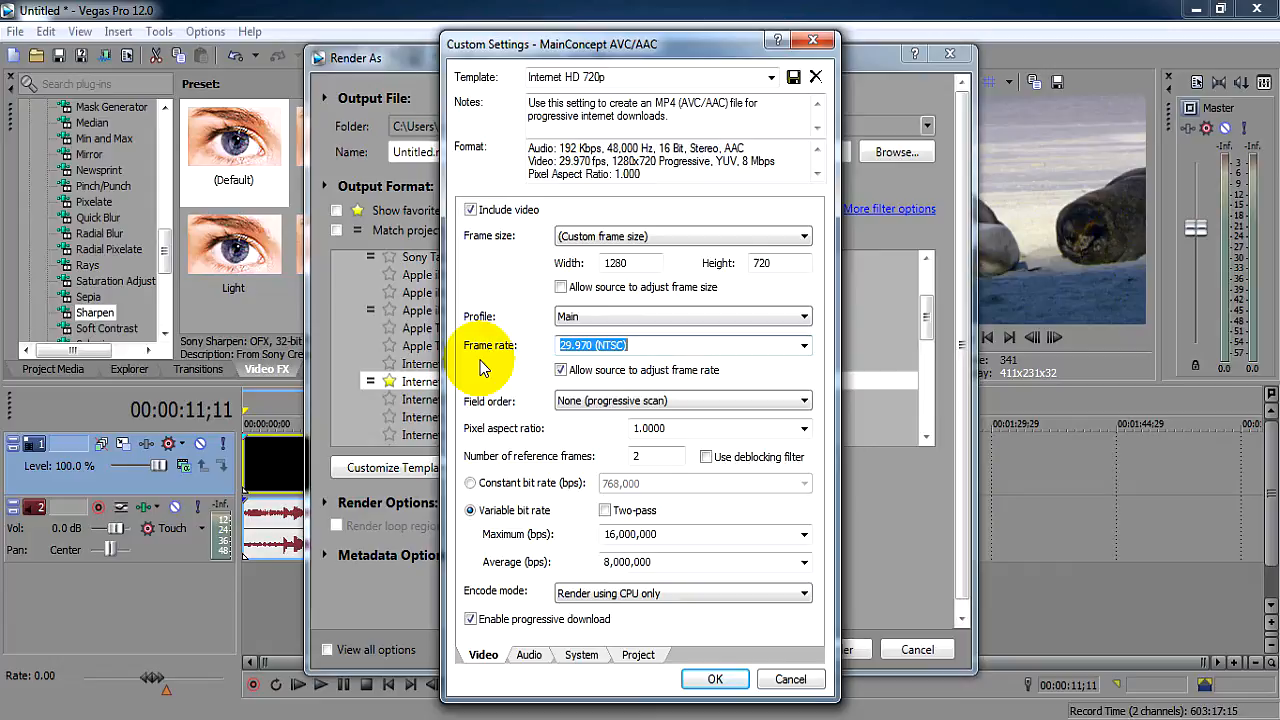
# Step: Set 30 fps, two-pass, 4,000,000 maximum and 2,000,000 average bps, and CUDA encoding
pyautogui.write('30.000000')
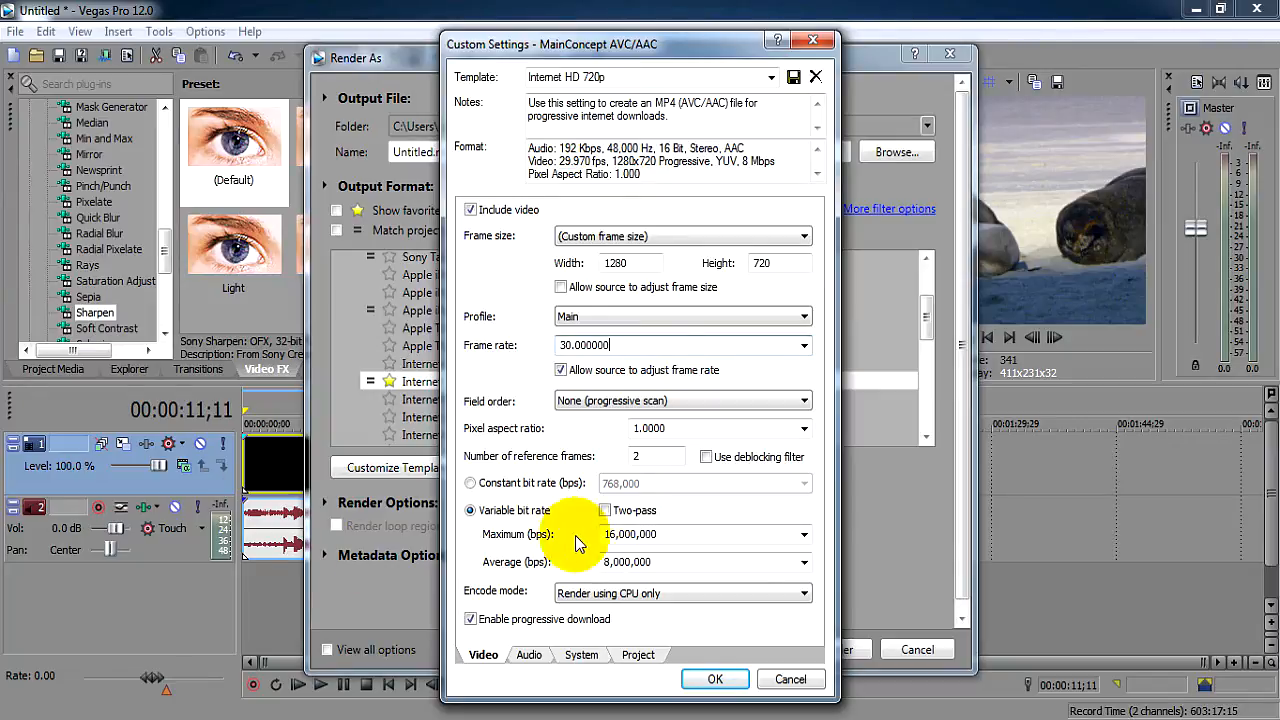
pyautogui.click(605, 510)
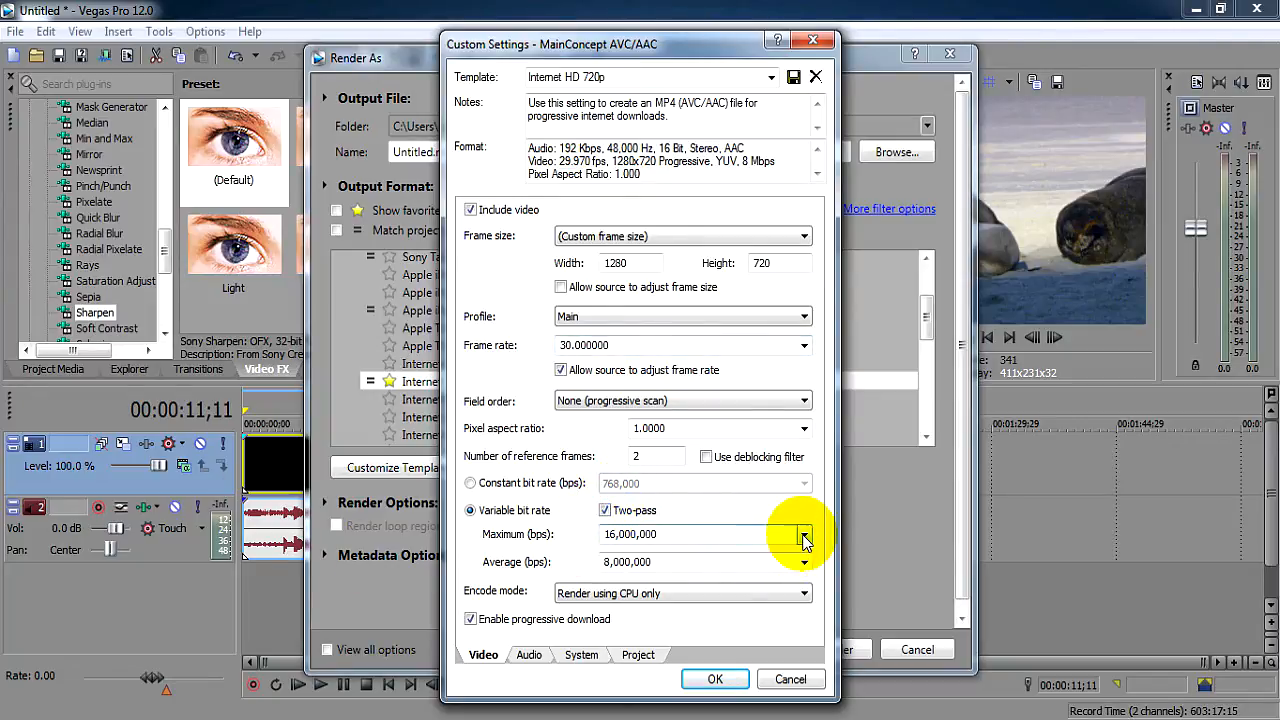
pyautogui.click(803, 534)
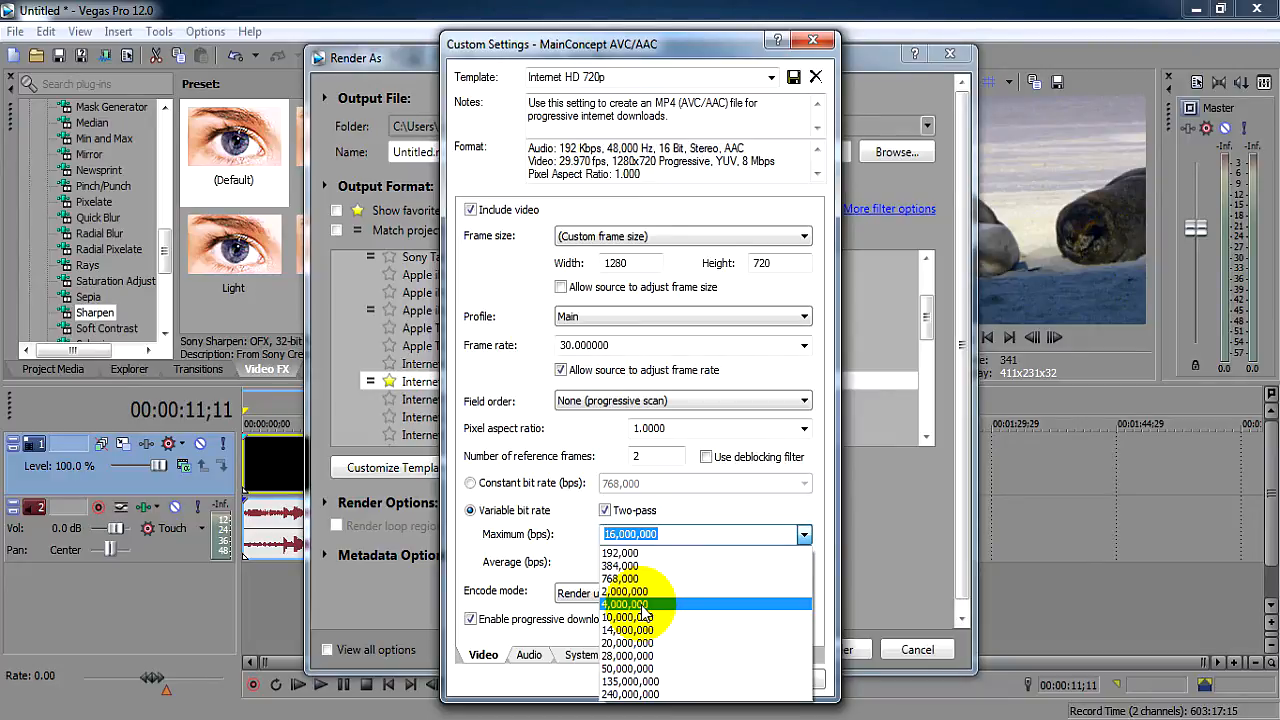
pyautogui.click(628, 604)
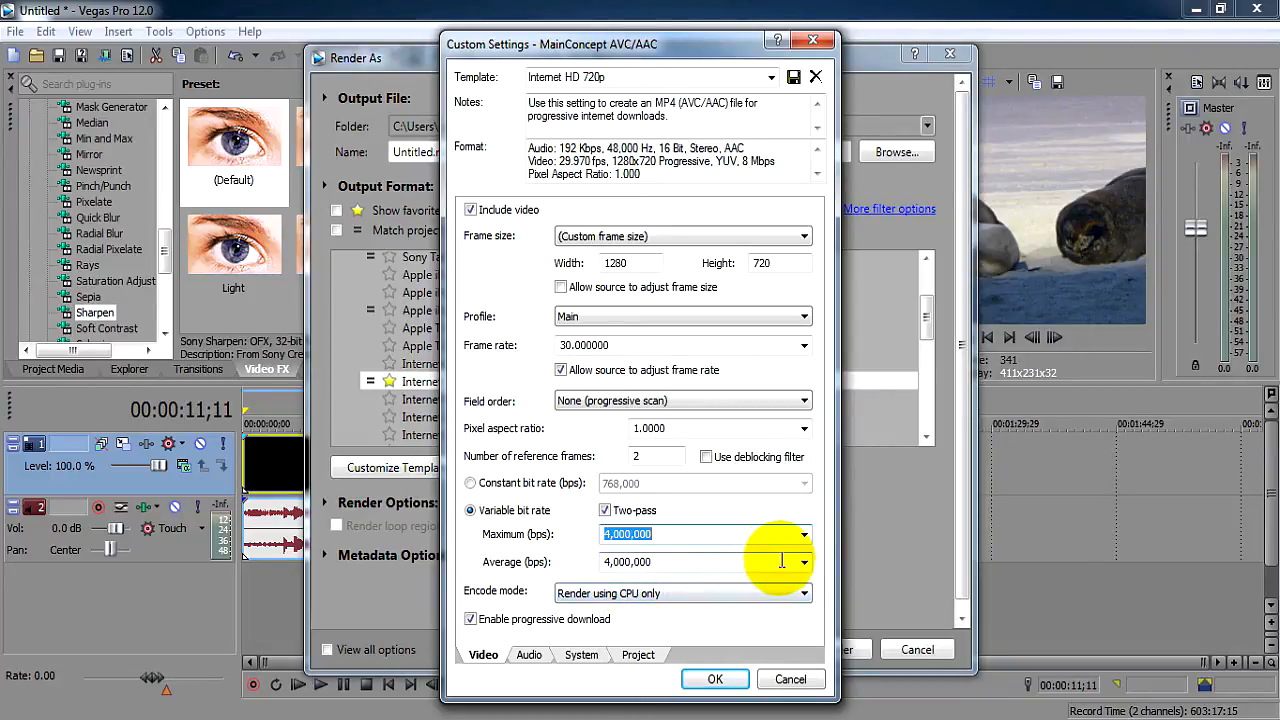
pyautogui.click(802, 562)
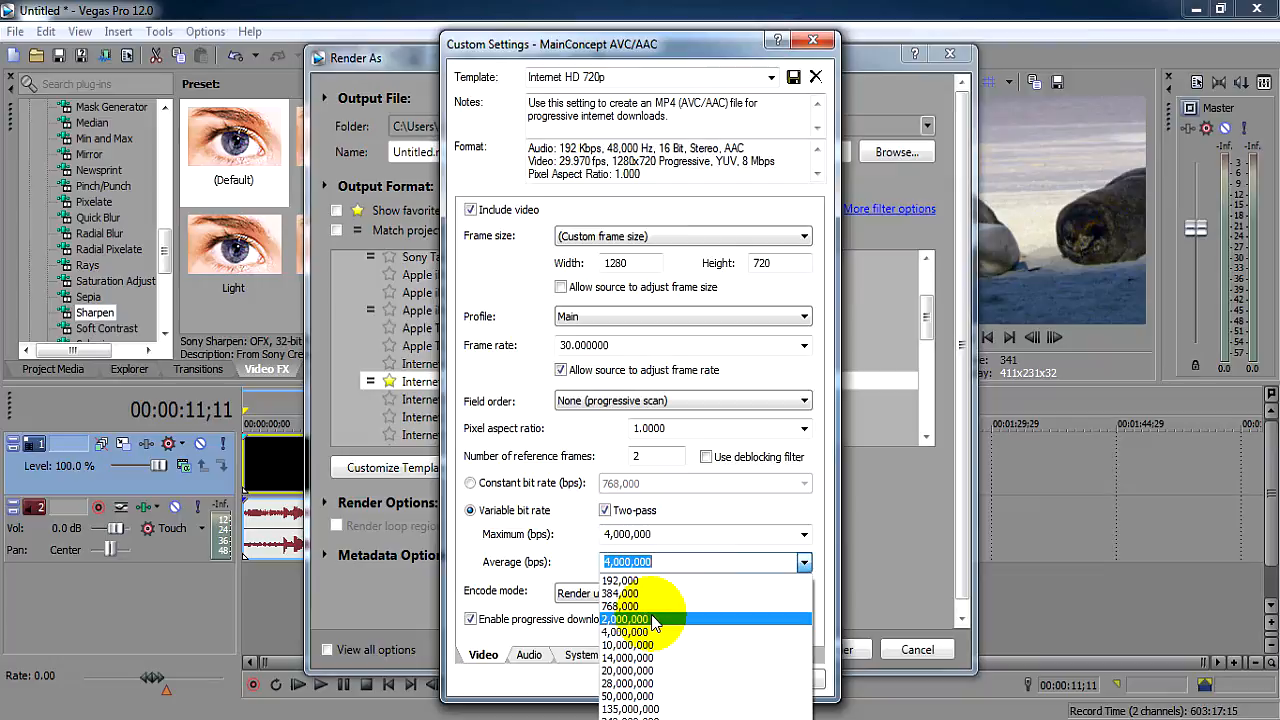
pyautogui.click(653, 619)
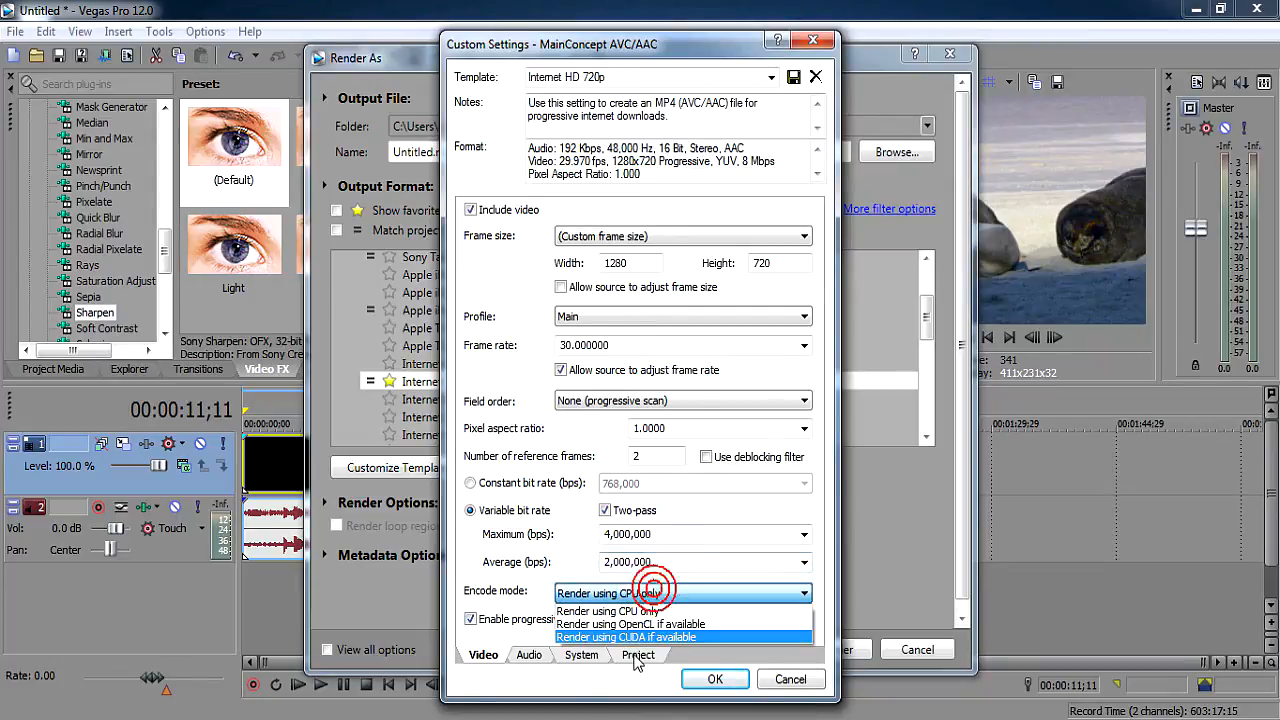
pyautogui.click(626, 636)
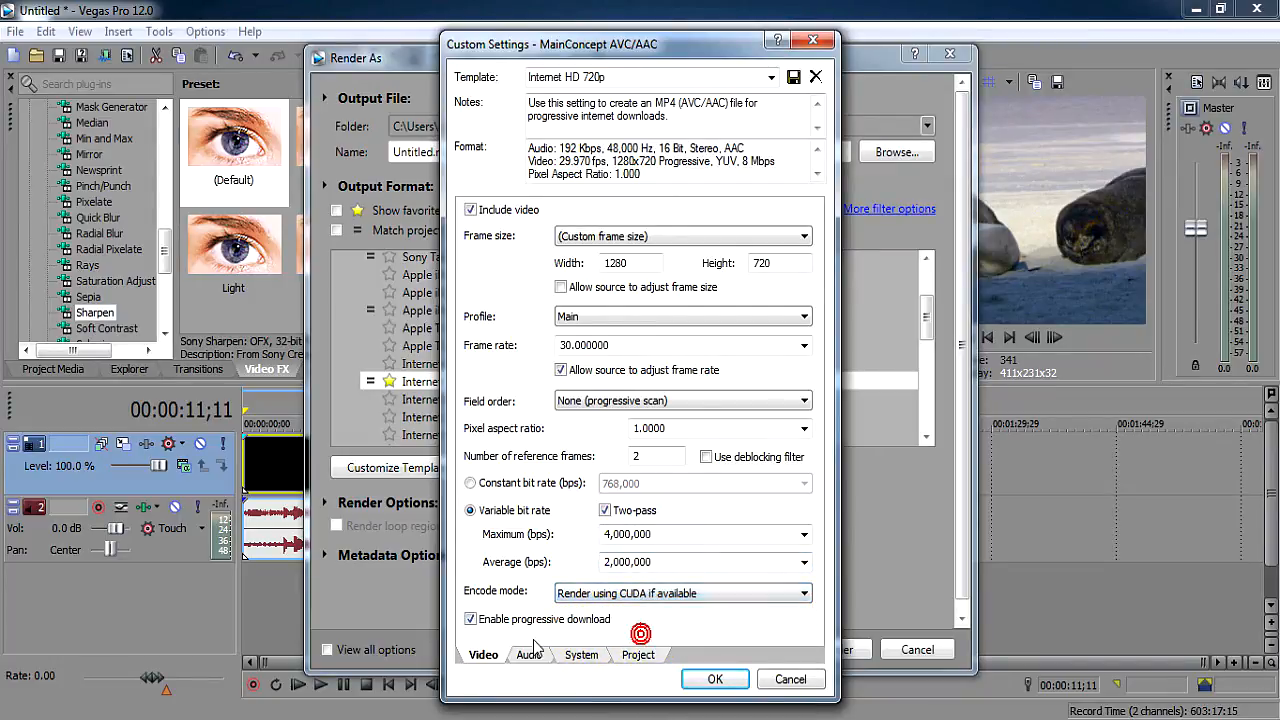
# Step: Set the project video rendering quality to Best
pyautogui.click(529, 655)
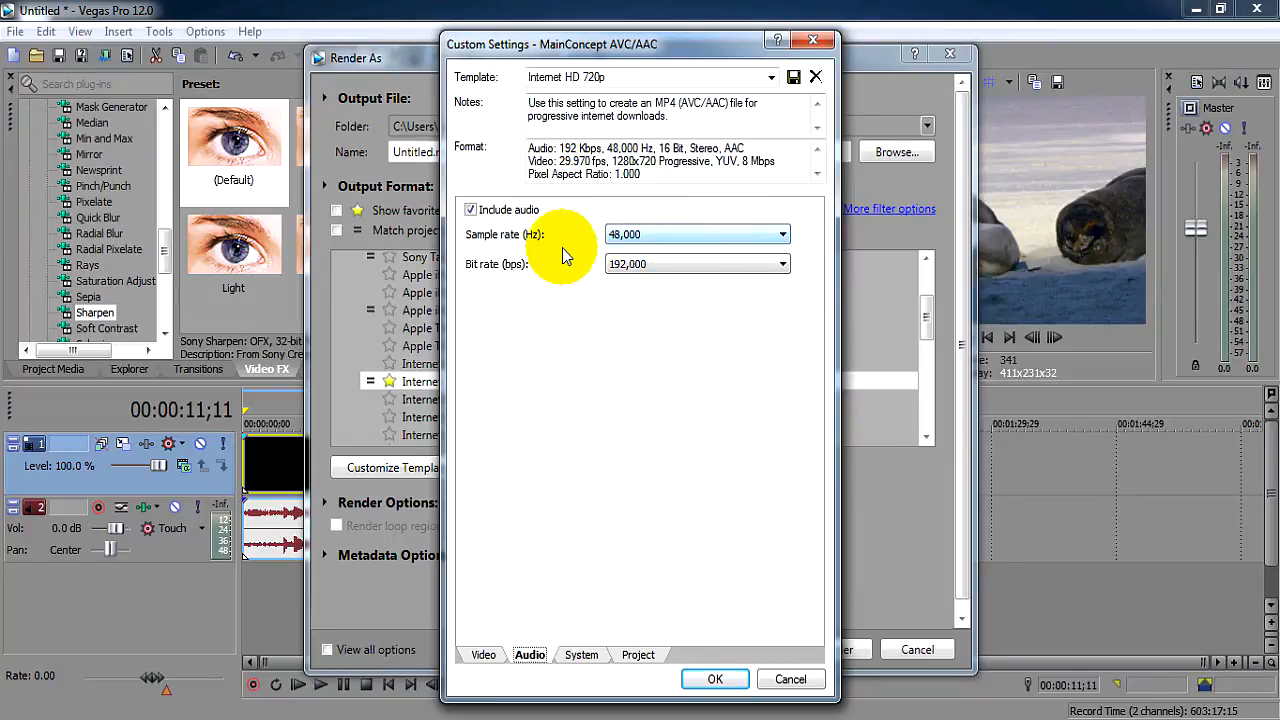
pyautogui.moveTo(708, 273)
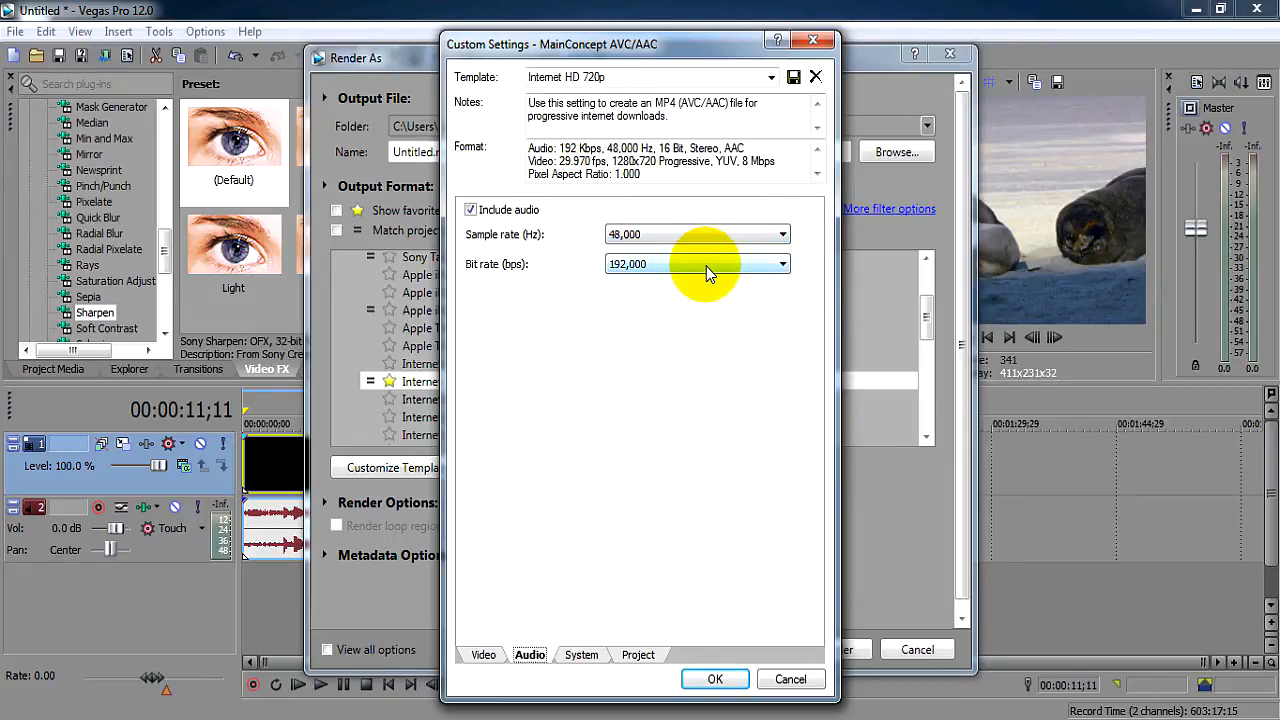
pyautogui.moveTo(668, 240)
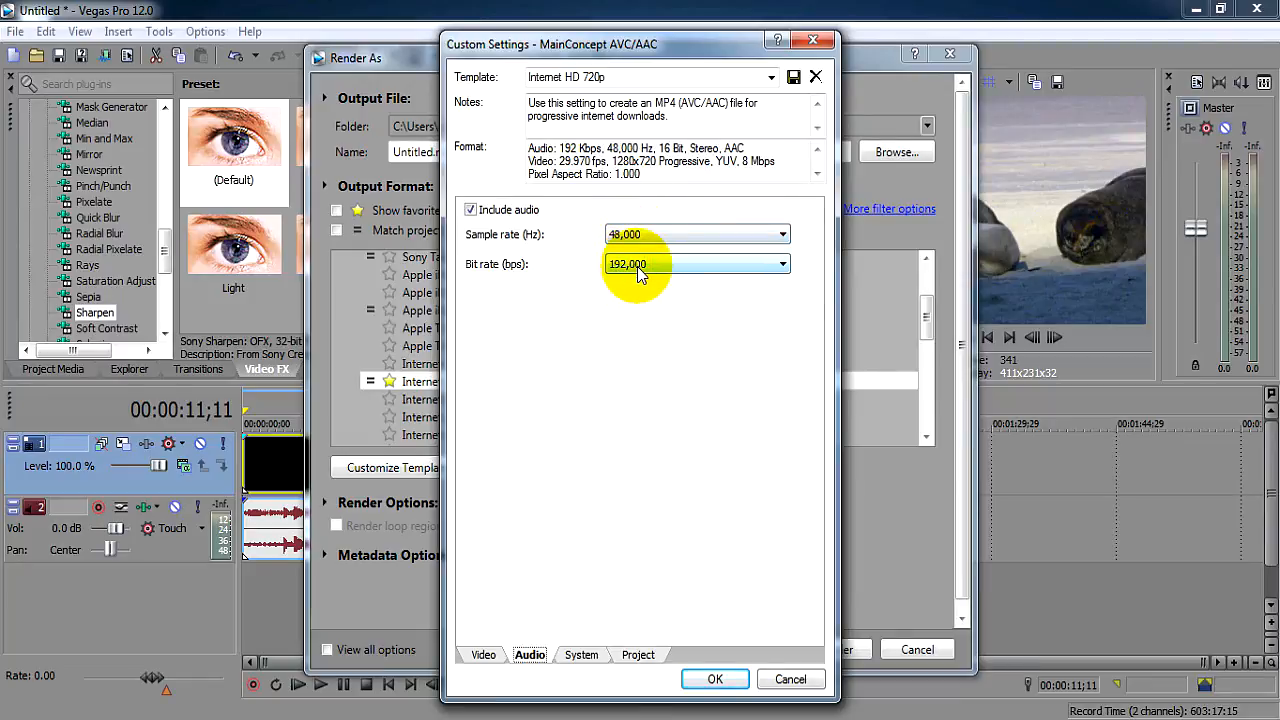
pyautogui.click(640, 655)
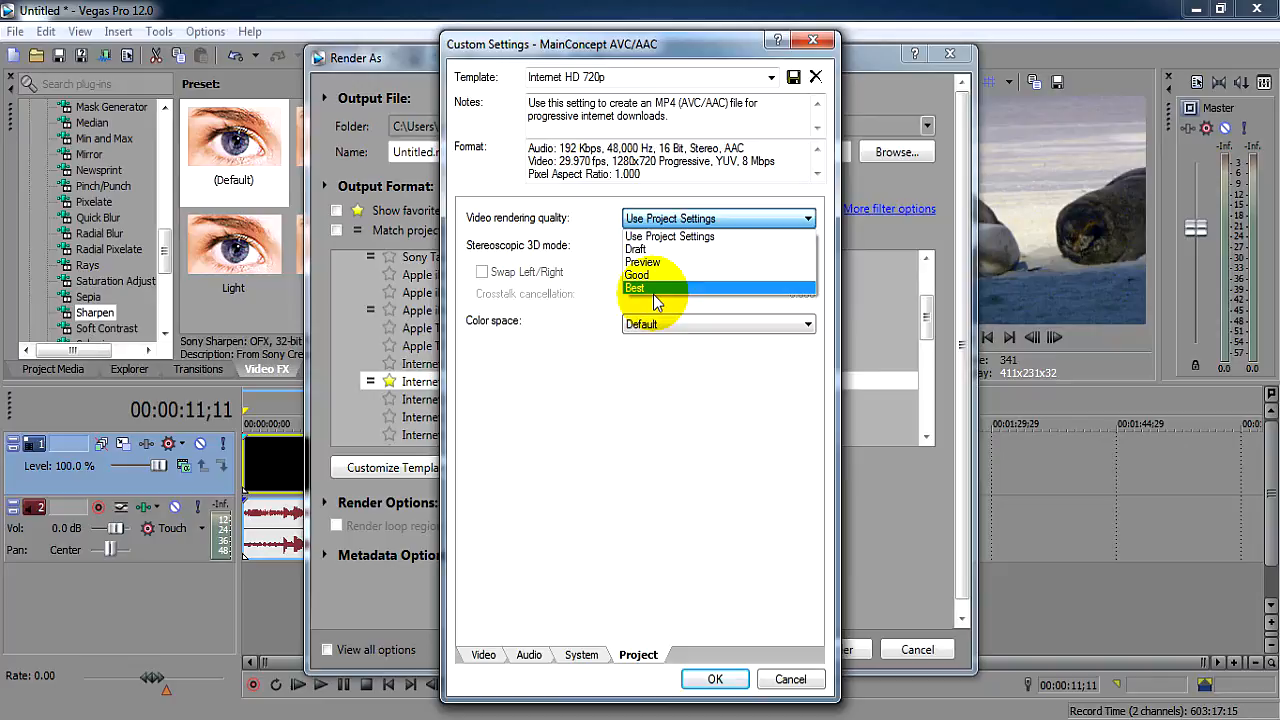
pyautogui.click(716, 679)
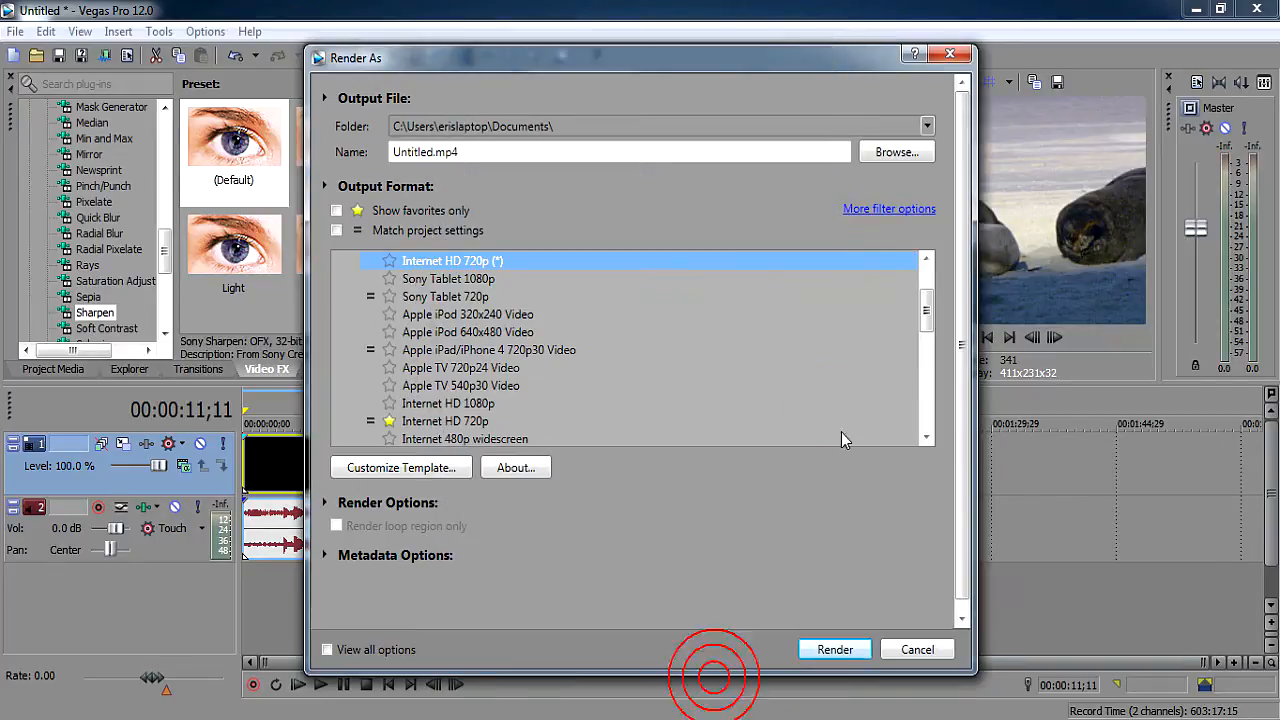
# Step: Close the Render As dialog and quit Vegas Pro without saving the Untitled project
pyautogui.click(445, 420)
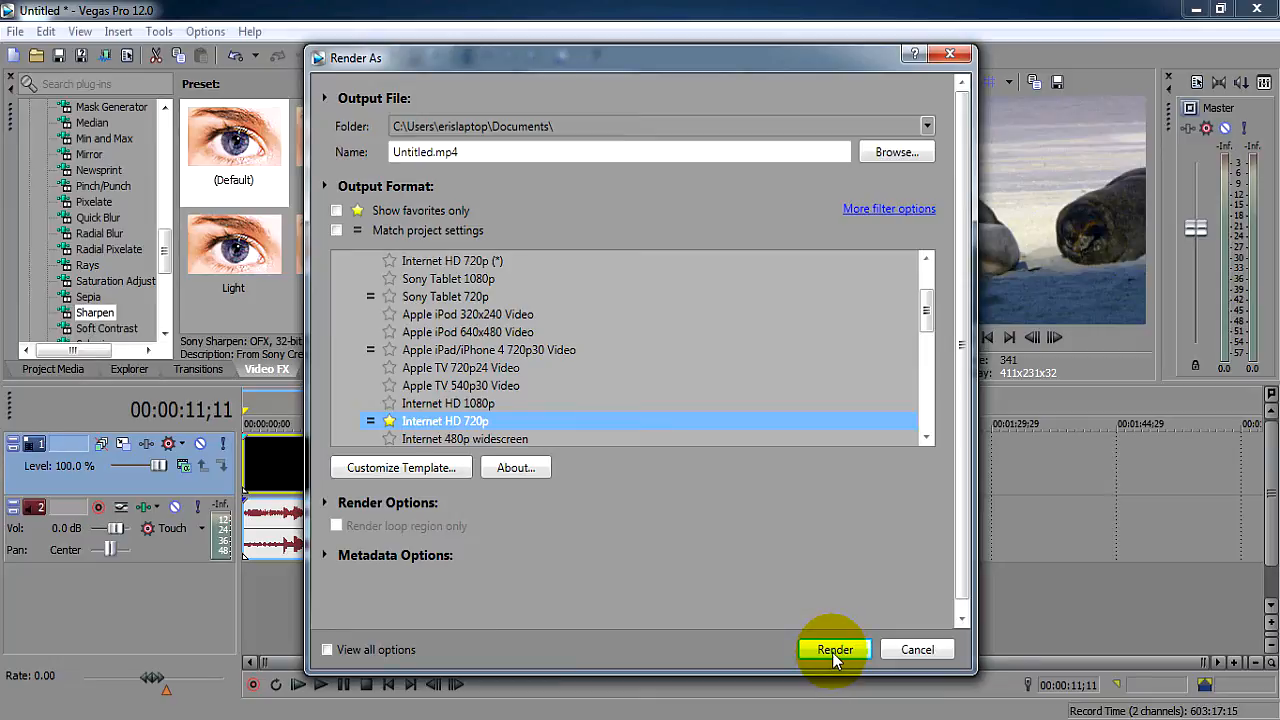
pyautogui.moveTo(948, 58)
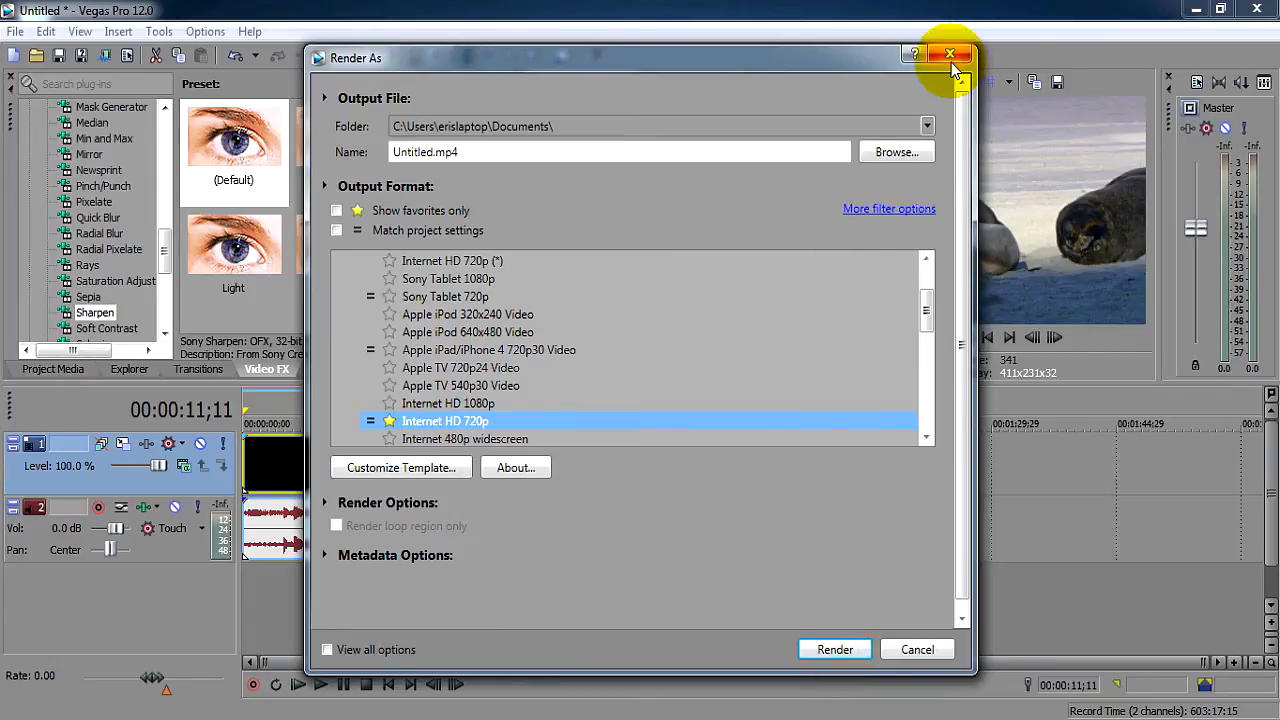
pyautogui.click(949, 59)
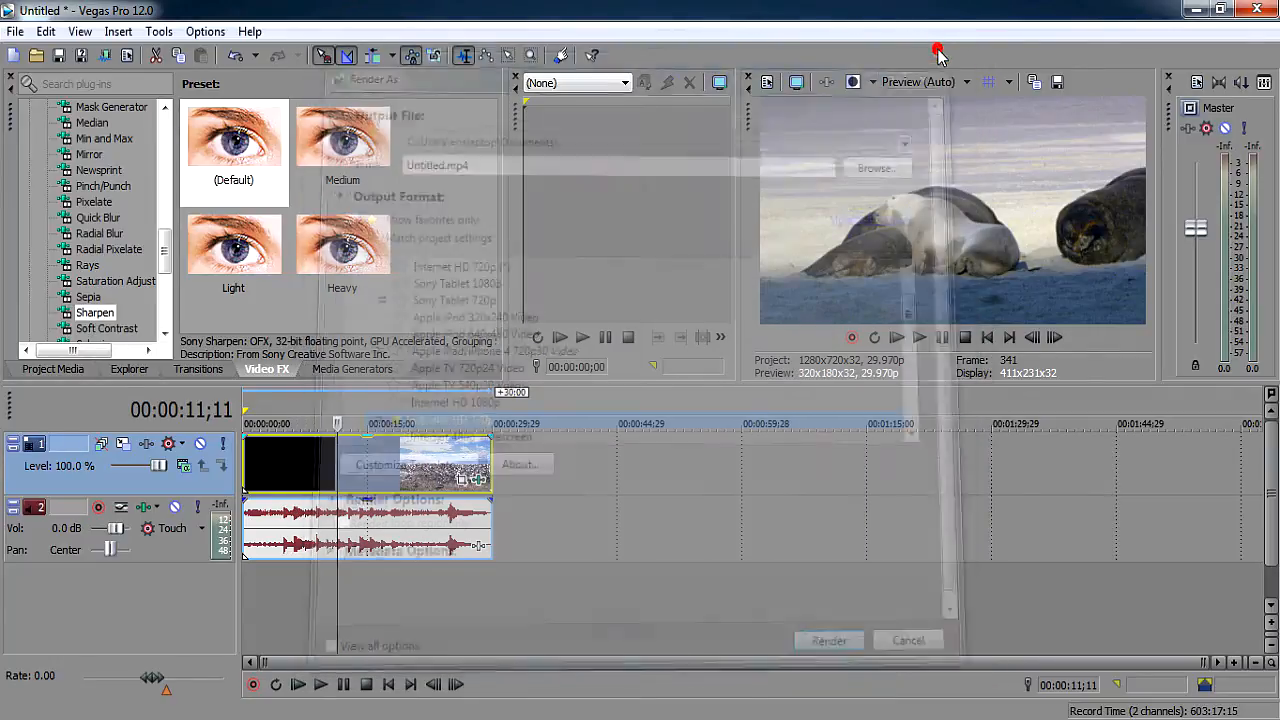
pyautogui.click(908, 639)
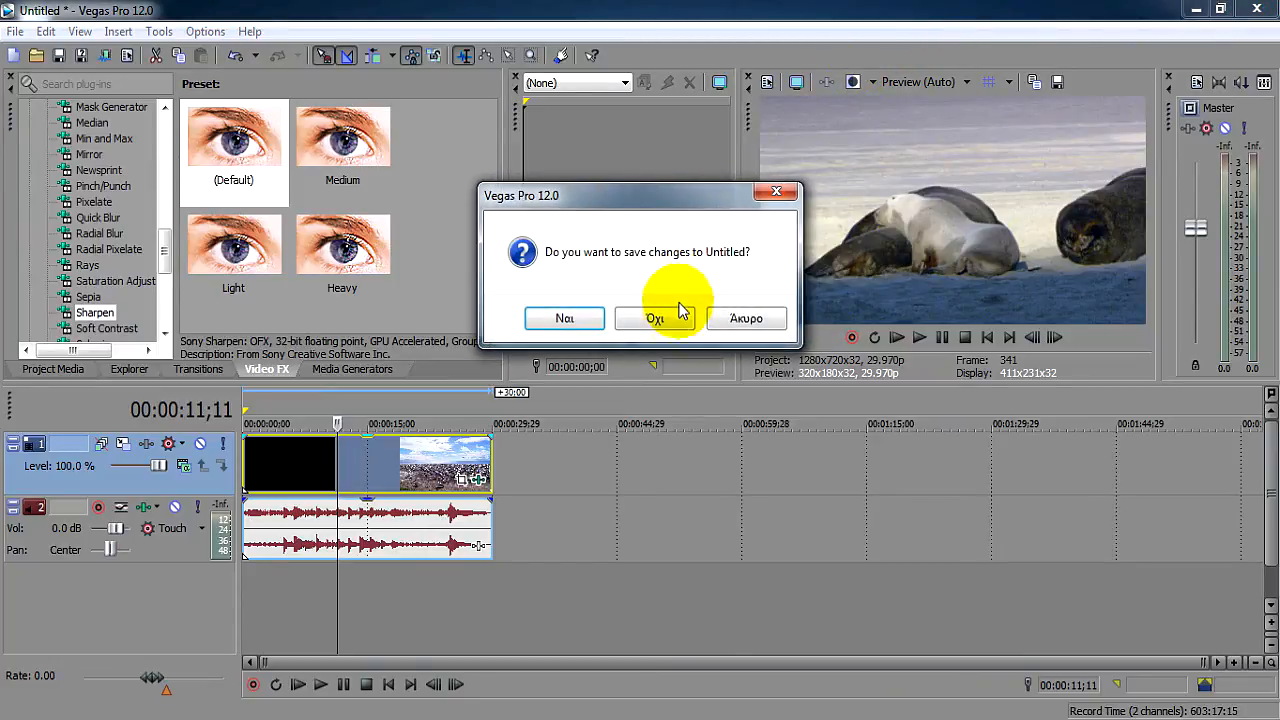
pyautogui.click(655, 318)
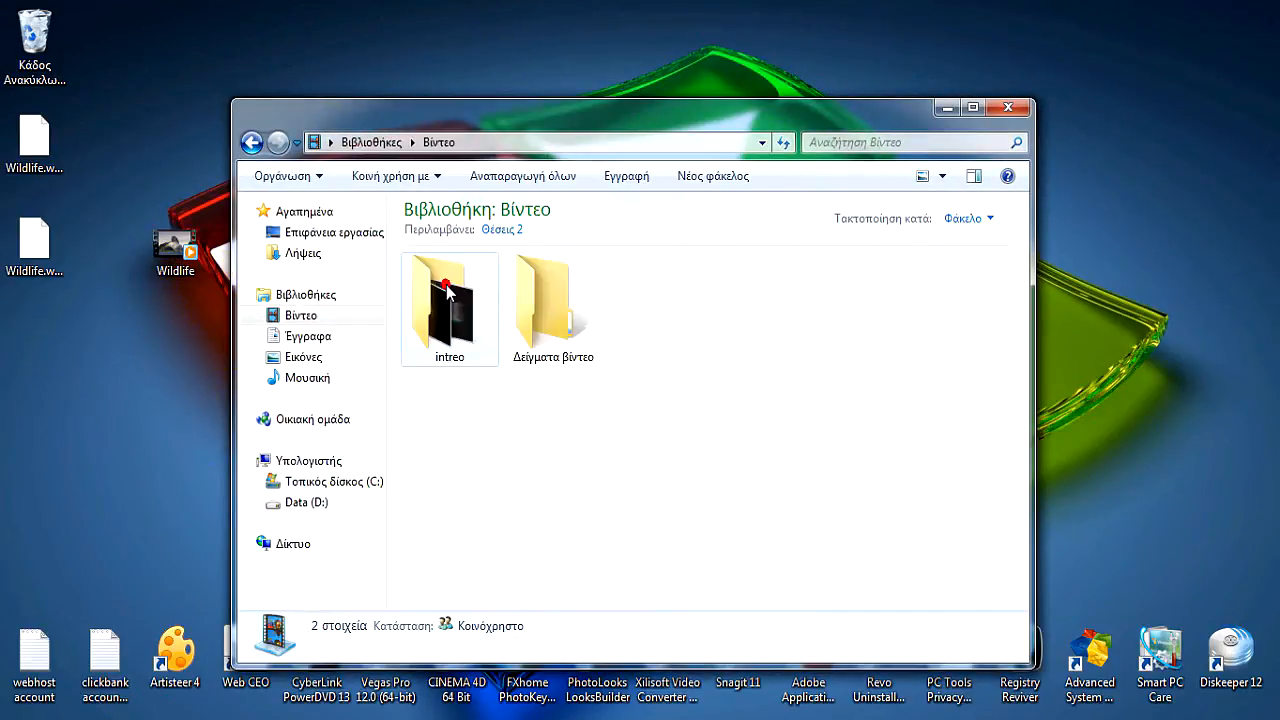
# Step: Check the empty Sample Videos folder, then close the Explorer window
pyautogui.doubleClick(553, 300)
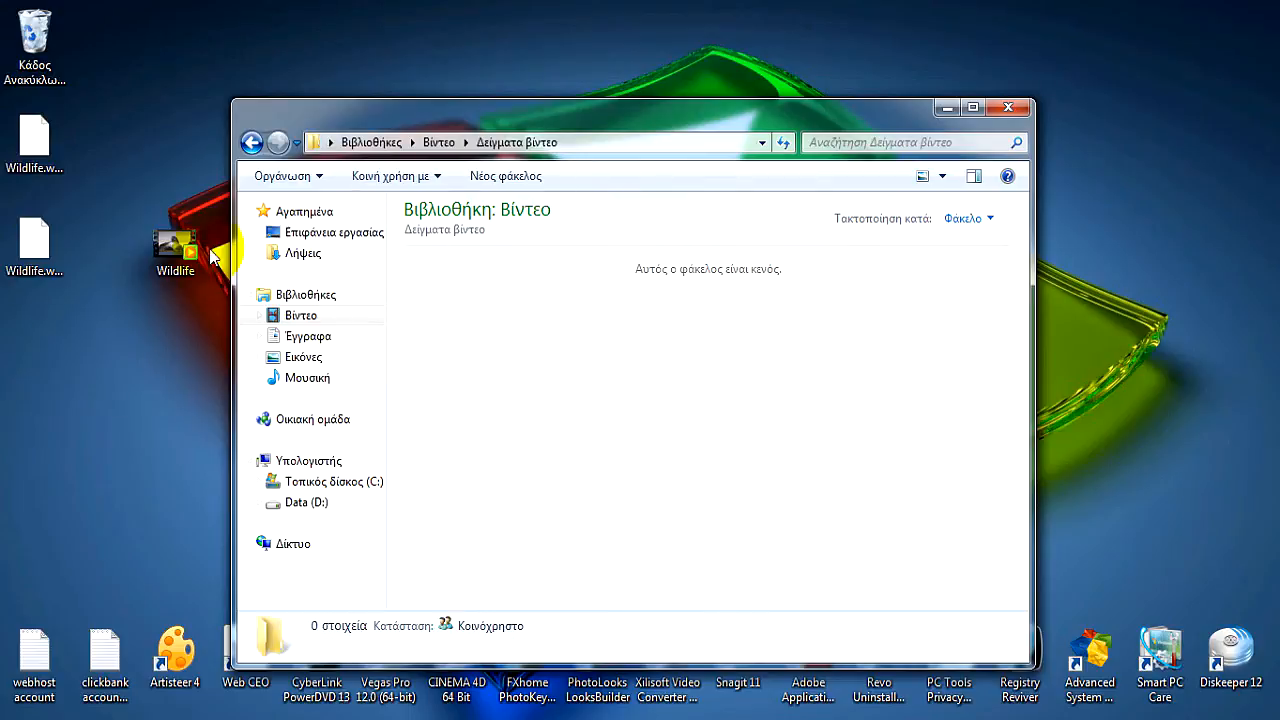
pyautogui.click(1009, 104)
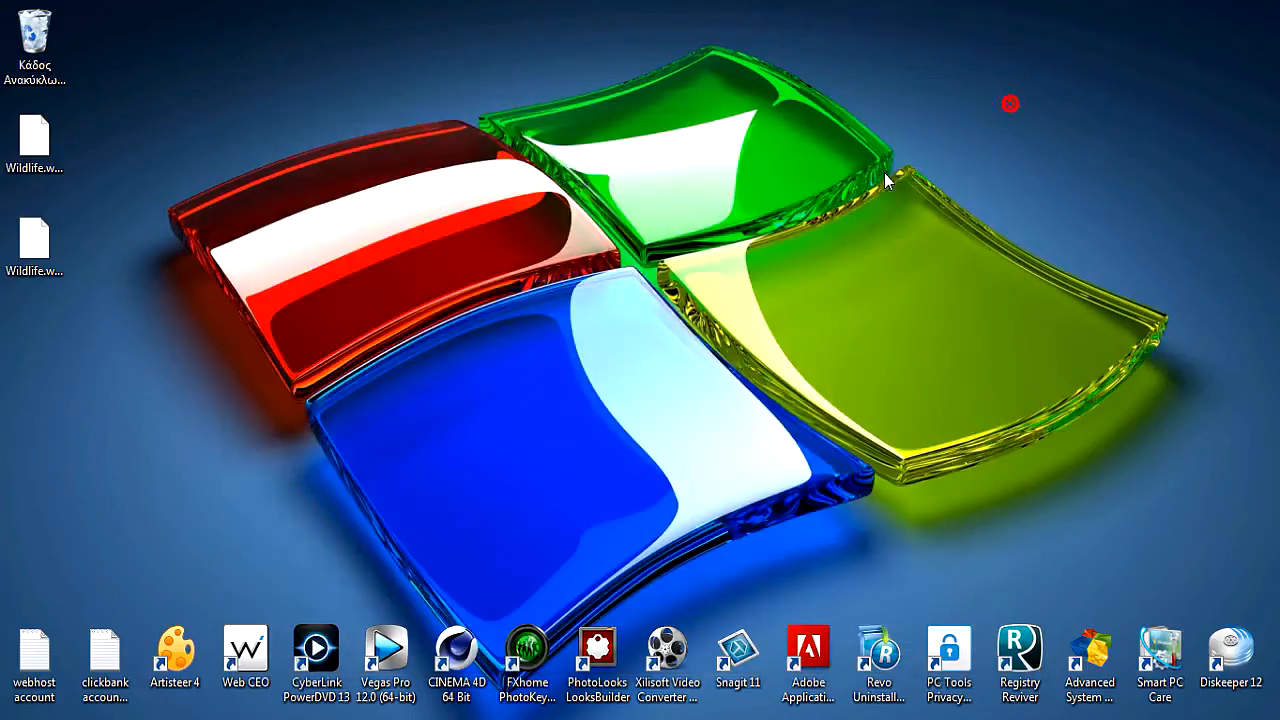